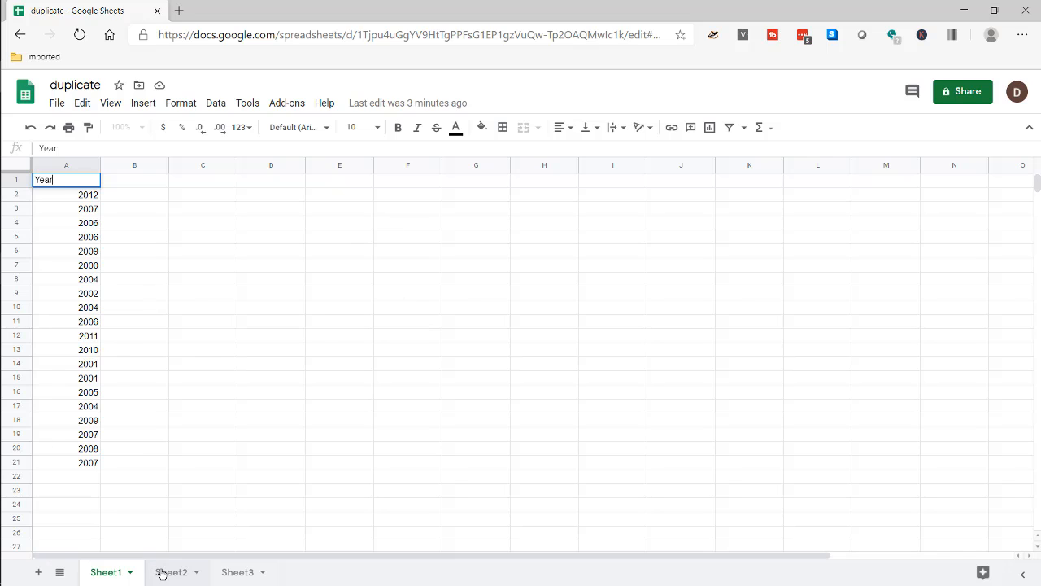
Step: Label column B 'Running Count' on the Year data sheet
{"action": "left_click", "coordinate": [172, 572]}
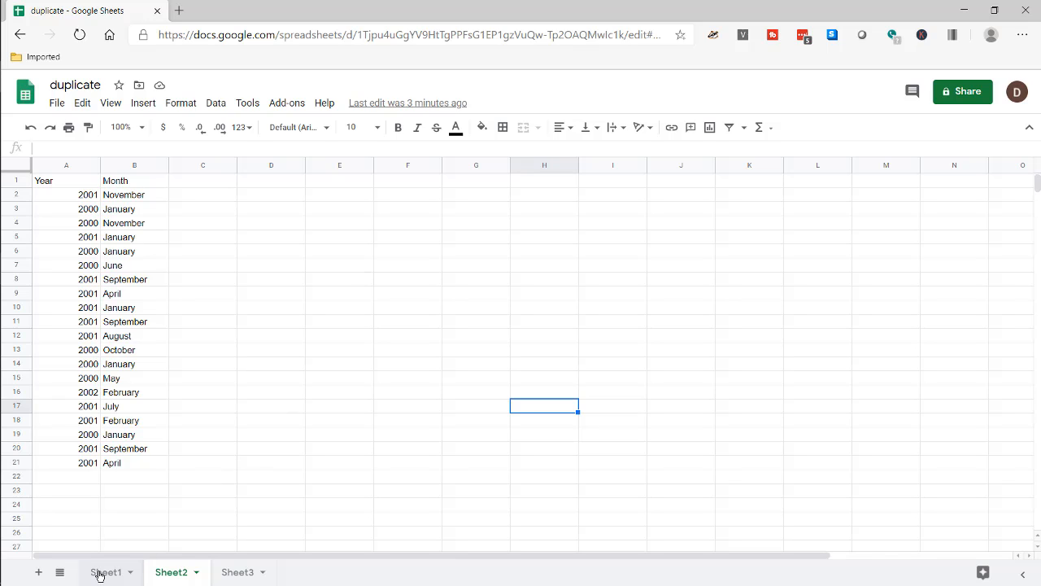
{"action": "left_click", "coordinate": [106, 571]}
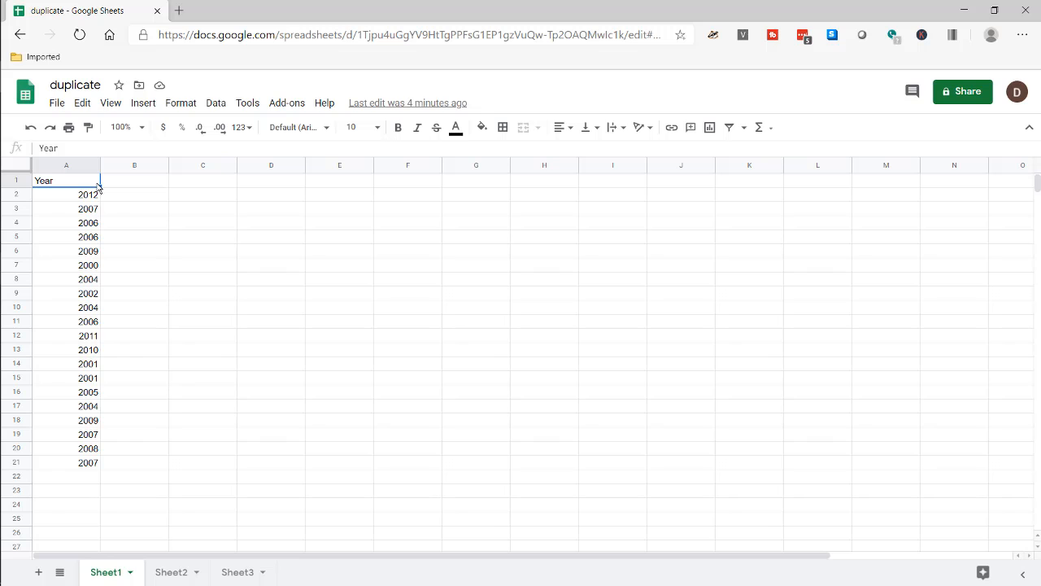
{"action": "mouse_move", "coordinate": [71, 235]}
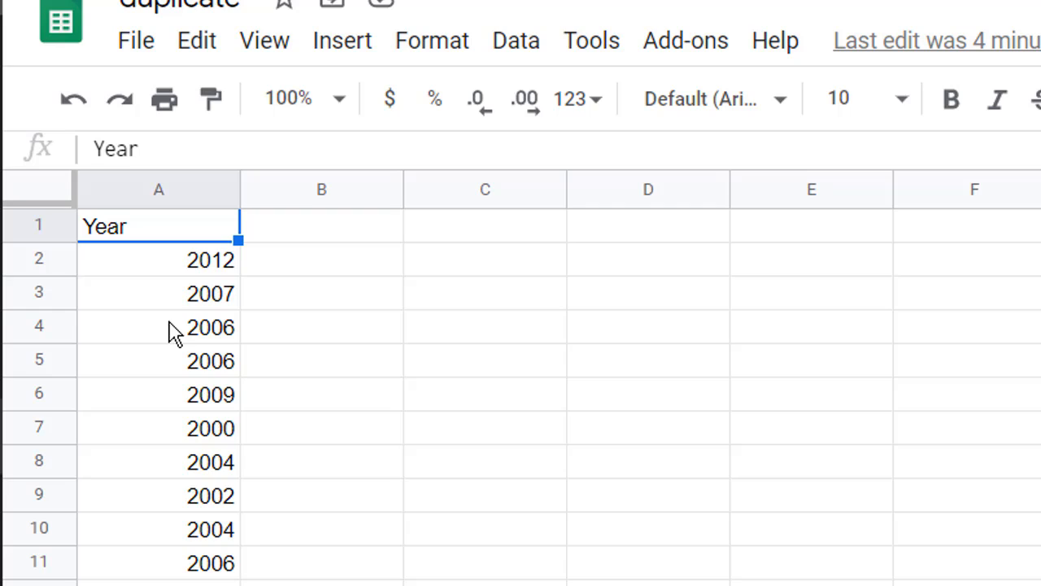
{"action": "mouse_move", "coordinate": [257, 270]}
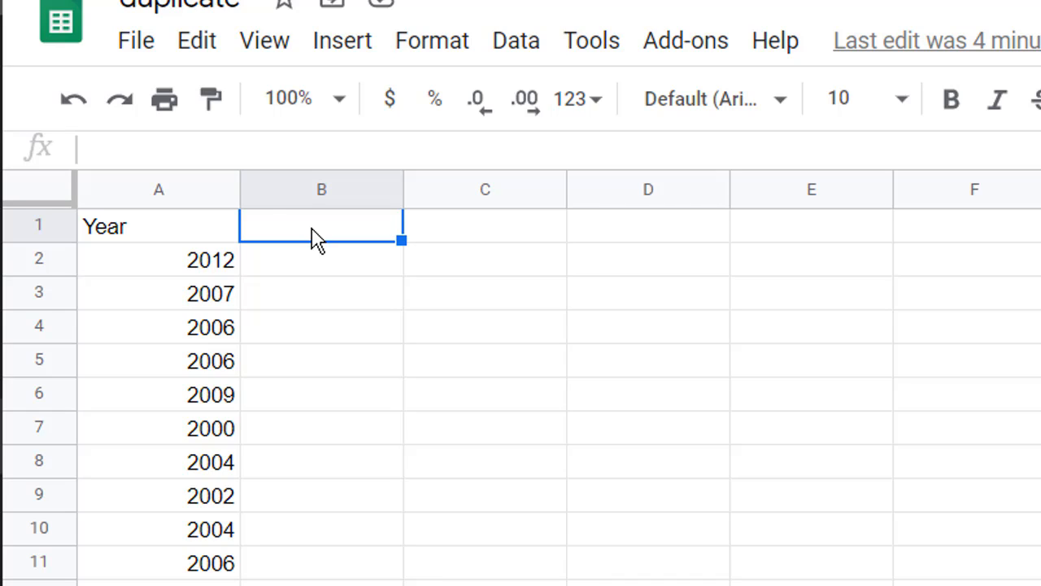
{"action": "type", "text": "Running"}
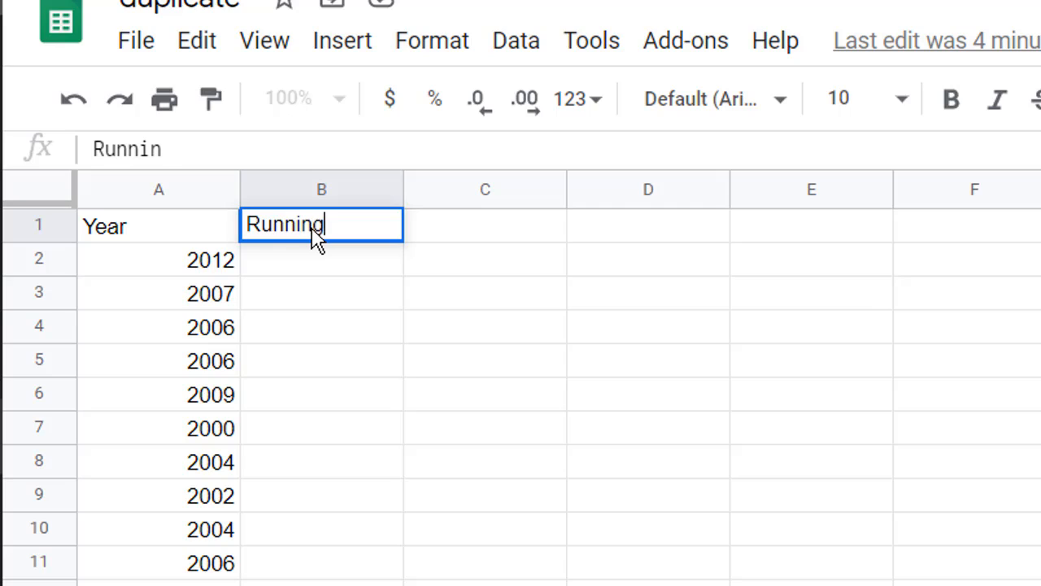
{"action": "type", "text": "Count"}
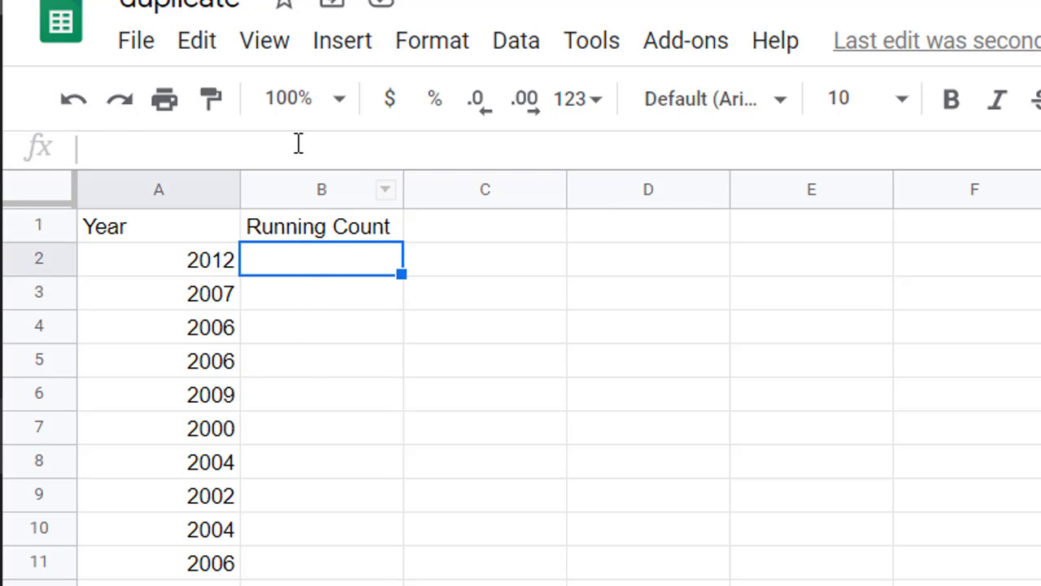
Step: Begin a COUNTIF formula in B2 from the autocomplete list
{"action": "type", "text": "="}
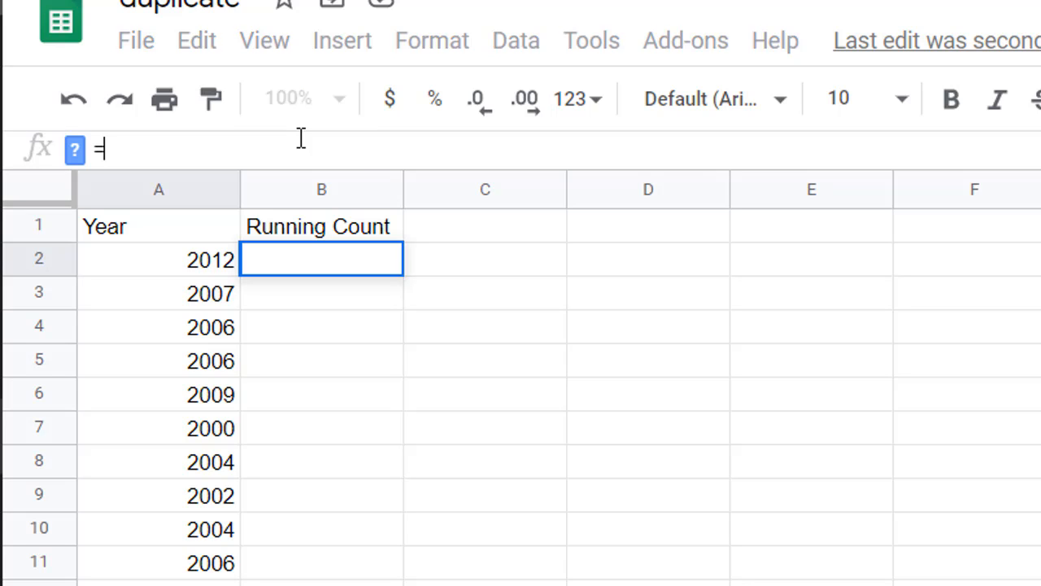
{"action": "type", "text": "count"}
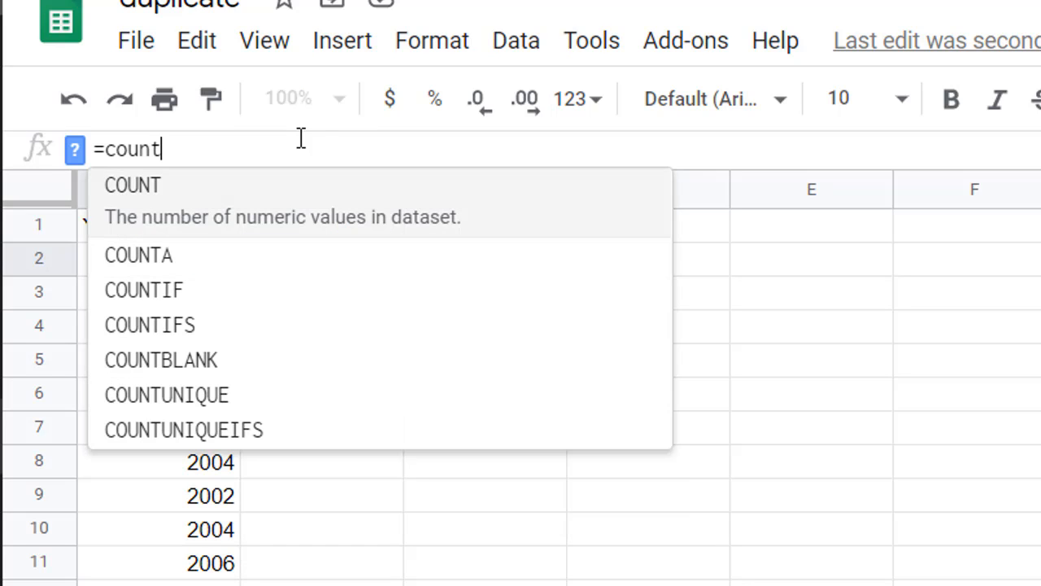
{"action": "type", "text": "if"}
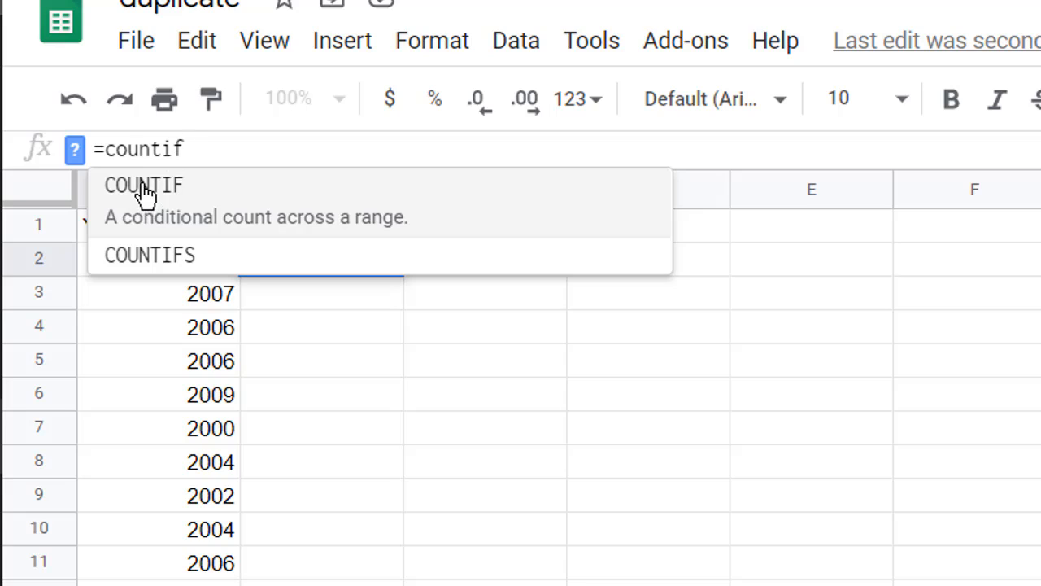
{"action": "left_click", "coordinate": [144, 185]}
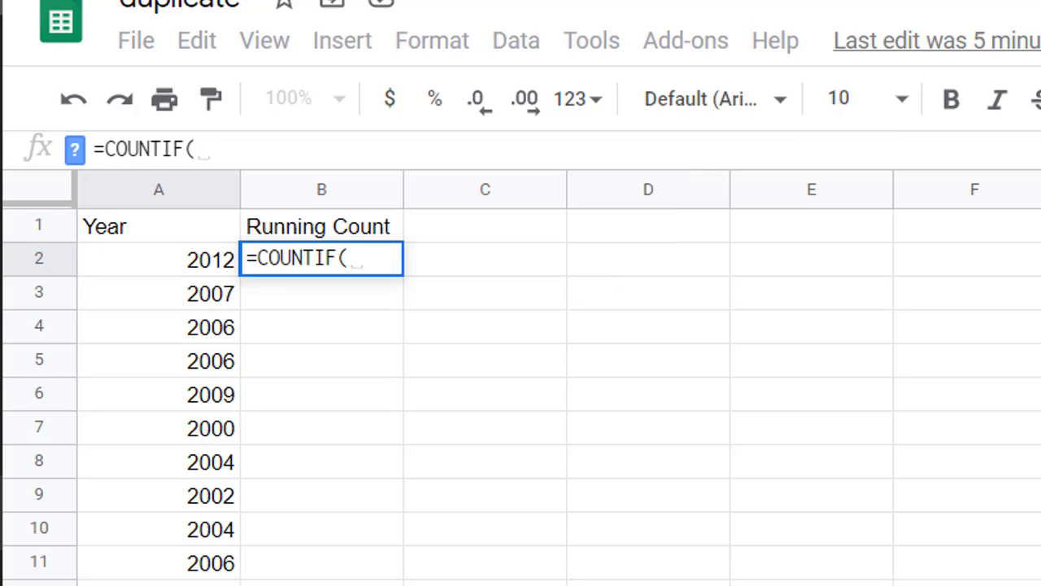
{"action": "mouse_move", "coordinate": [74, 149]}
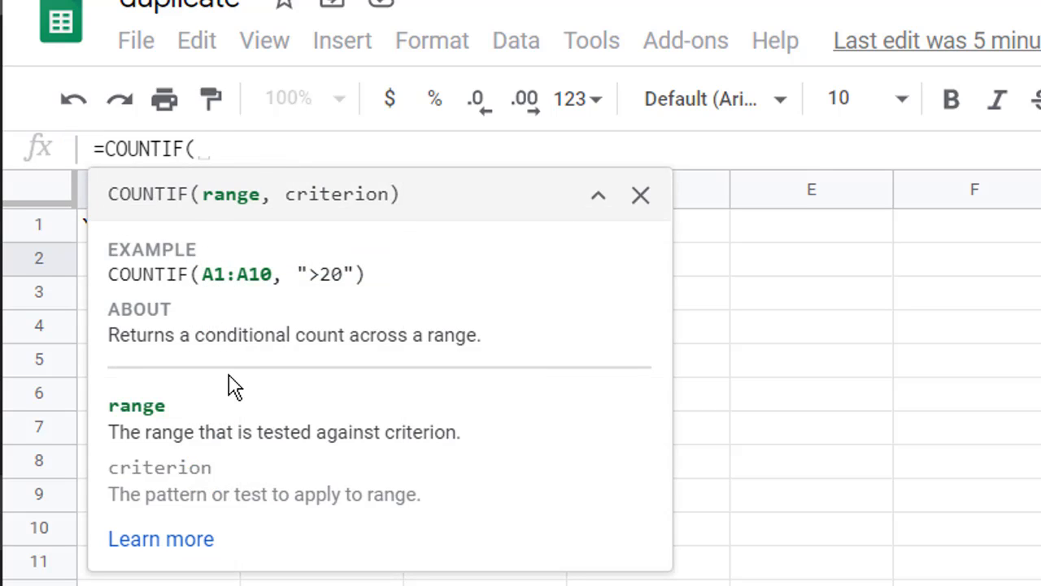
{"action": "mouse_move", "coordinate": [240, 183]}
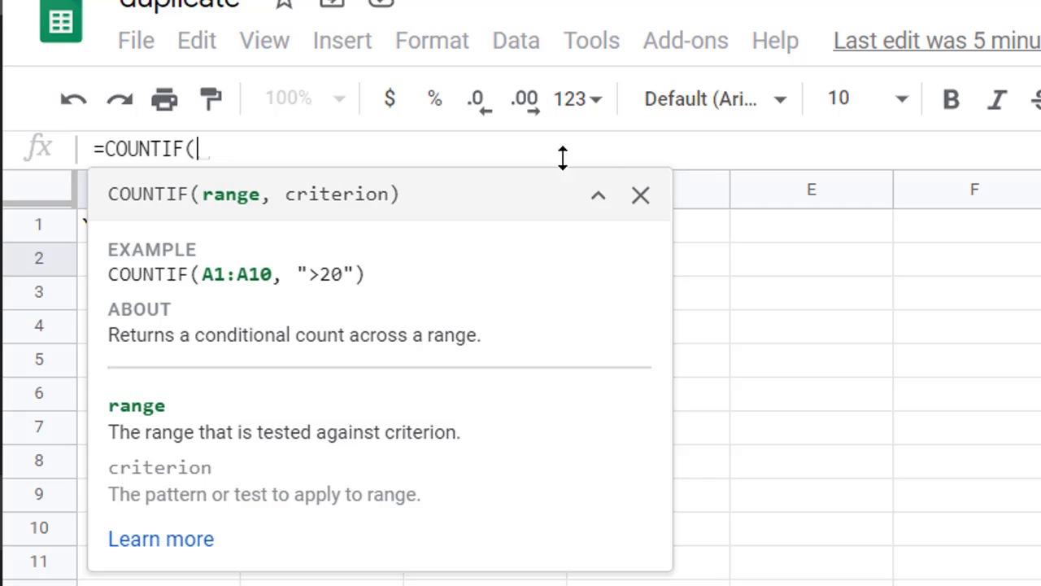
Step: Complete B2 as =COUNTIF($A$2:$A2, A2) so it shows 1
{"action": "left_click", "coordinate": [641, 195]}
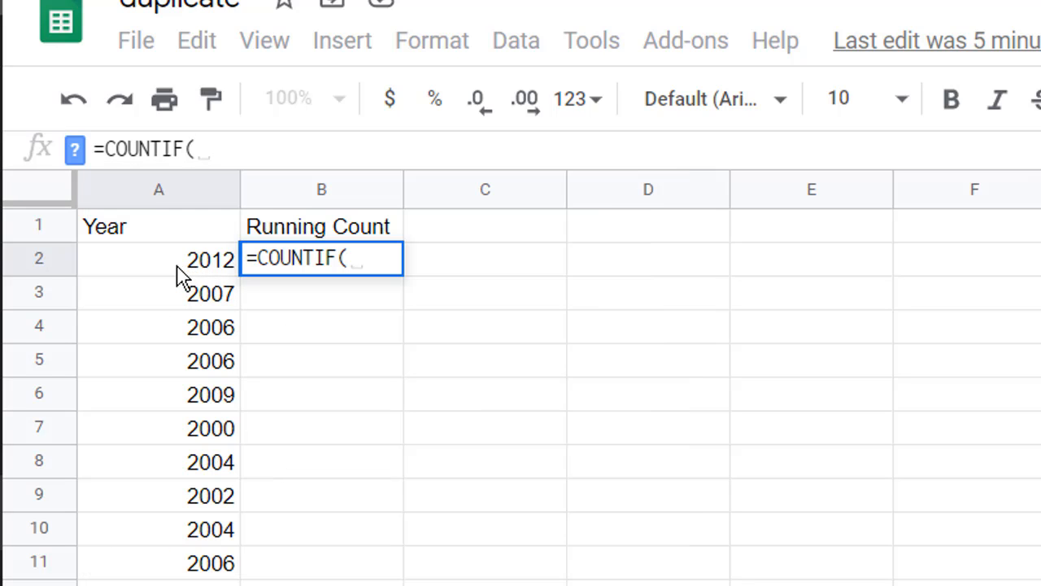
{"action": "left_click", "coordinate": [158, 258]}
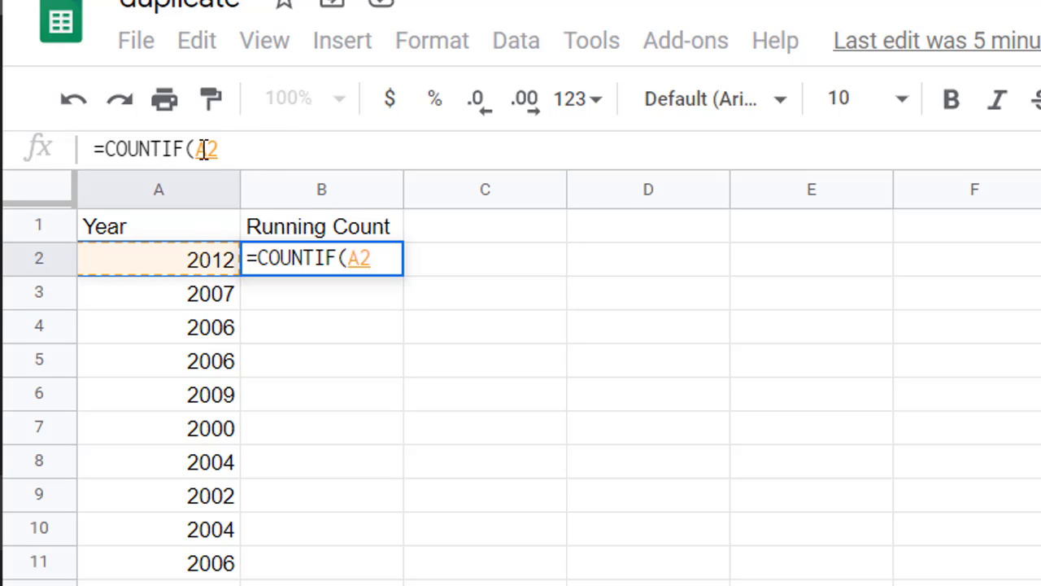
{"action": "key", "text": "f4"}
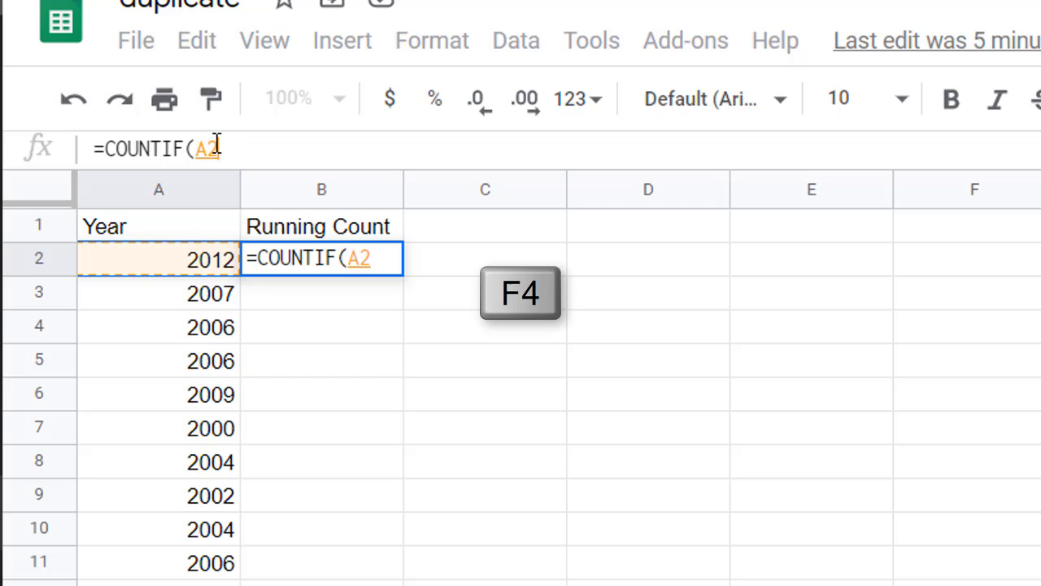
{"action": "key", "text": "f4"}
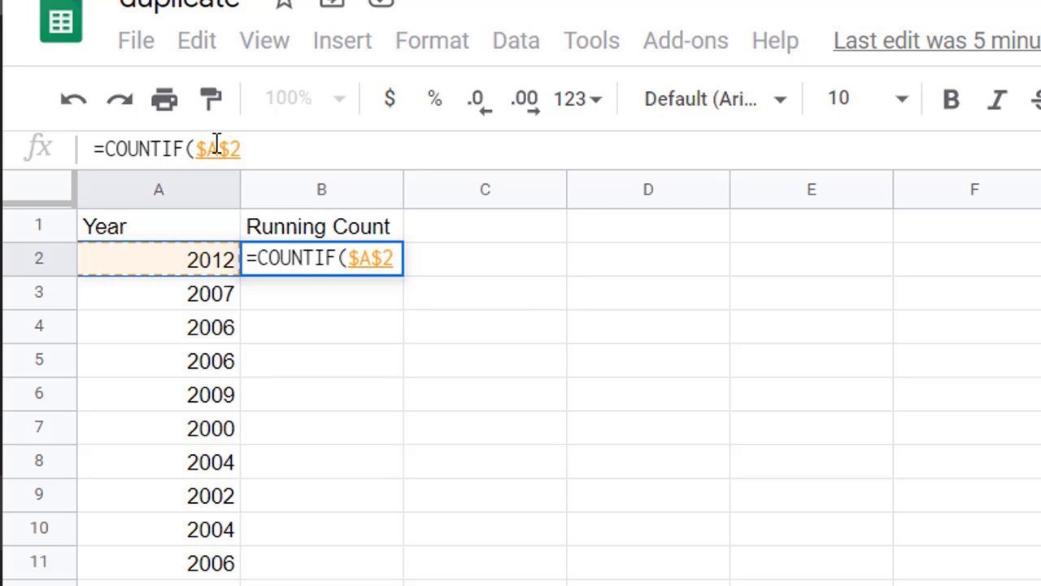
{"action": "type", "text": ":"}
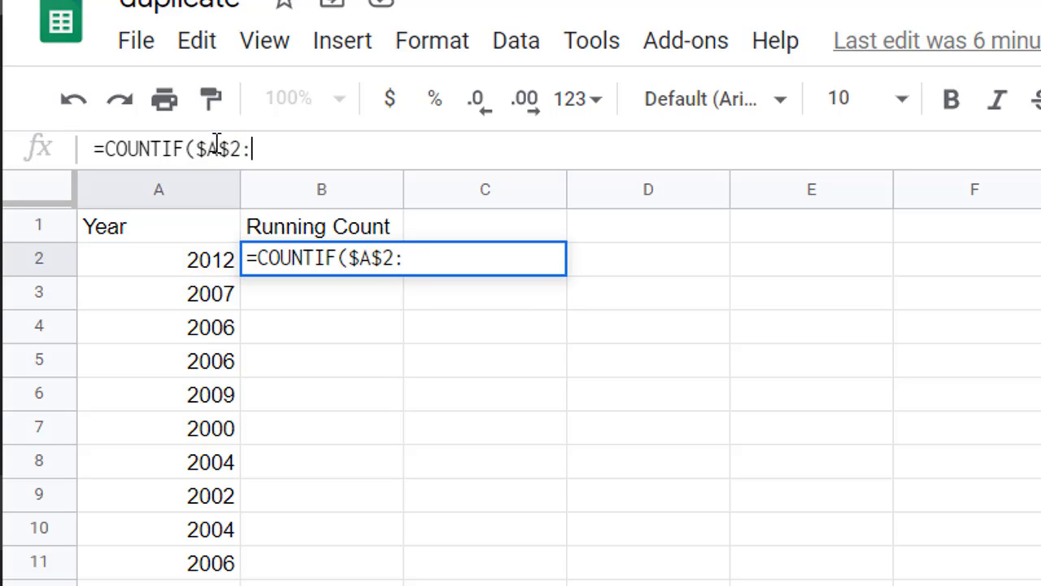
{"action": "type", "text": ")"}
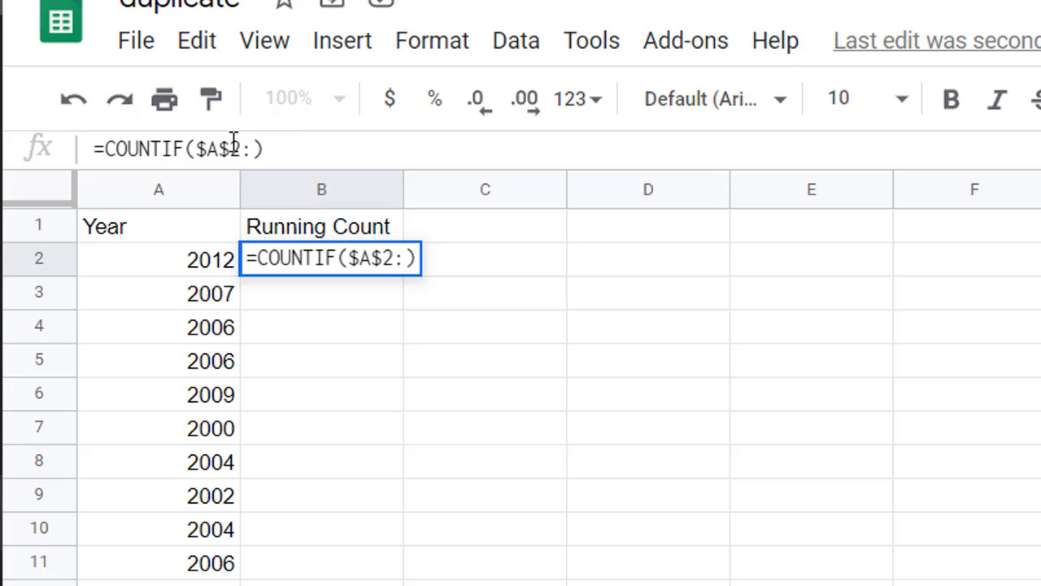
{"action": "type", "text": "a2"}
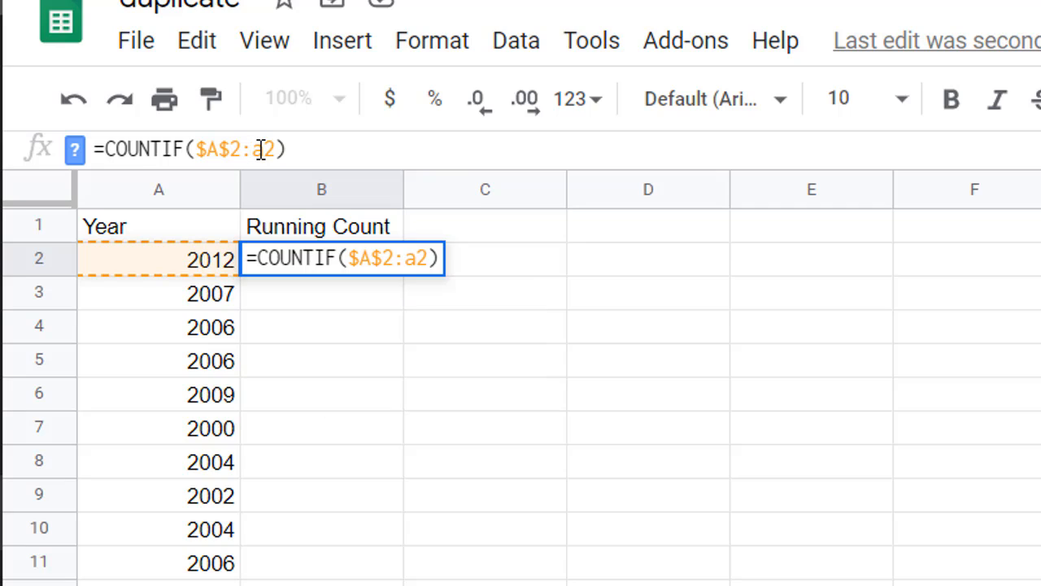
{"action": "type", "text": "$"}
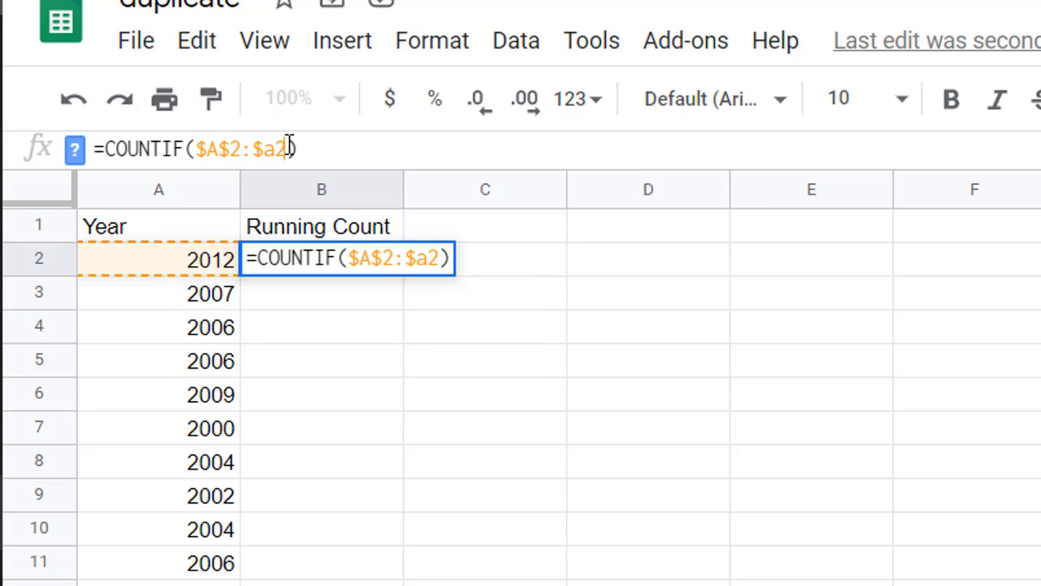
{"action": "type", "text": ","}
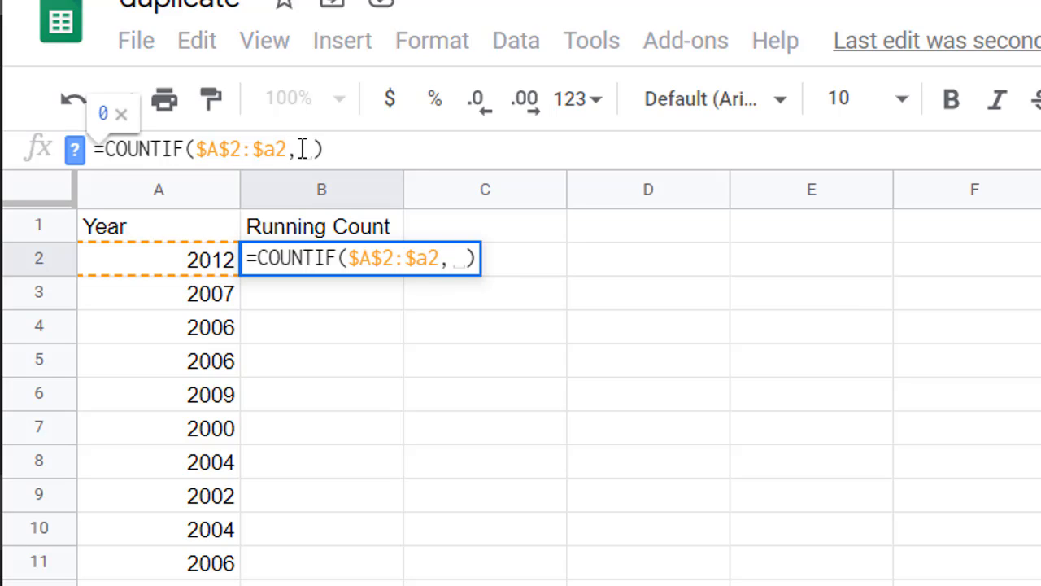
{"action": "mouse_move", "coordinate": [203, 256]}
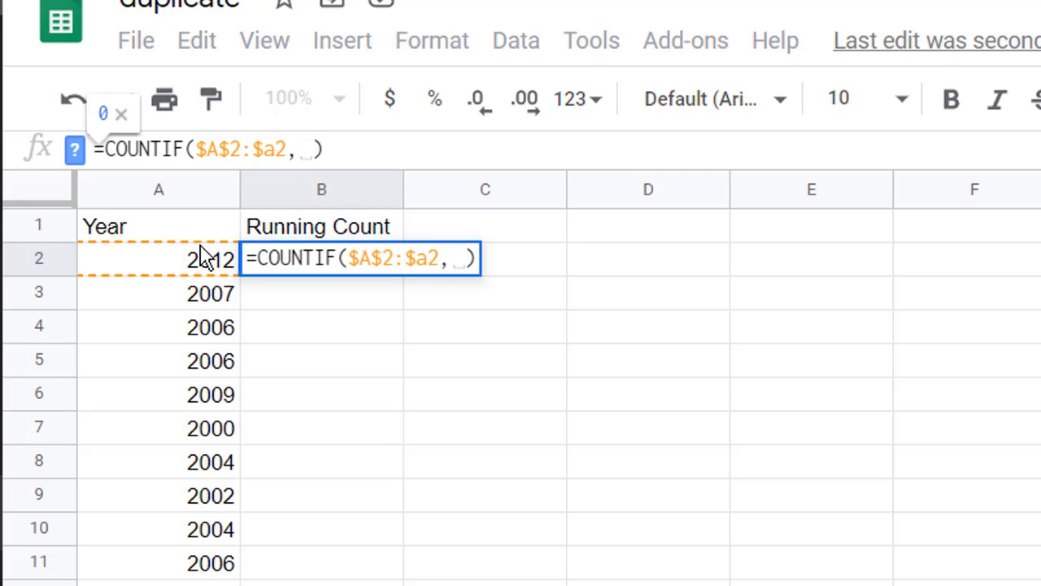
{"action": "mouse_move", "coordinate": [207, 268]}
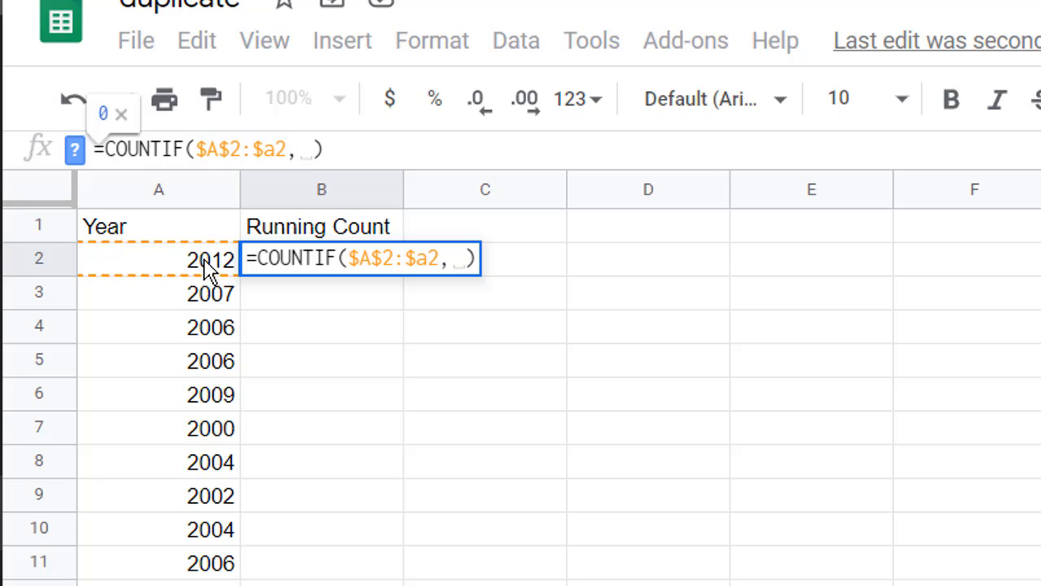
{"action": "type", "text": "a"}
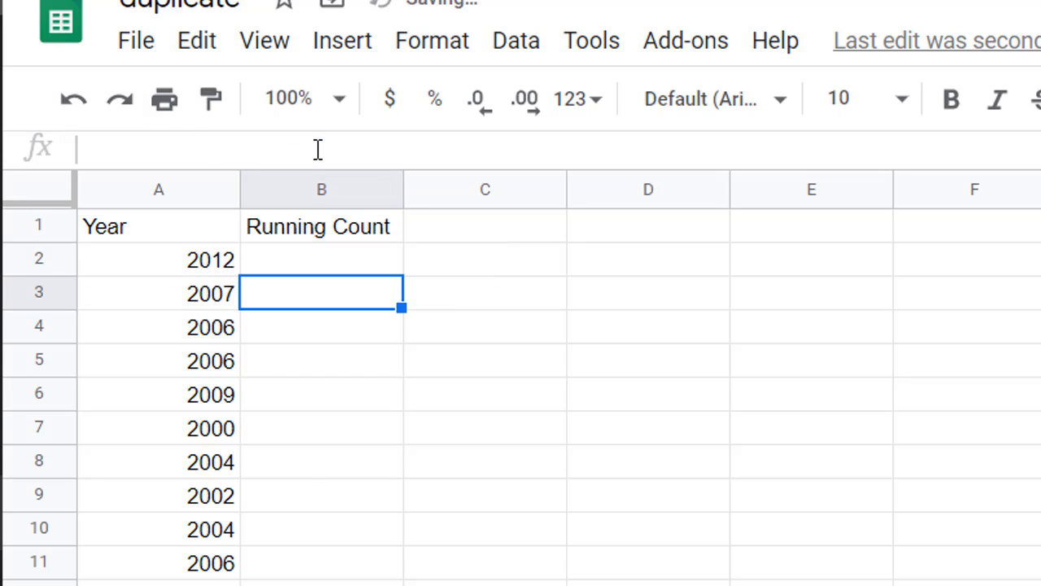
{"action": "type", "text": "1"}
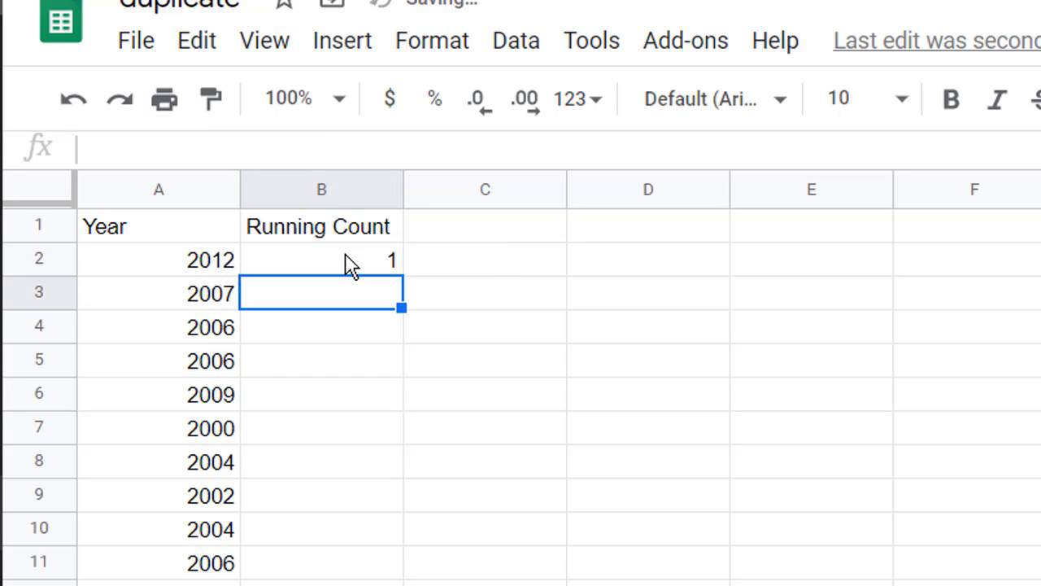
Step: Fill B2's running count down to B5, giving 1, 1, 1 and 2
{"action": "left_click", "coordinate": [158, 260]}
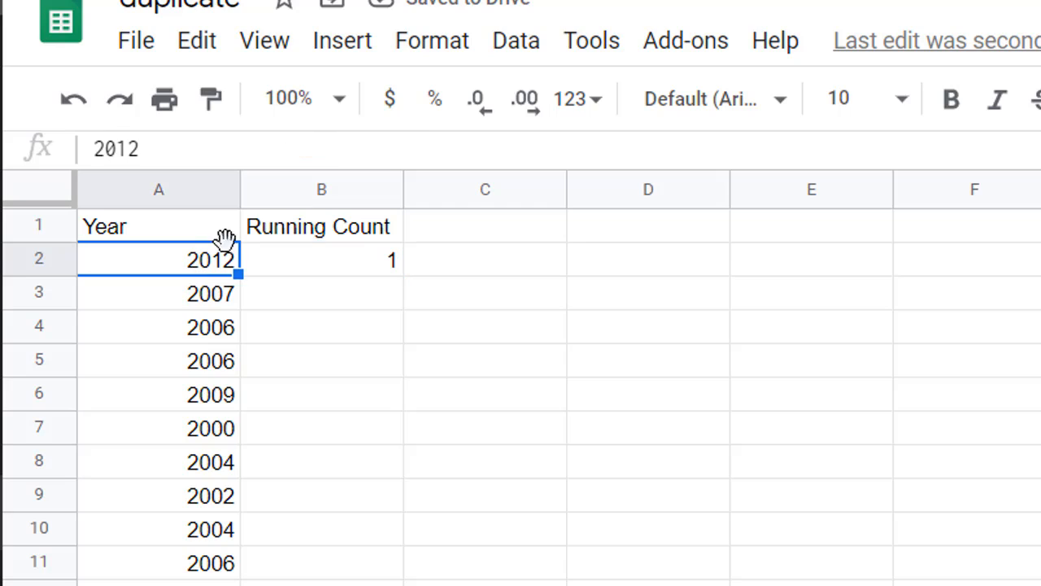
{"action": "mouse_move", "coordinate": [305, 260]}
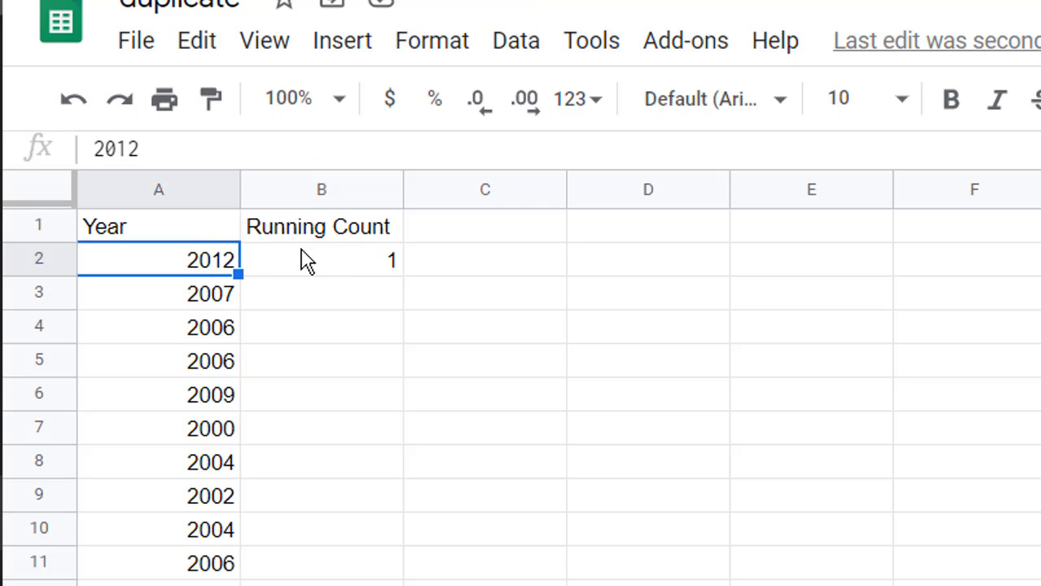
{"action": "left_click", "coordinate": [320, 258]}
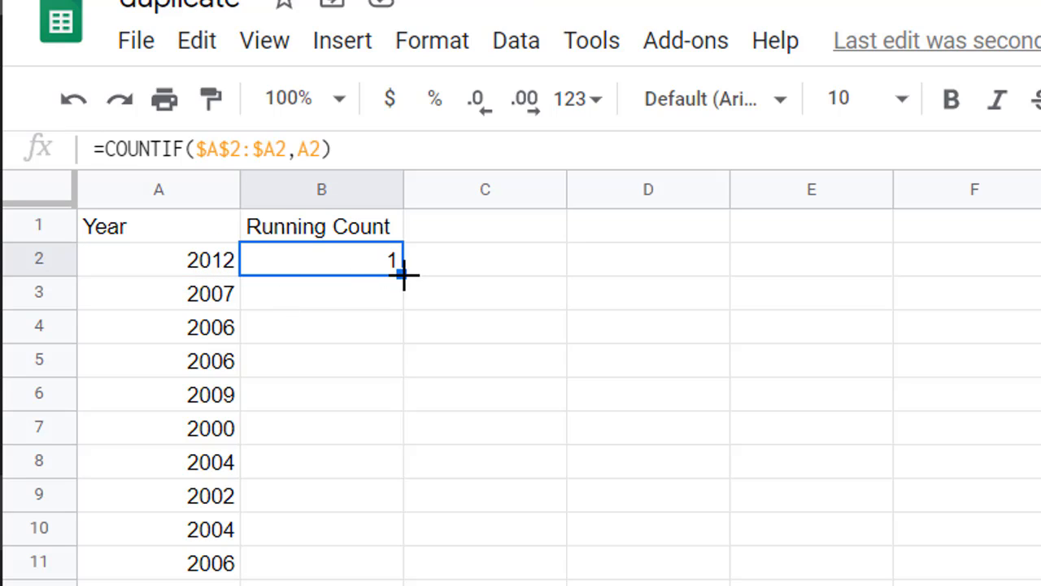
{"action": "left_click_drag", "start_coordinate": [401, 274], "coordinate": [374, 360]}
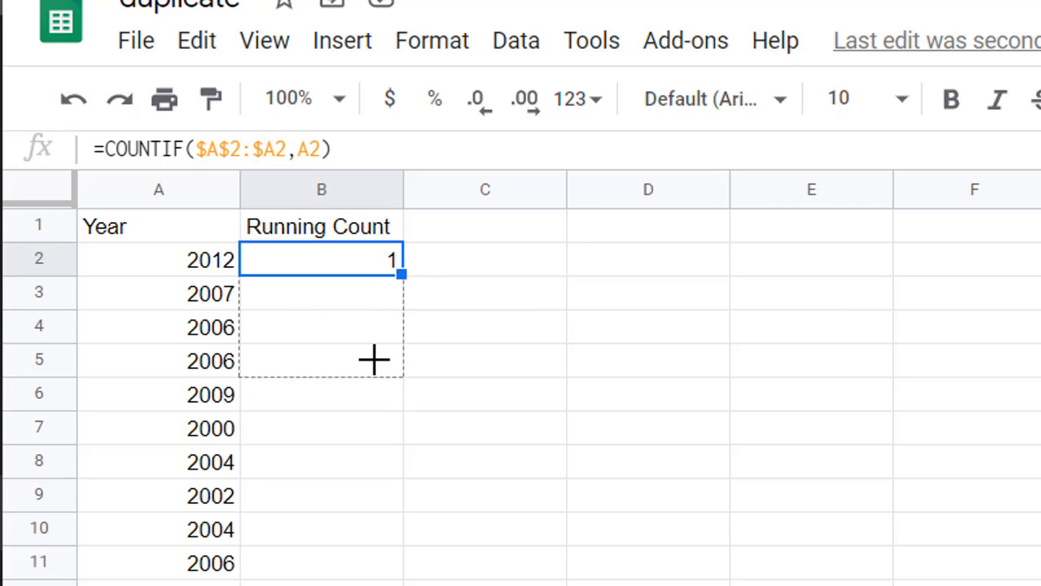
{"action": "left_click_drag", "start_coordinate": [401, 274], "coordinate": [401, 374]}
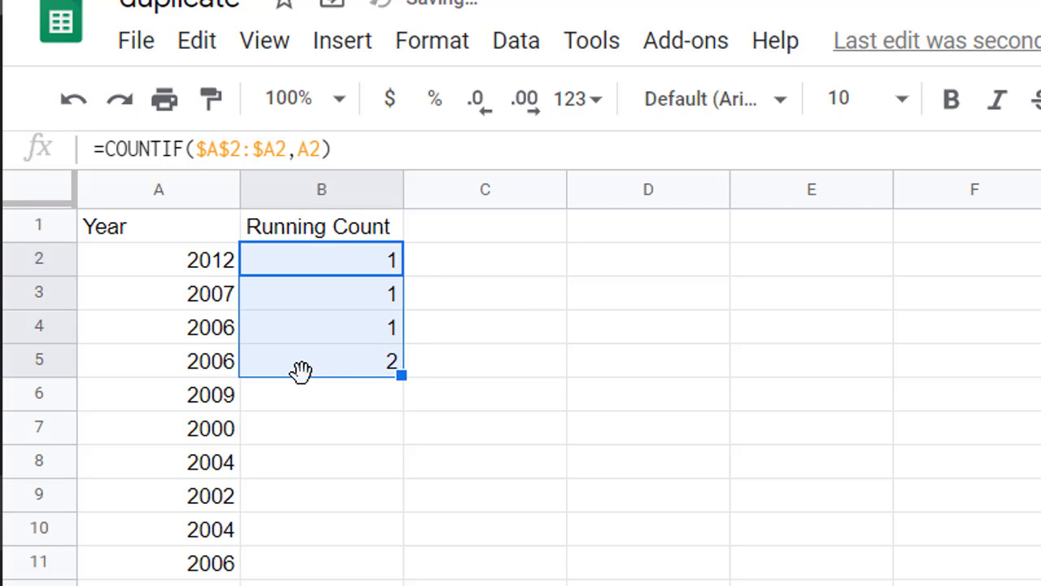
{"action": "left_click", "coordinate": [320, 360]}
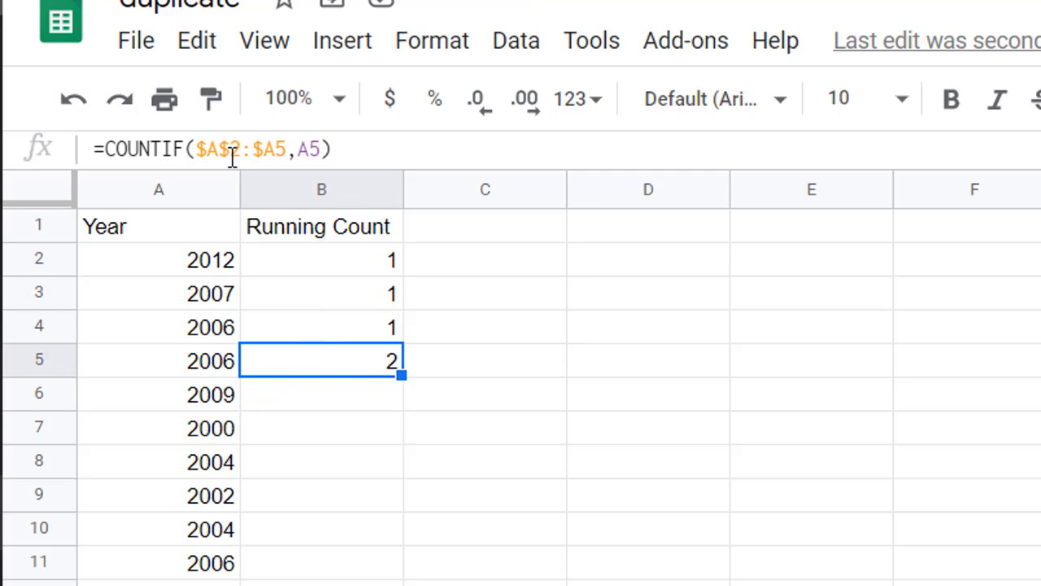
{"action": "mouse_move", "coordinate": [159, 329]}
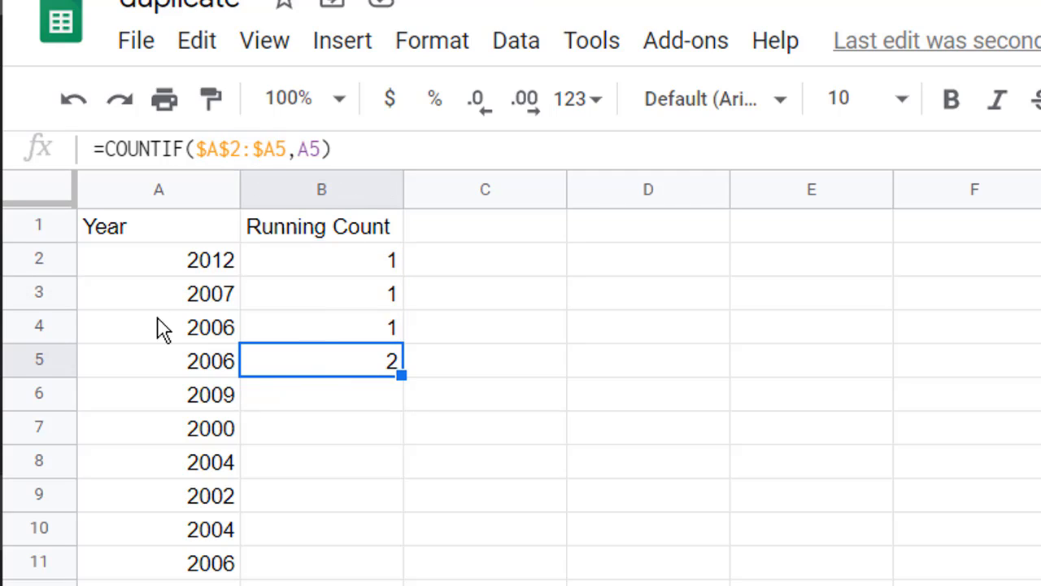
{"action": "mouse_move", "coordinate": [199, 372]}
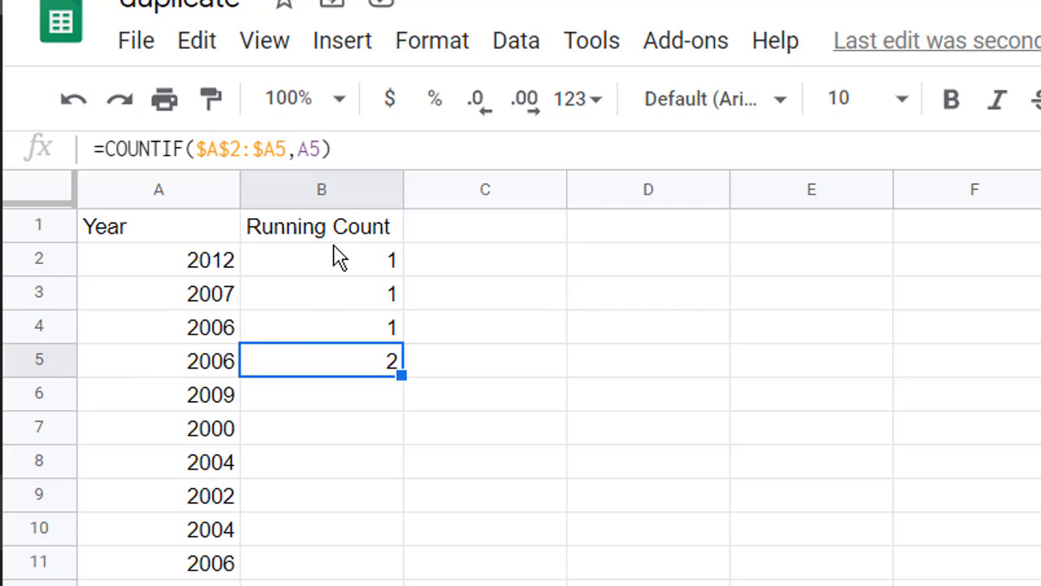
{"action": "mouse_move", "coordinate": [203, 373]}
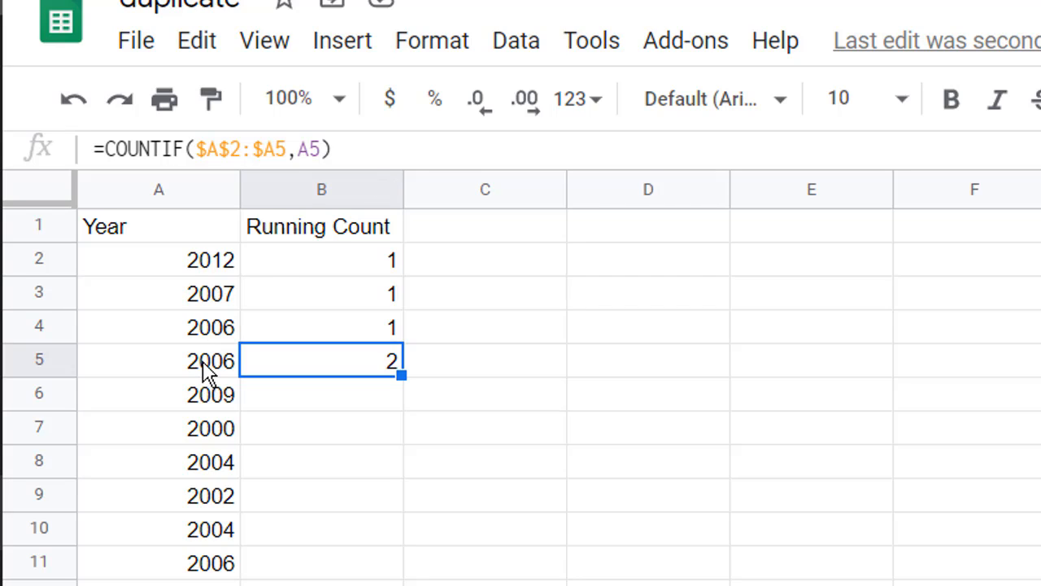
{"action": "mouse_move", "coordinate": [210, 261]}
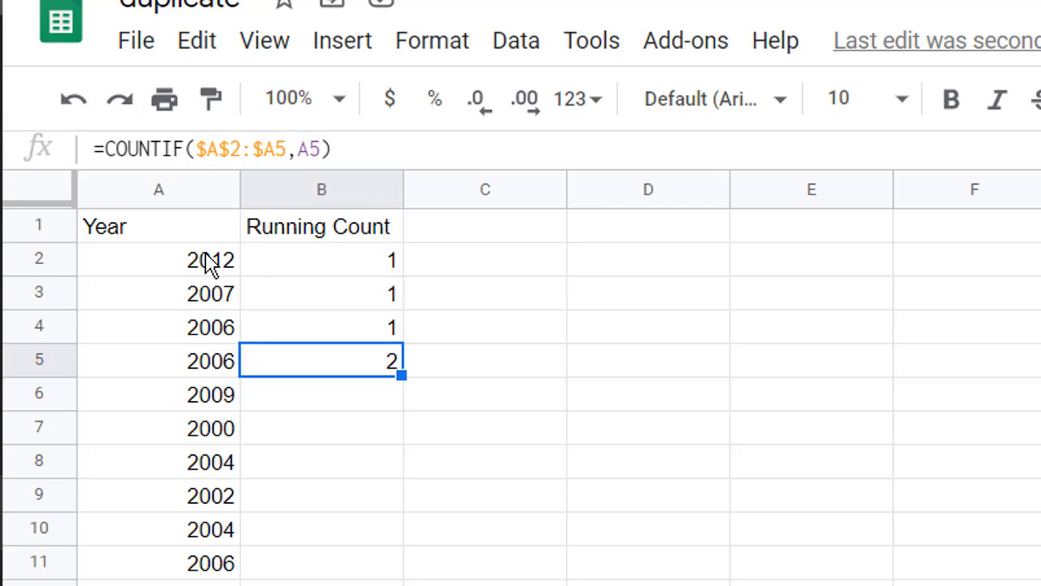
{"action": "mouse_move", "coordinate": [201, 368]}
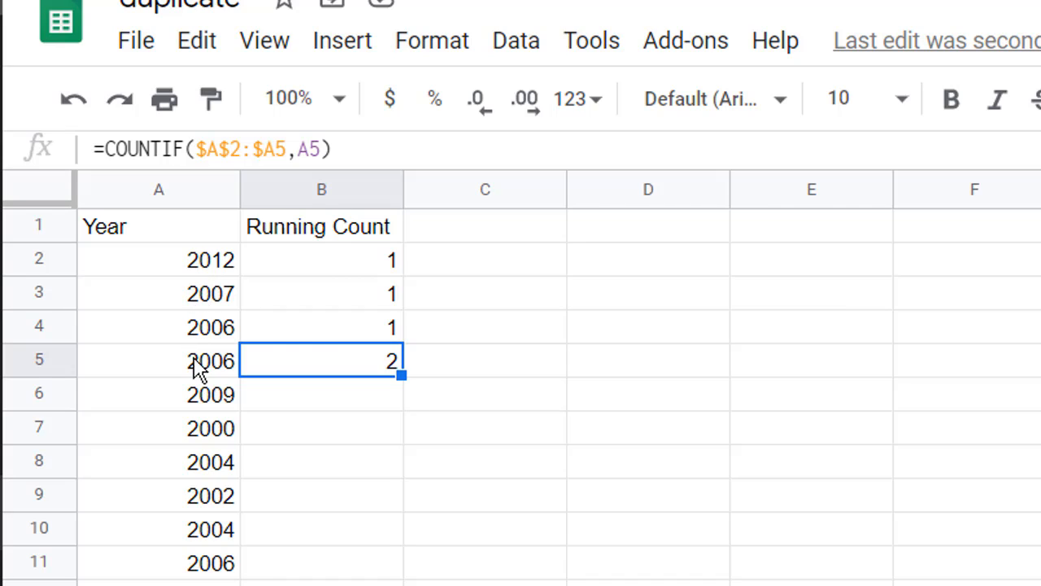
{"action": "mouse_move", "coordinate": [364, 370]}
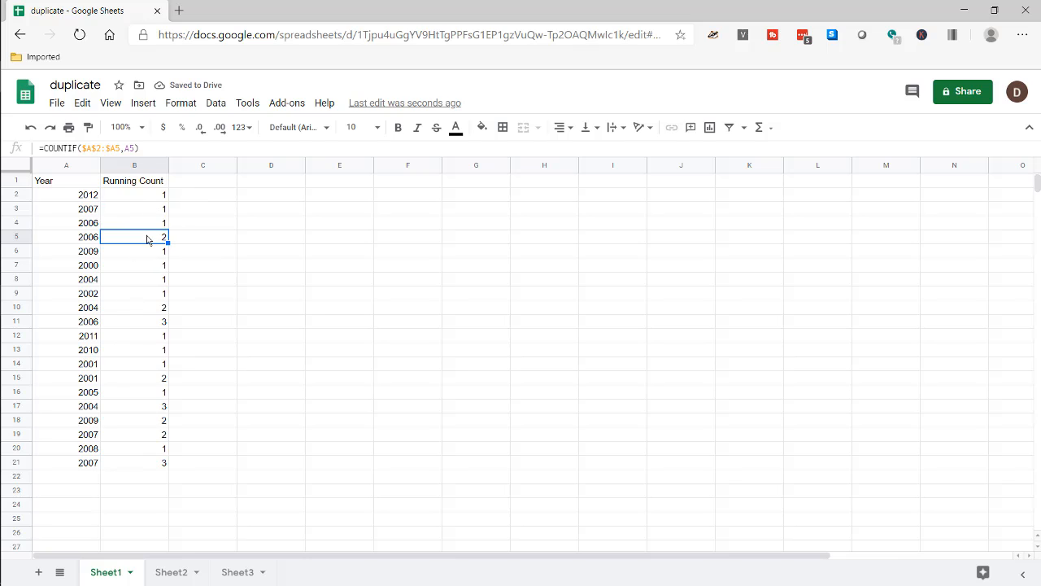
Step: Compare the running counts of the repeated 2006 entries
{"action": "left_click", "coordinate": [134, 307]}
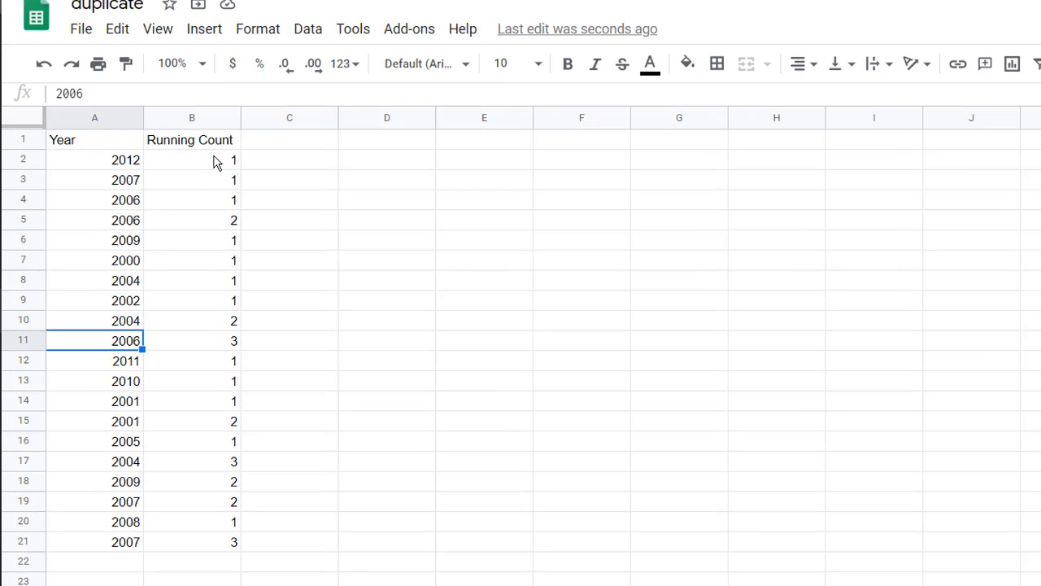
{"action": "mouse_move", "coordinate": [236, 155]}
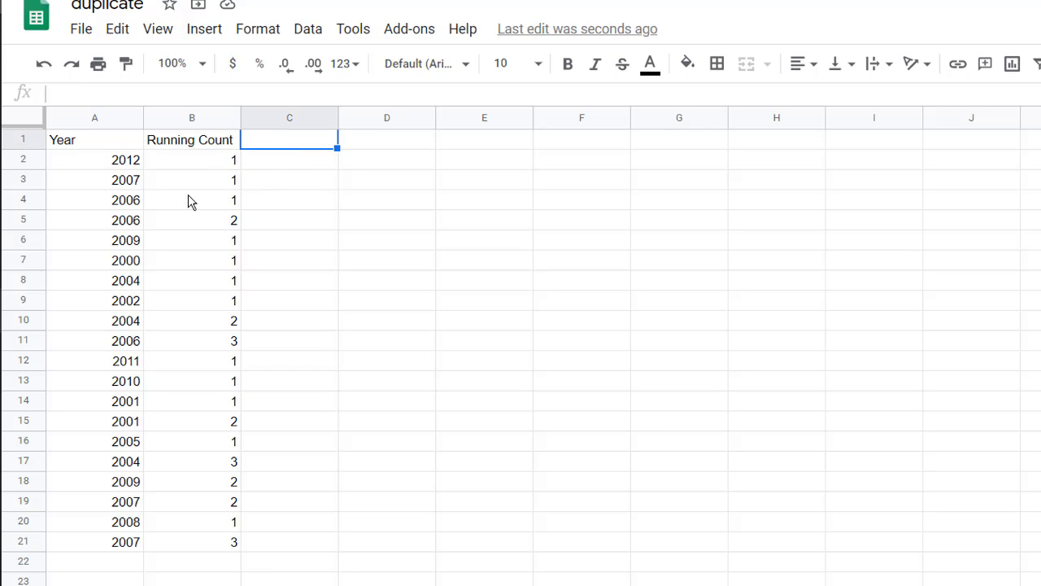
{"action": "left_click", "coordinate": [94, 200]}
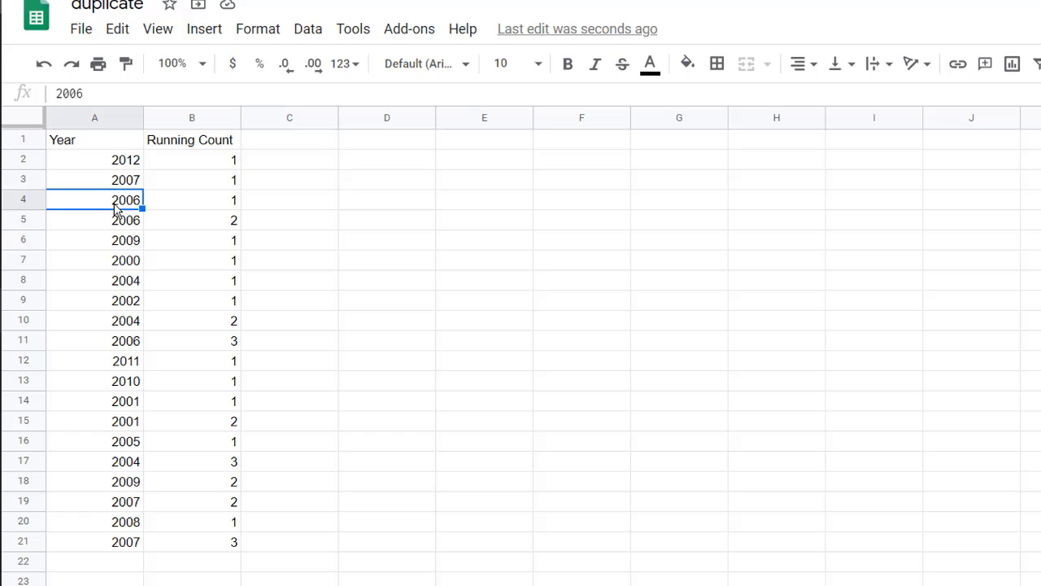
{"action": "mouse_move", "coordinate": [247, 150]}
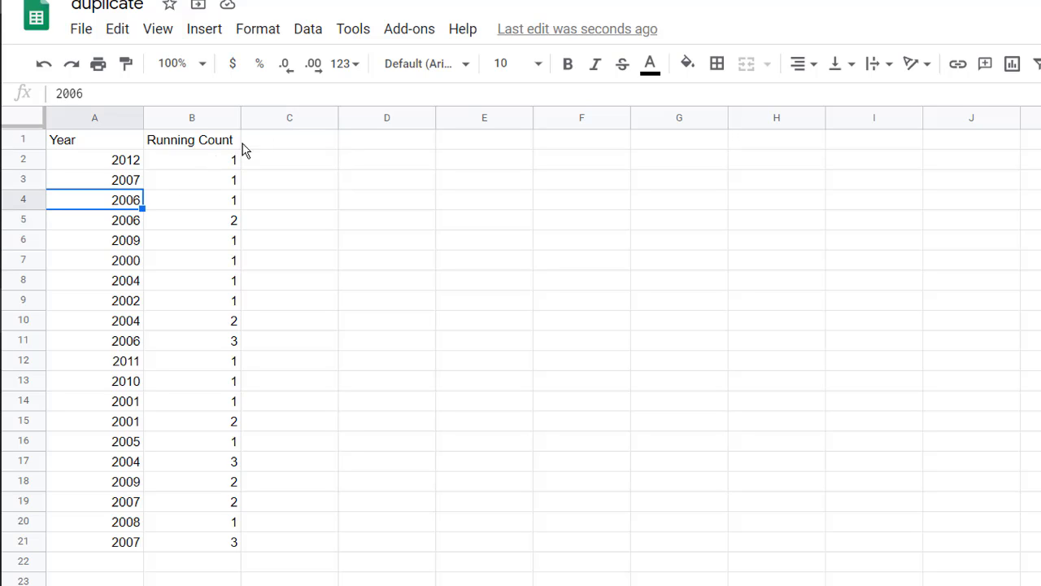
Step: Add a 'Total Count' header in C1
{"action": "left_click", "coordinate": [290, 140]}
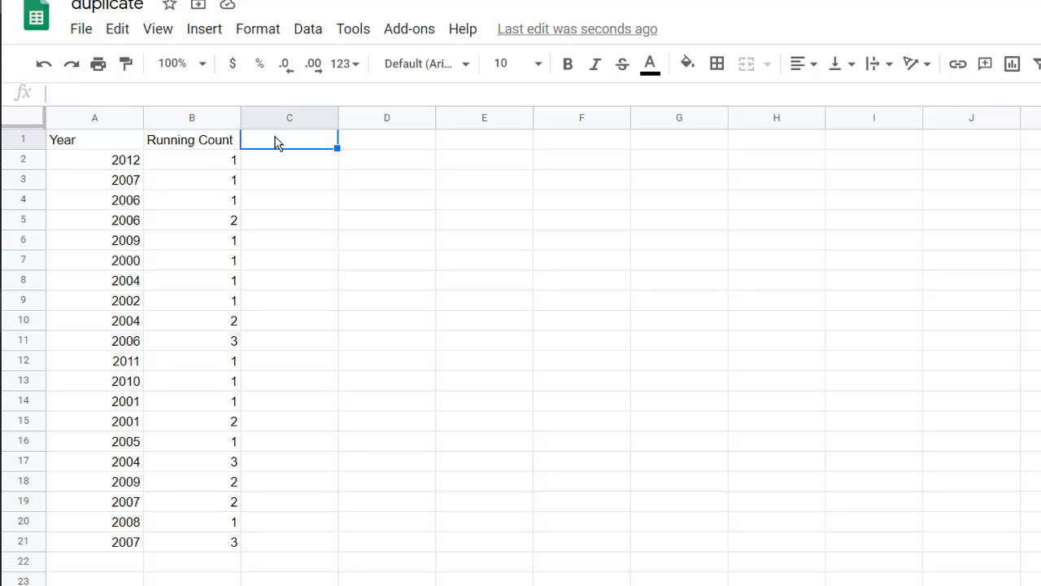
{"action": "type", "text": "Total Count"}
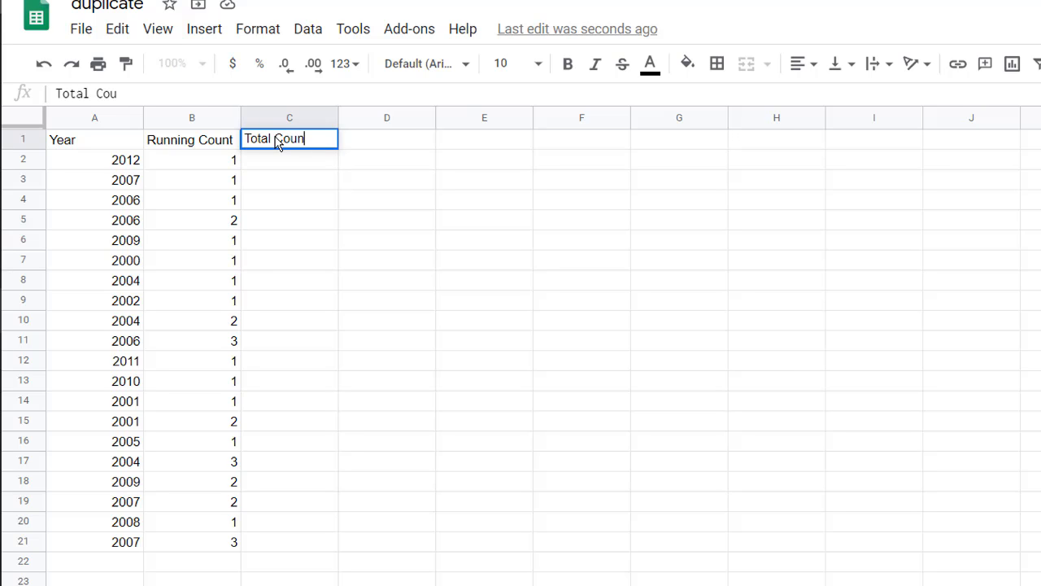
{"action": "key", "text": "enter"}
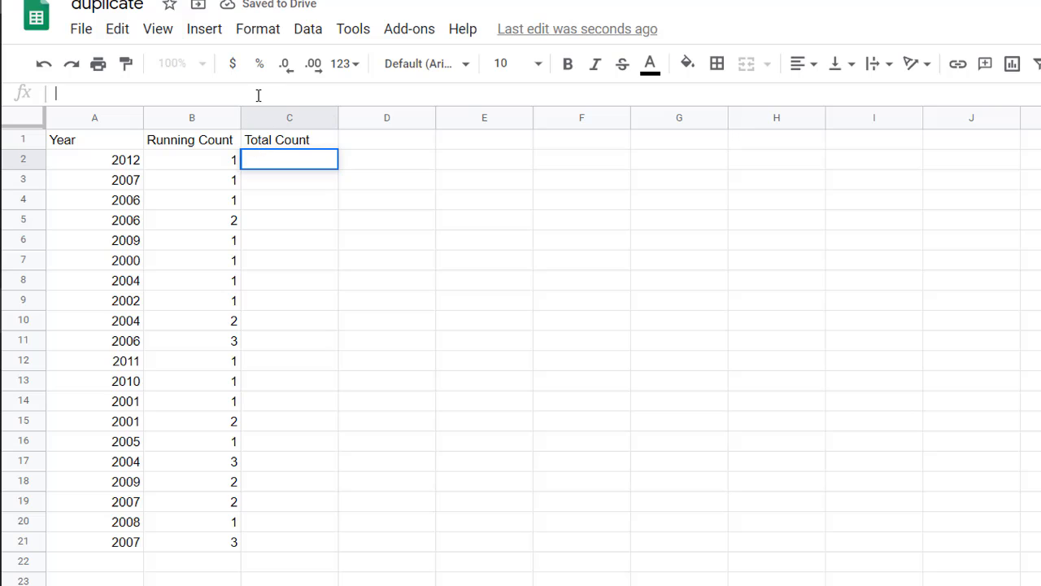
Step: Enter =COUNTIF($A$2:$A, A2) in C2, showing 1
{"action": "type", "text": "=coun"}
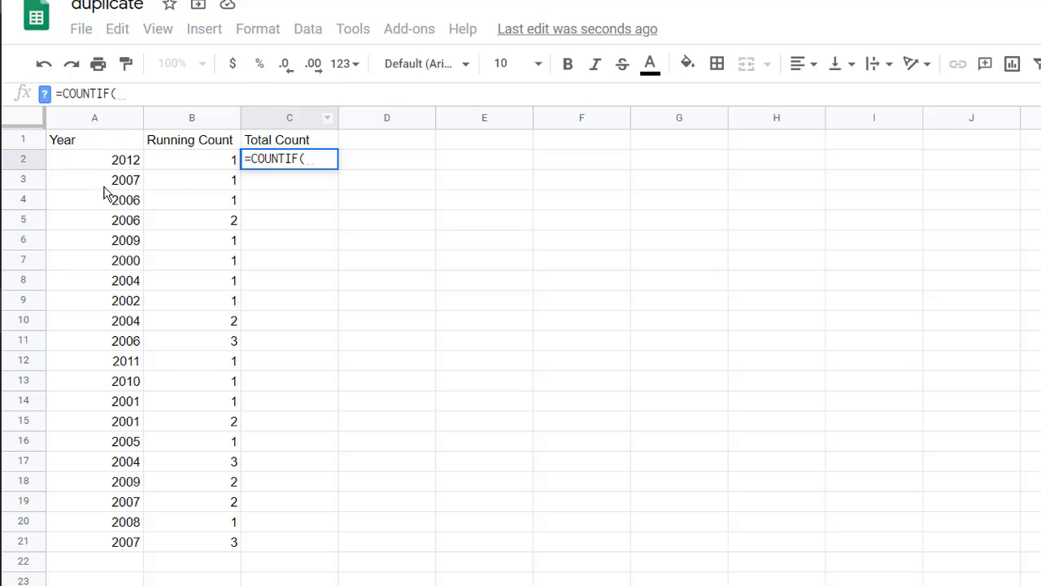
{"action": "left_click", "coordinate": [95, 159]}
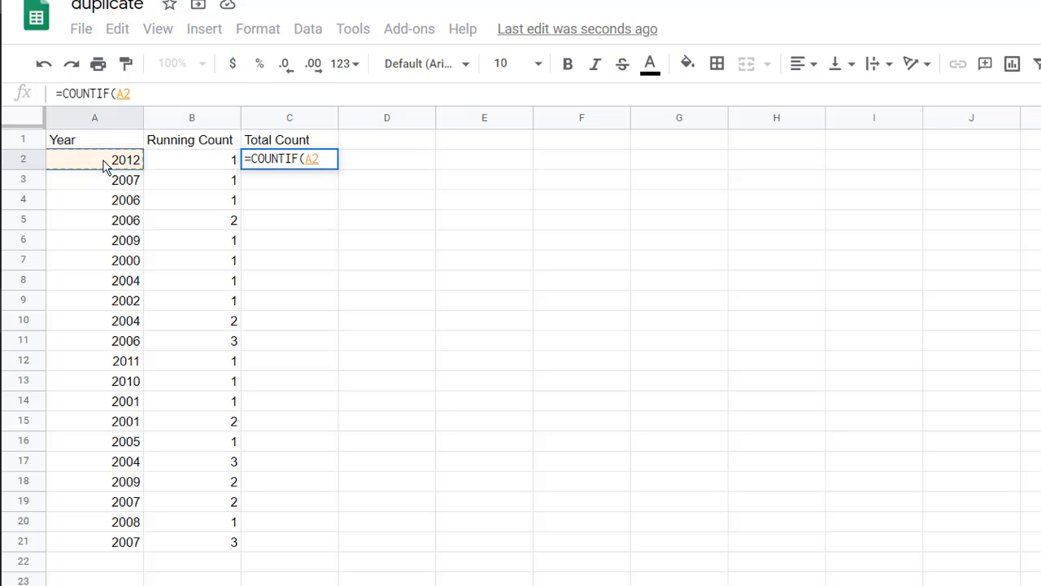
{"action": "key", "text": "f4"}
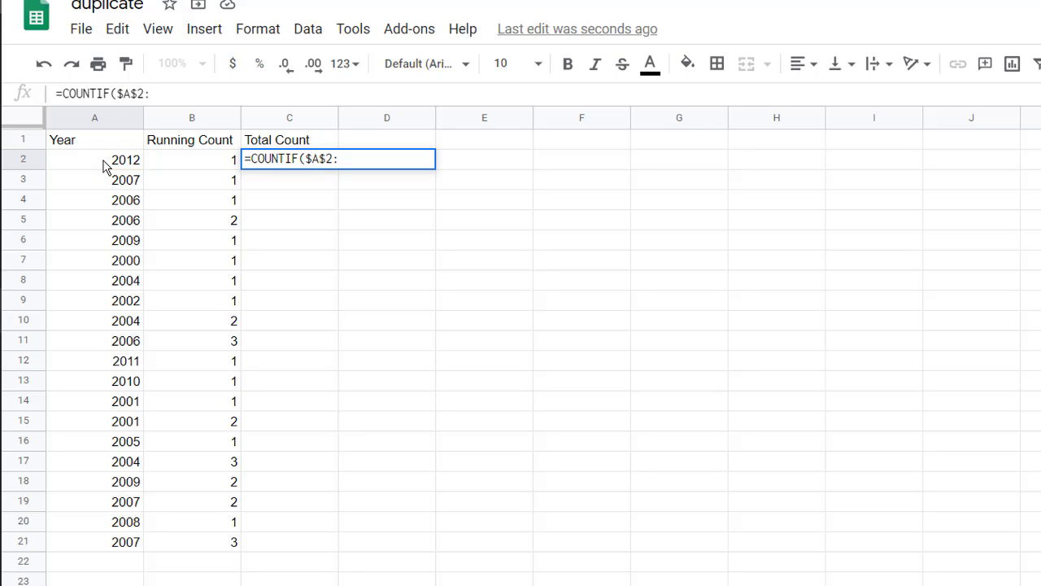
{"action": "type", "text": "$"}
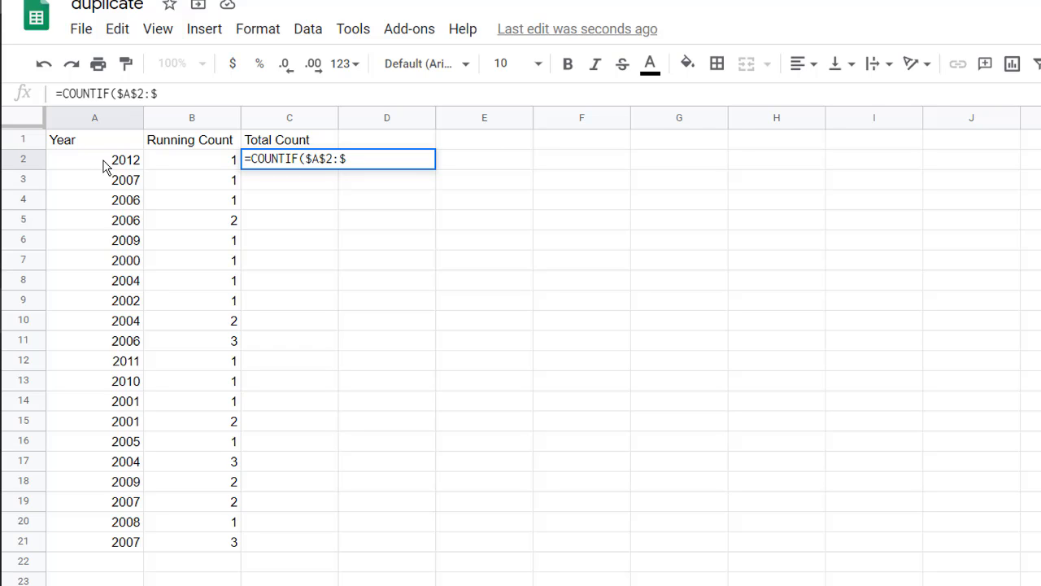
{"action": "left_click", "coordinate": [94, 117]}
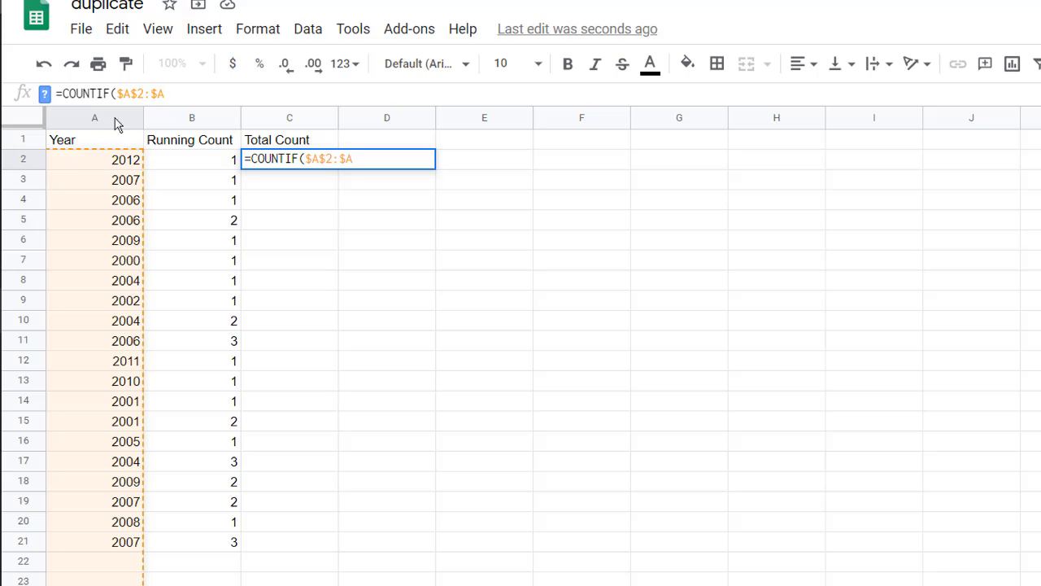
{"action": "mouse_move", "coordinate": [77, 407]}
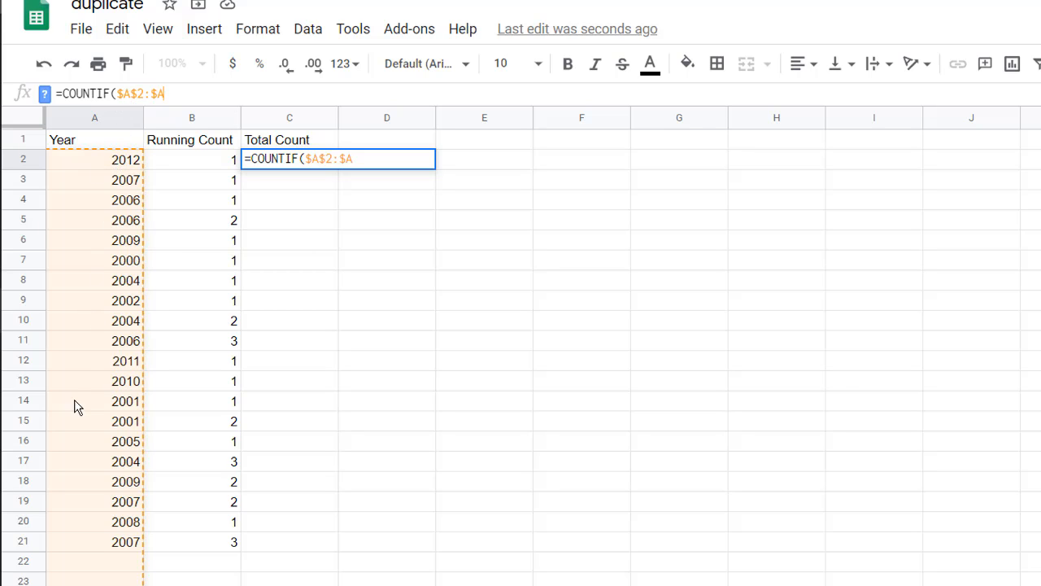
{"action": "type", "text": ","}
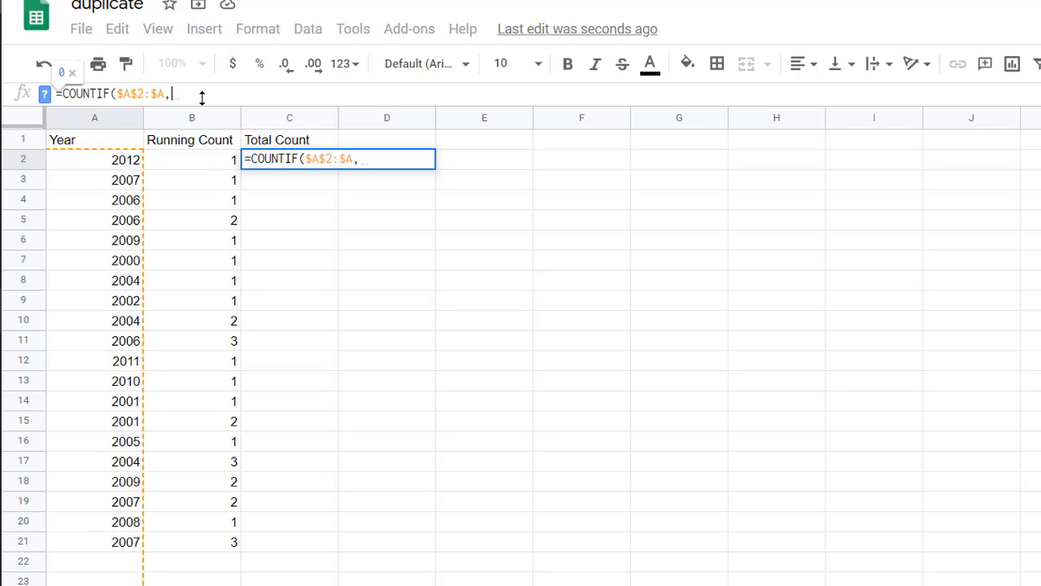
{"action": "mouse_move", "coordinate": [96, 167]}
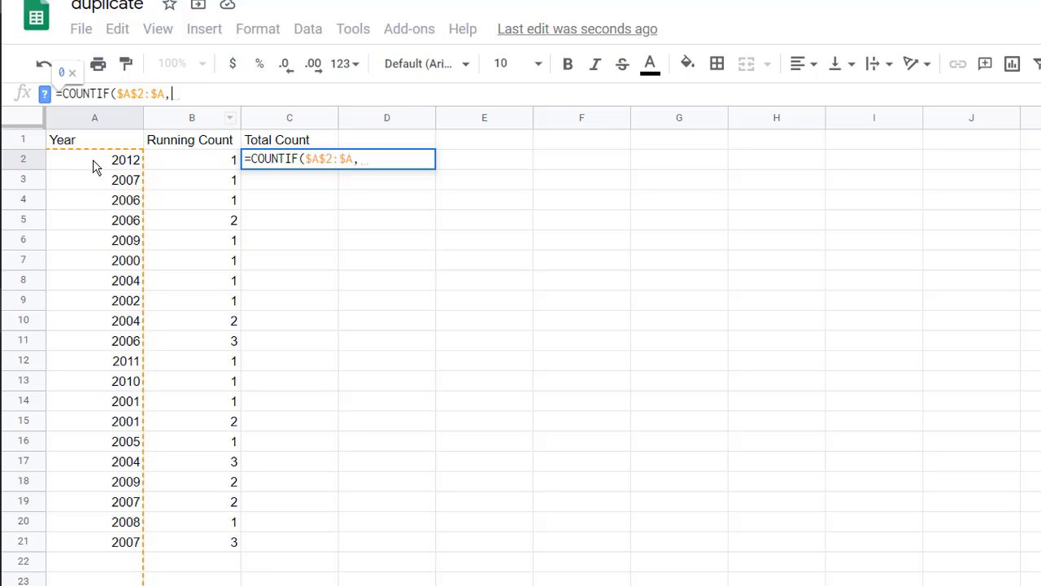
{"action": "left_click", "coordinate": [94, 159]}
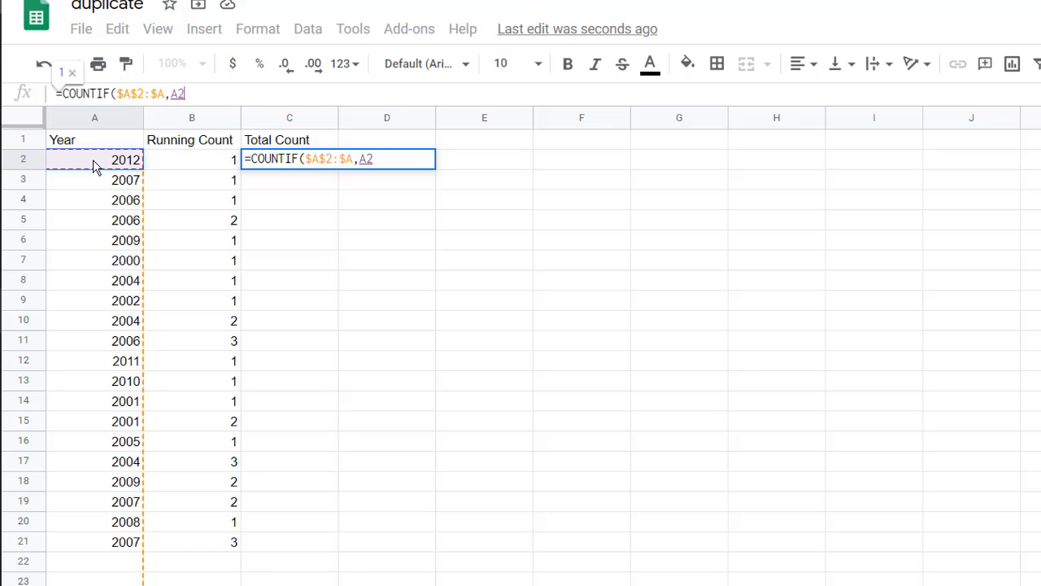
{"action": "key", "text": "enter"}
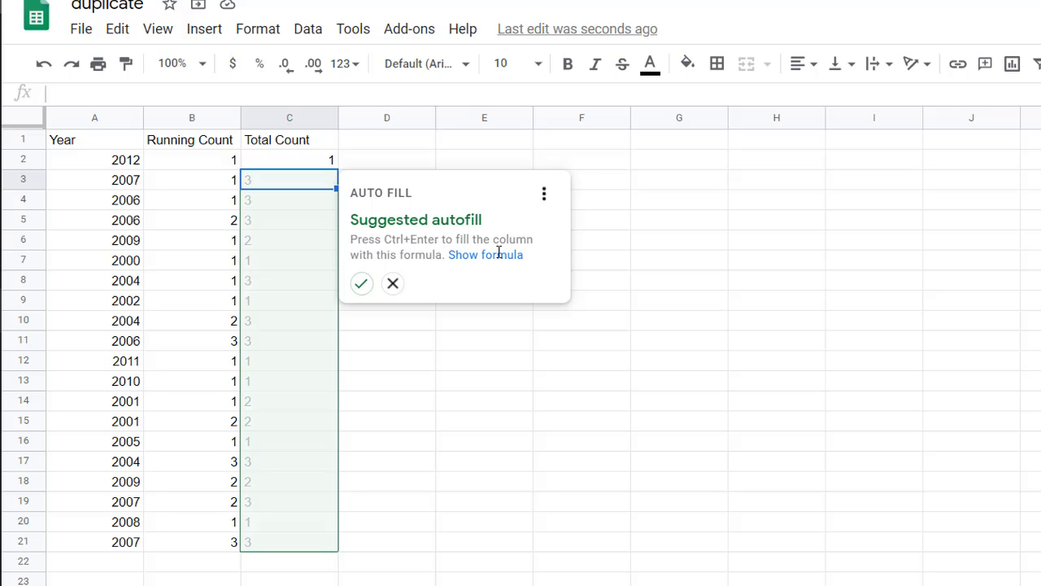
{"action": "left_click", "coordinate": [485, 254]}
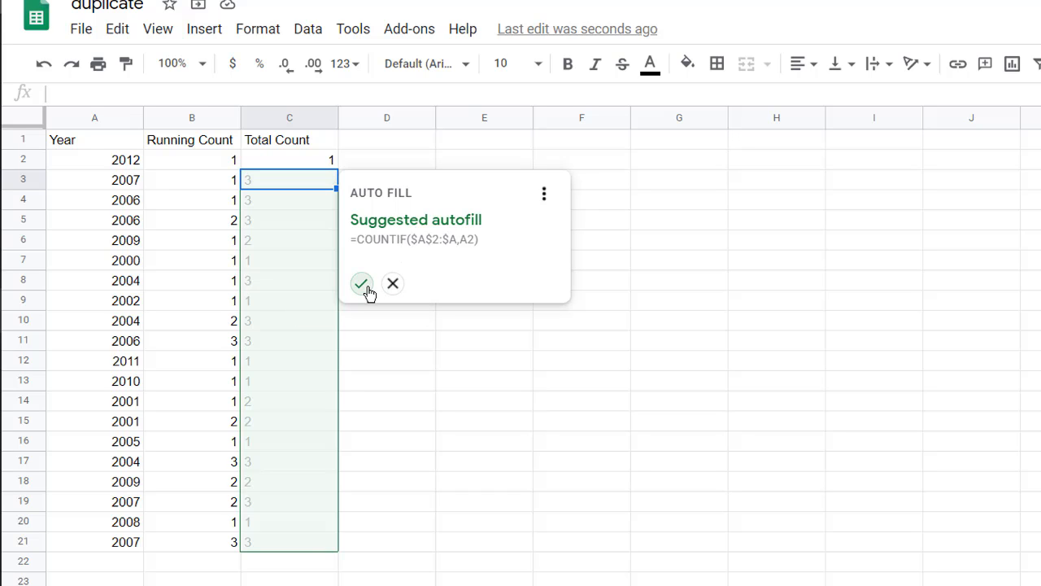
{"action": "left_click", "coordinate": [361, 283]}
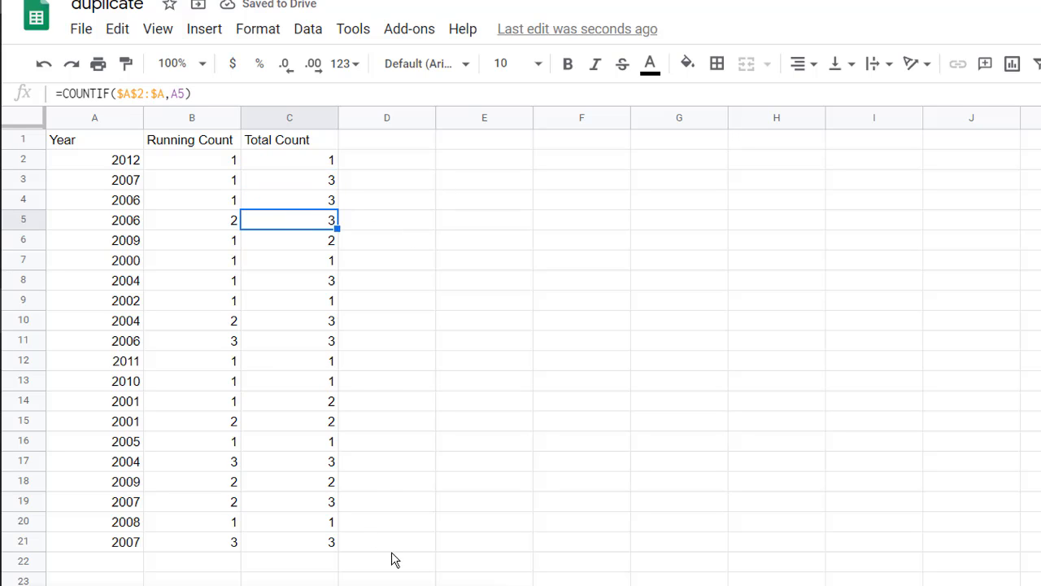
{"action": "mouse_move", "coordinate": [307, 255]}
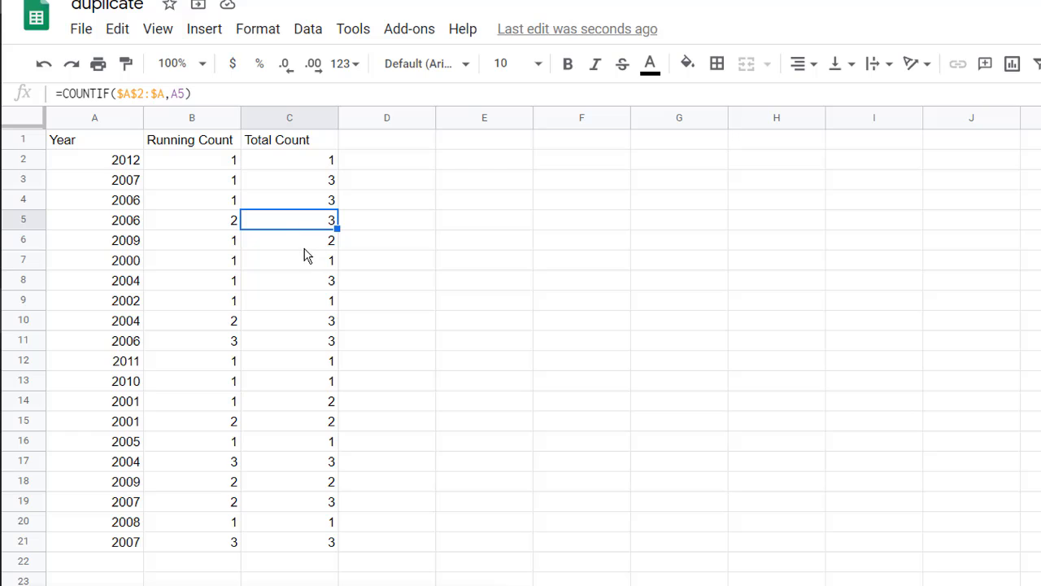
{"action": "left_click", "coordinate": [289, 180]}
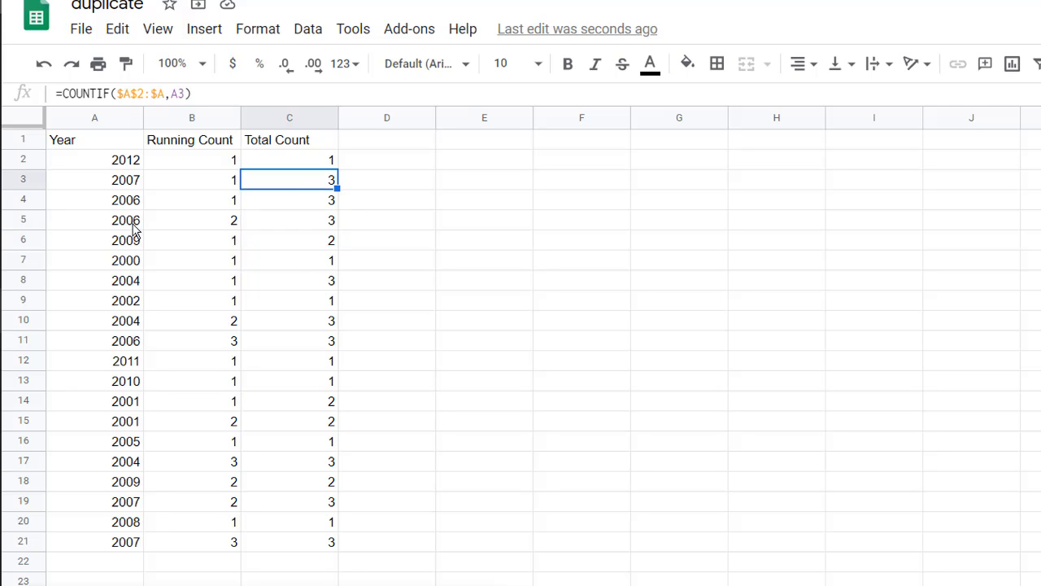
{"action": "mouse_move", "coordinate": [141, 187]}
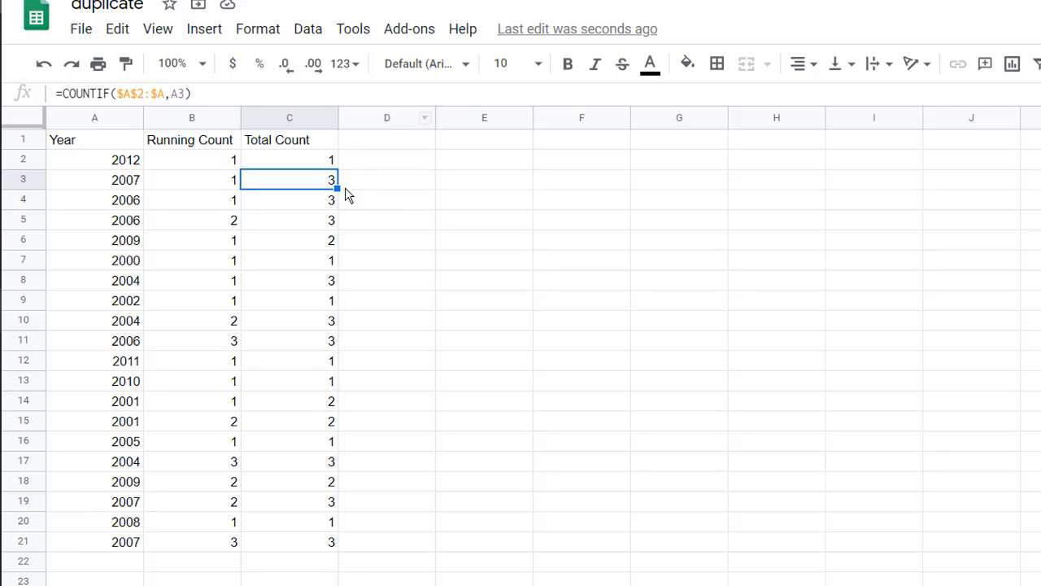
{"action": "mouse_move", "coordinate": [308, 393]}
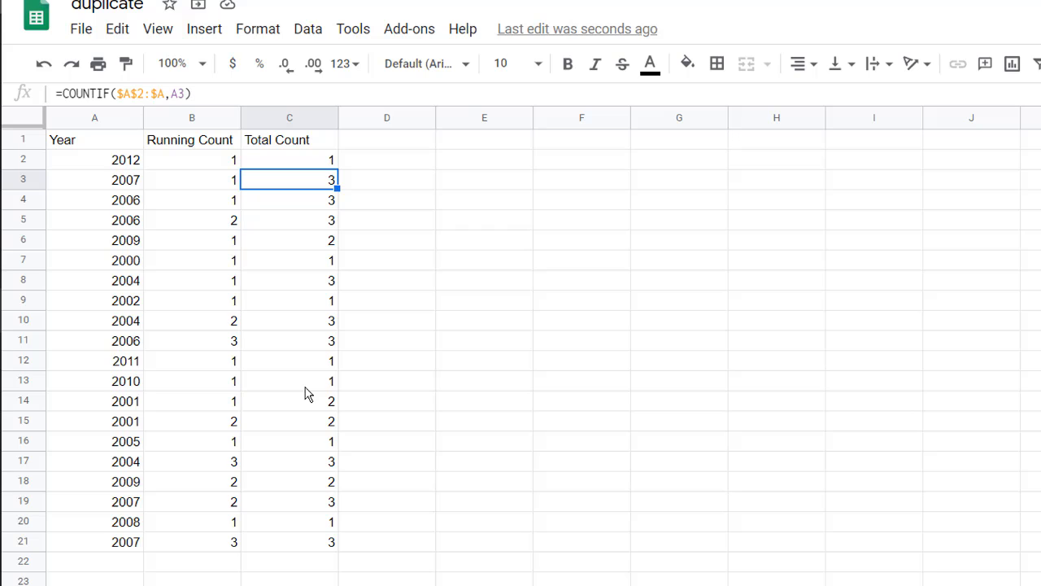
{"action": "mouse_move", "coordinate": [274, 236]}
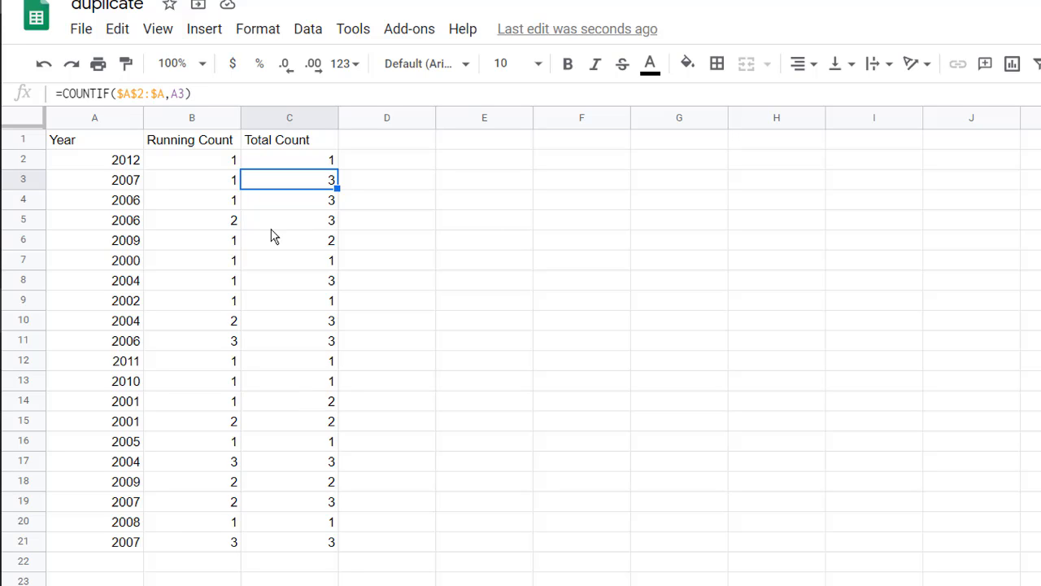
{"action": "mouse_move", "coordinate": [177, 228]}
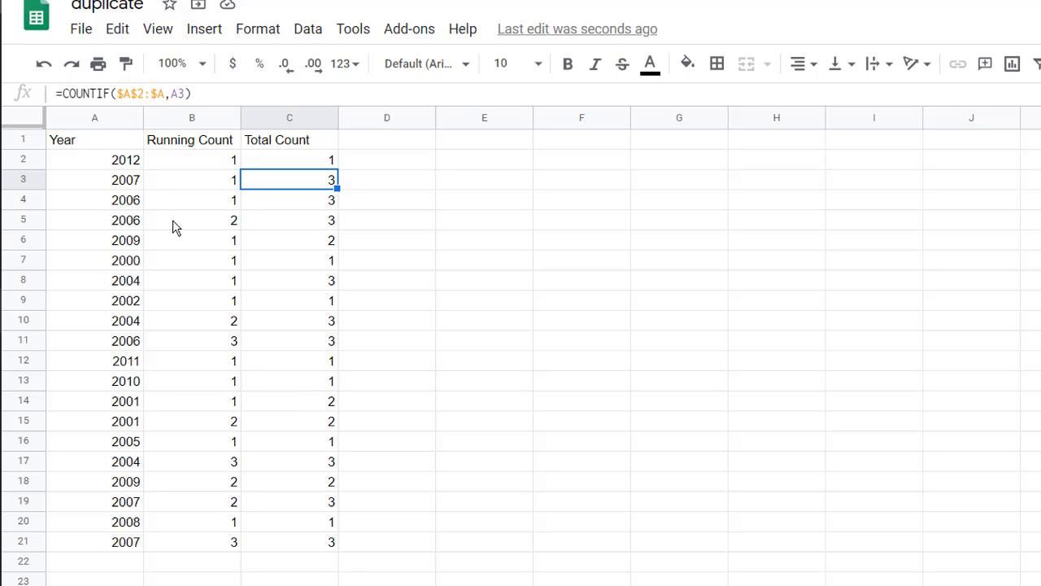
Step: Insert a pivot table from Year range A1:A21 on Sheet1 at F2
{"action": "left_click", "coordinate": [95, 117]}
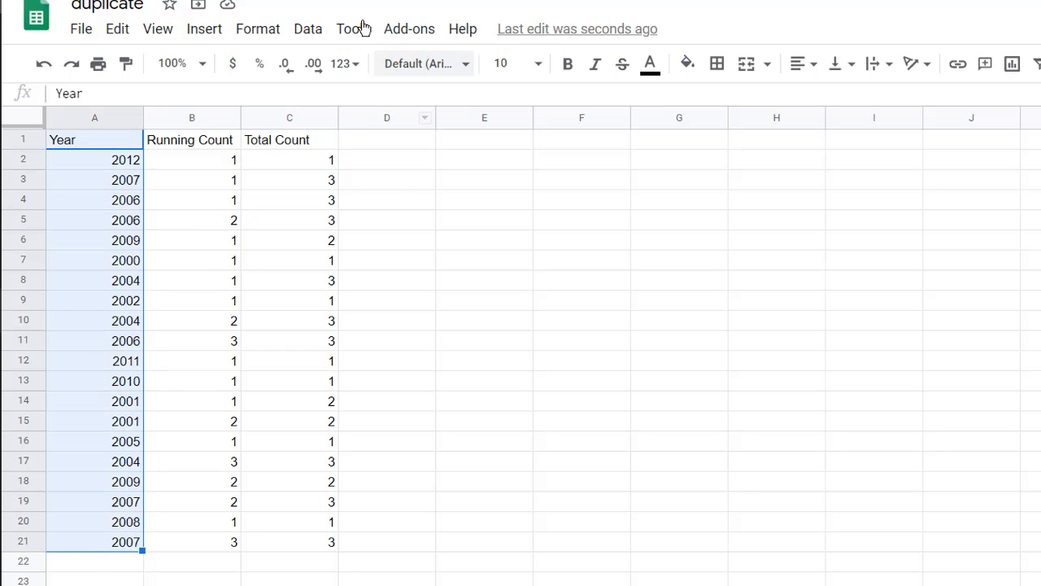
{"action": "left_click", "coordinate": [308, 29]}
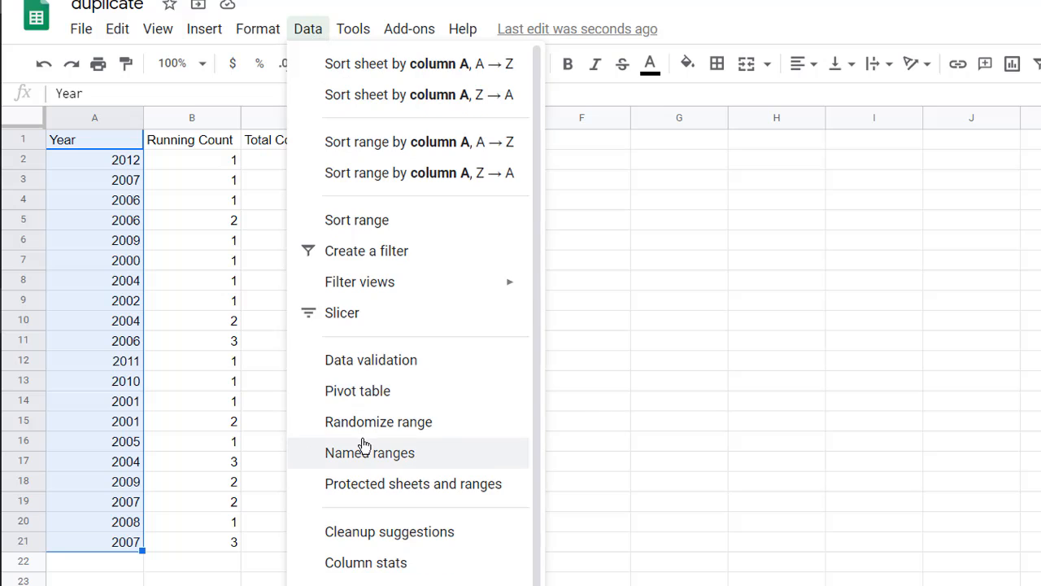
{"action": "mouse_move", "coordinate": [370, 422]}
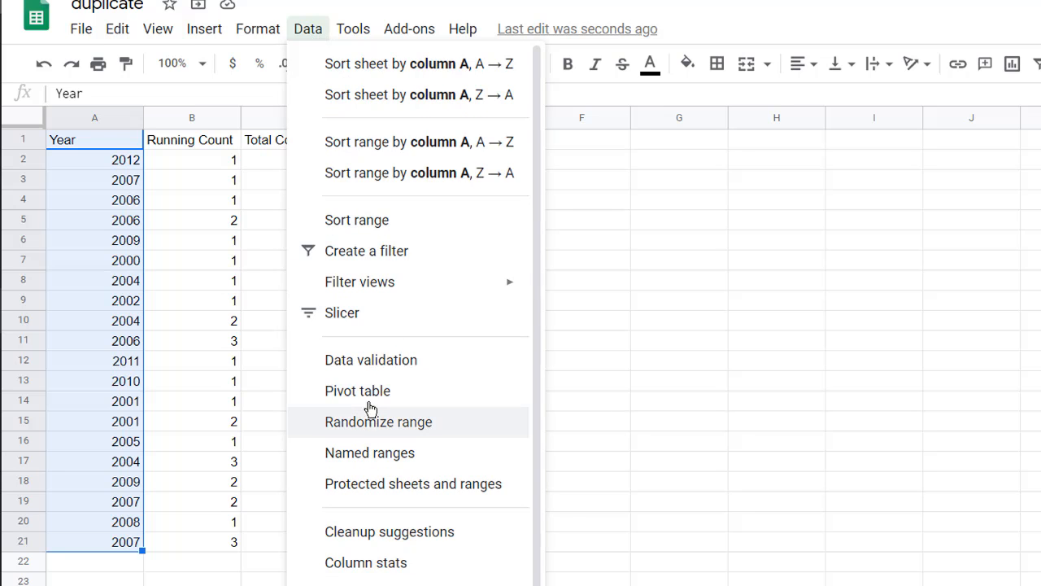
{"action": "left_click", "coordinate": [357, 390]}
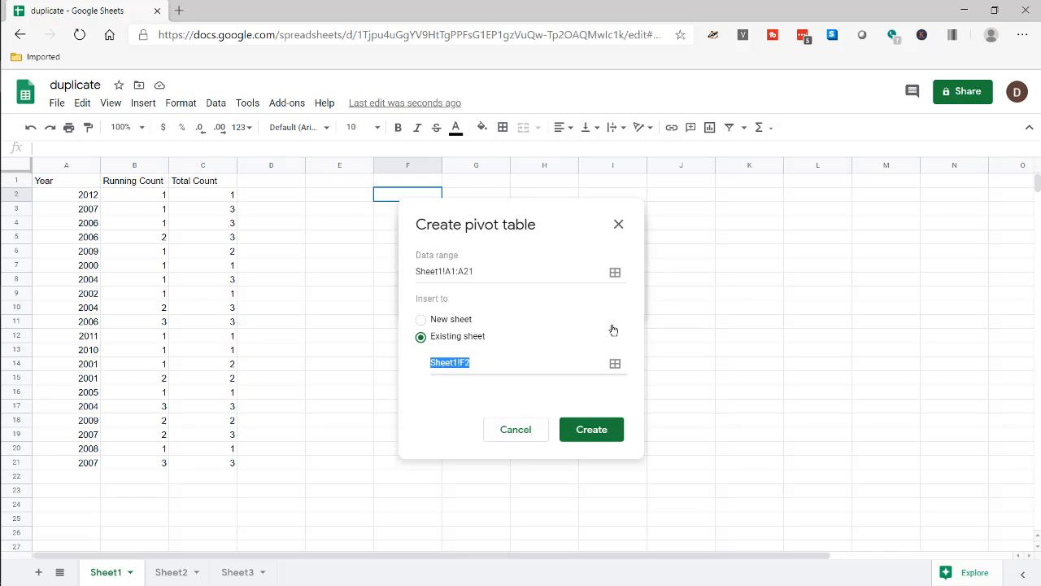
{"action": "left_click", "coordinate": [592, 428]}
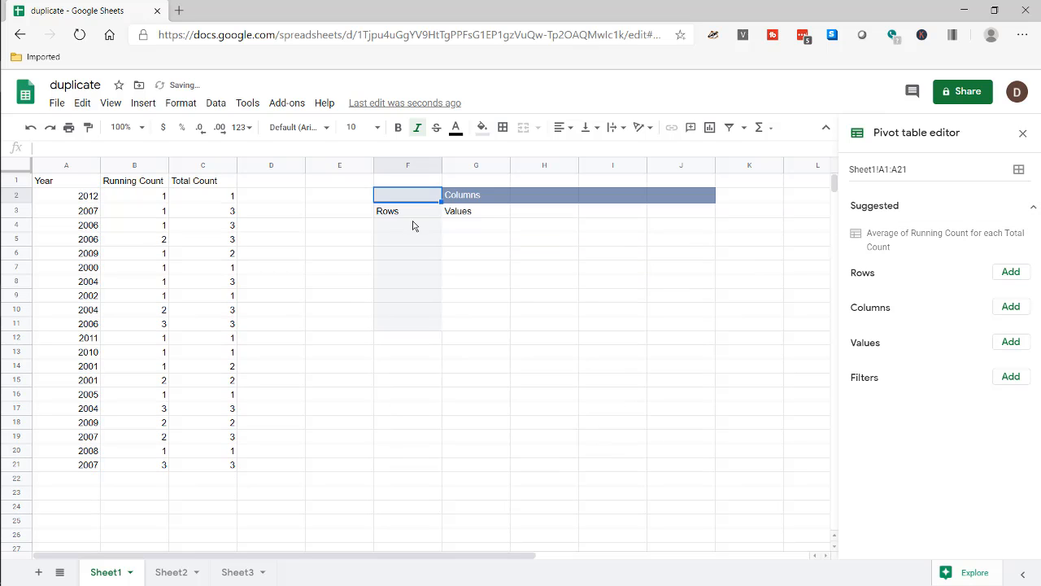
Step: Set pivot Rows to Year and Values to Year summarized by COUNTA
{"action": "left_click", "coordinate": [1010, 272]}
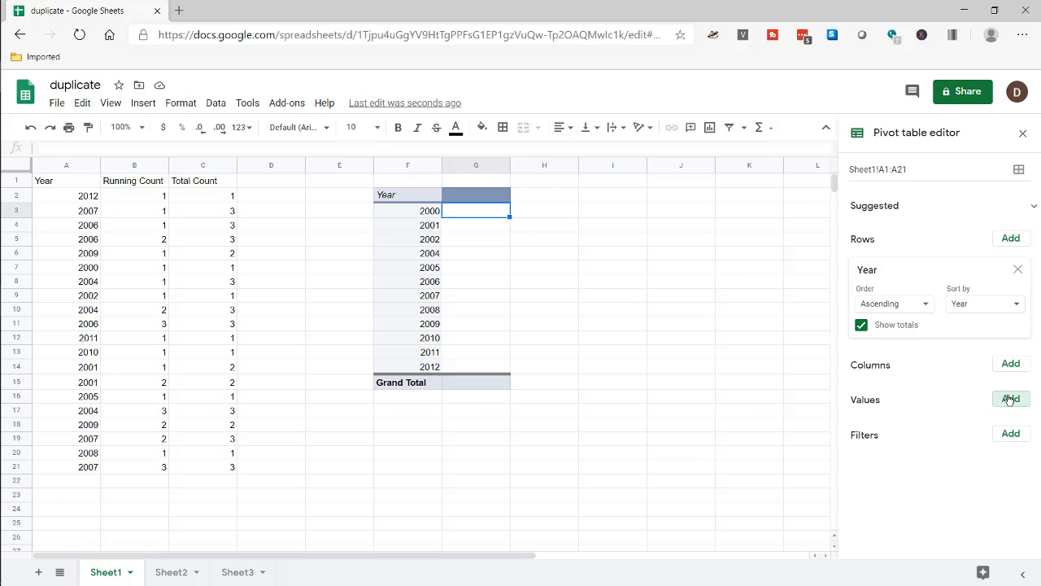
{"action": "left_click", "coordinate": [1010, 399]}
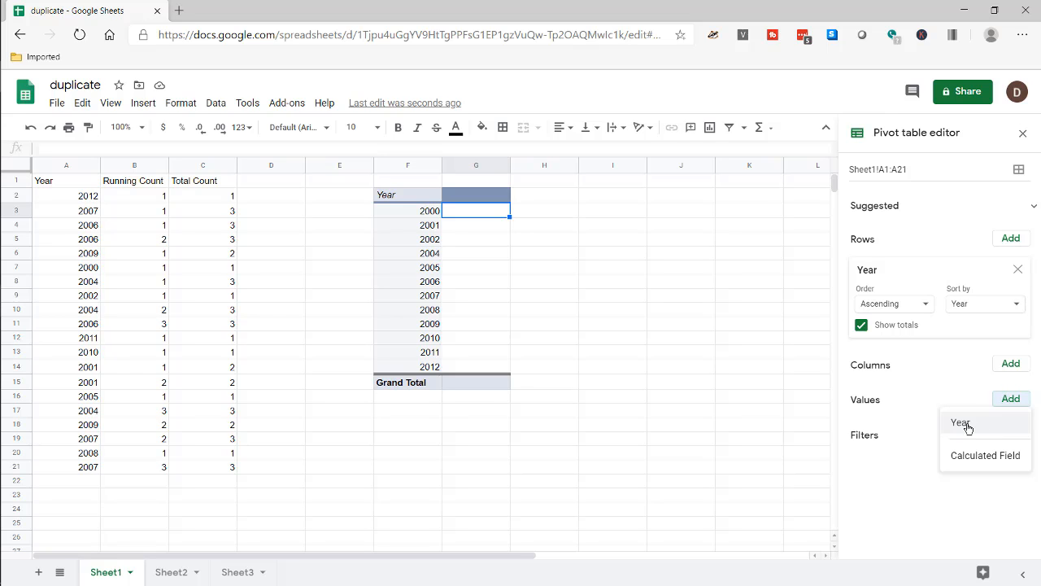
{"action": "left_click", "coordinate": [961, 422]}
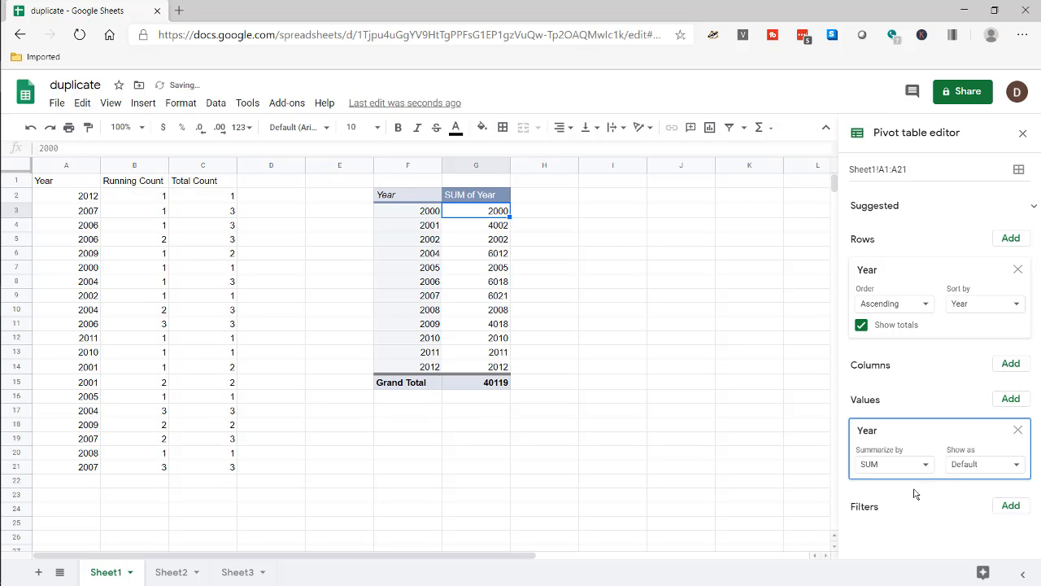
{"action": "left_click", "coordinate": [893, 463]}
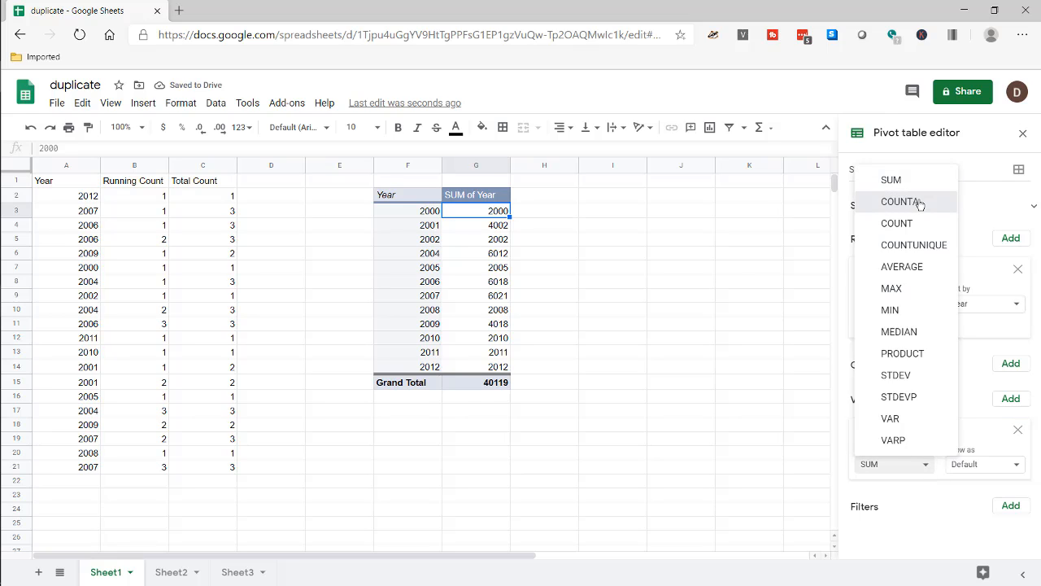
{"action": "left_click", "coordinate": [901, 201]}
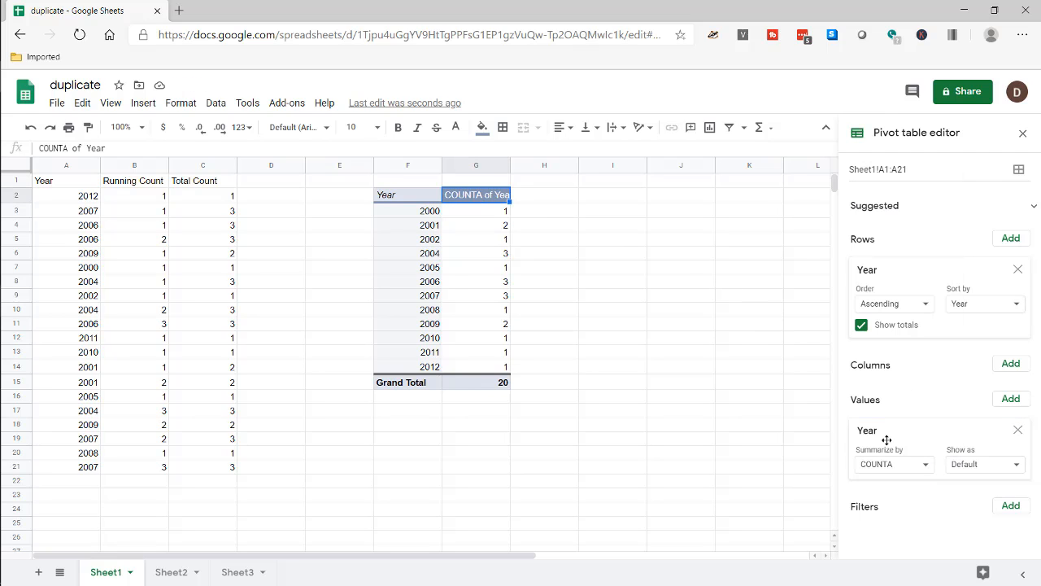
{"action": "left_click", "coordinate": [893, 464]}
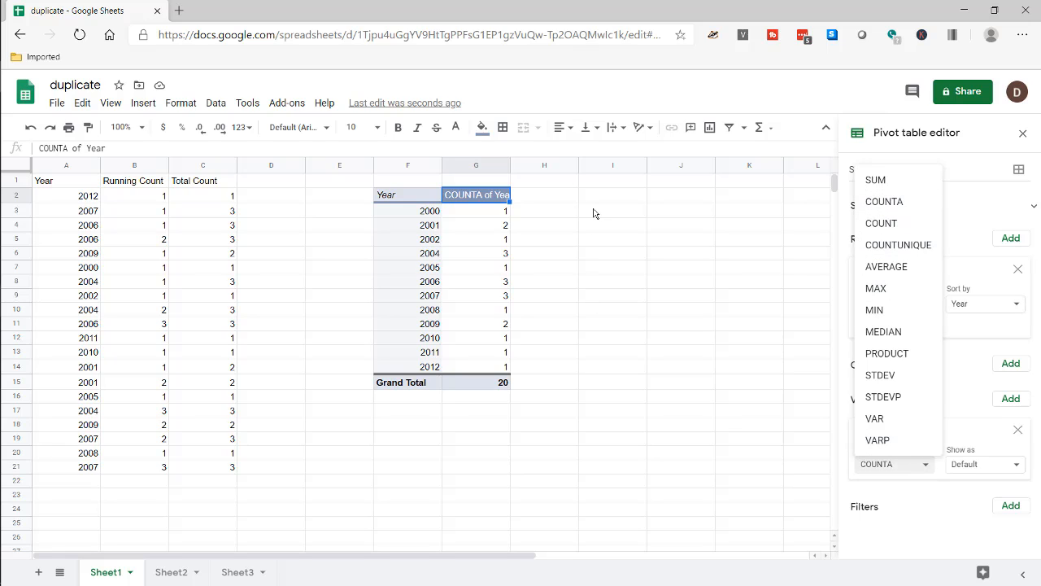
{"action": "left_click", "coordinate": [613, 211]}
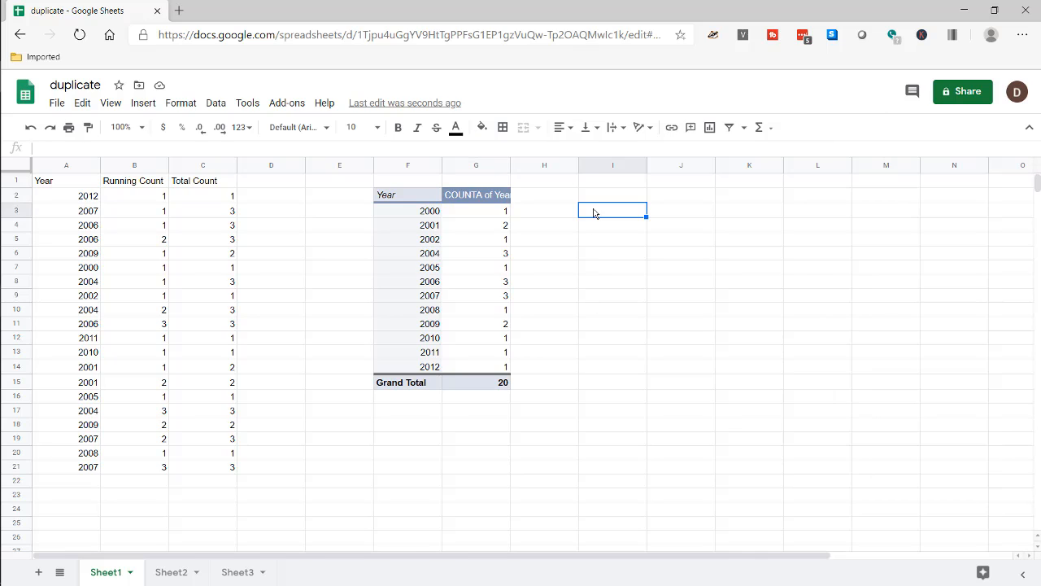
{"action": "type", "text": "=count"}
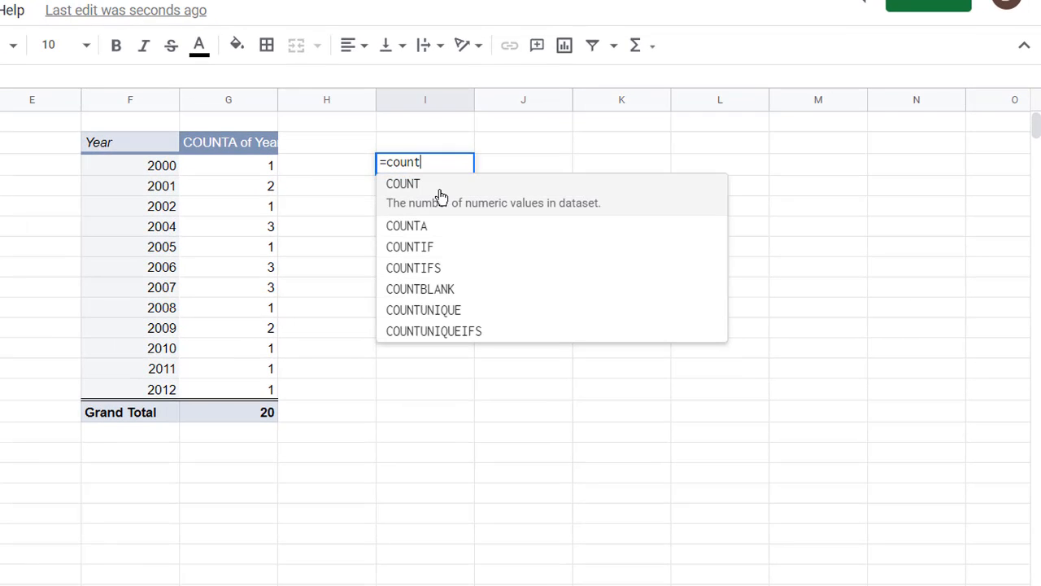
{"action": "left_click", "coordinate": [406, 225]}
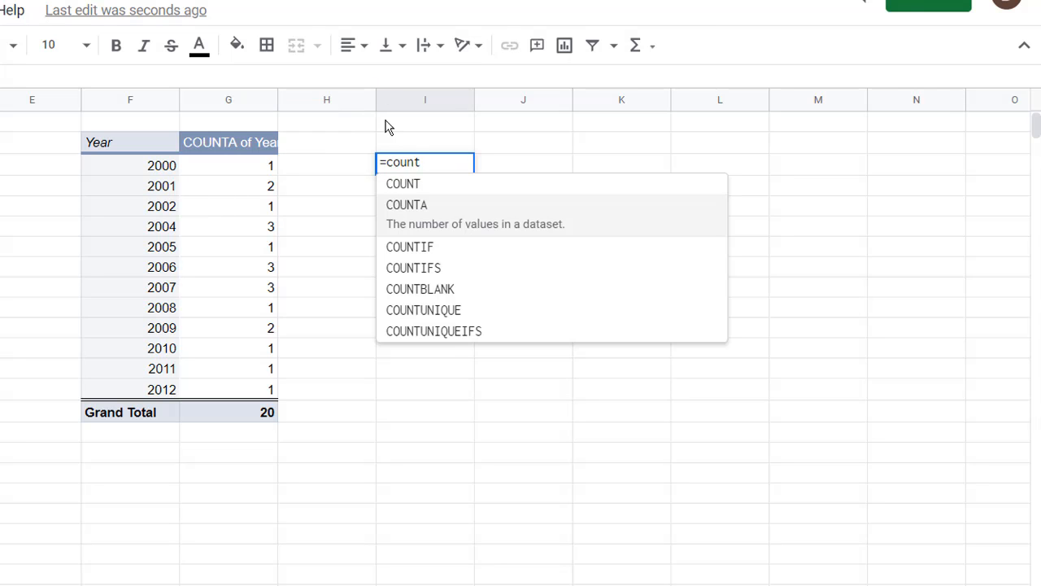
{"action": "key", "text": "Escape"}
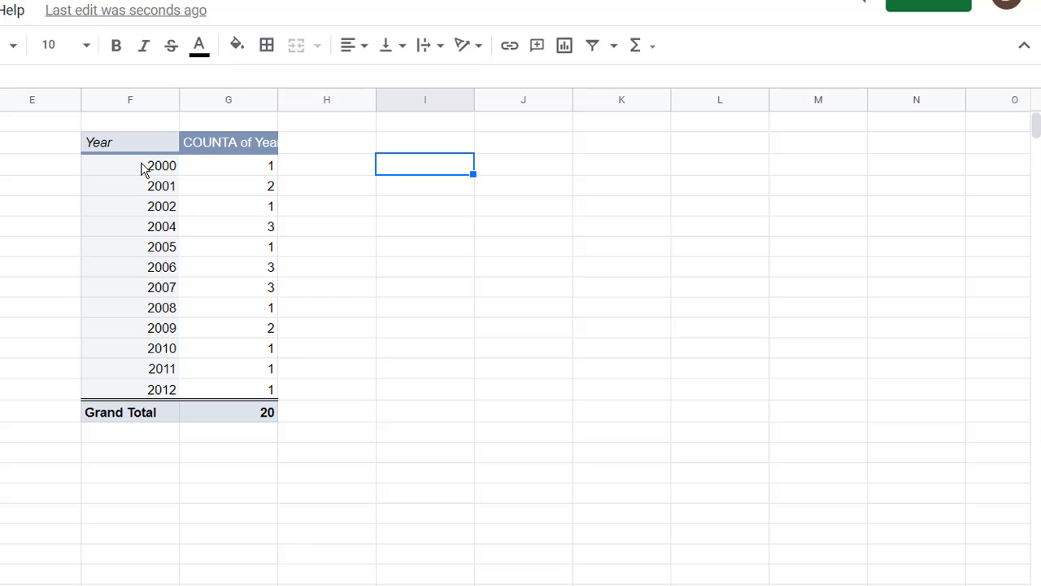
Step: Sort pivot rows descending by COUNTA of Year, then close the editor
{"action": "left_click", "coordinate": [130, 165]}
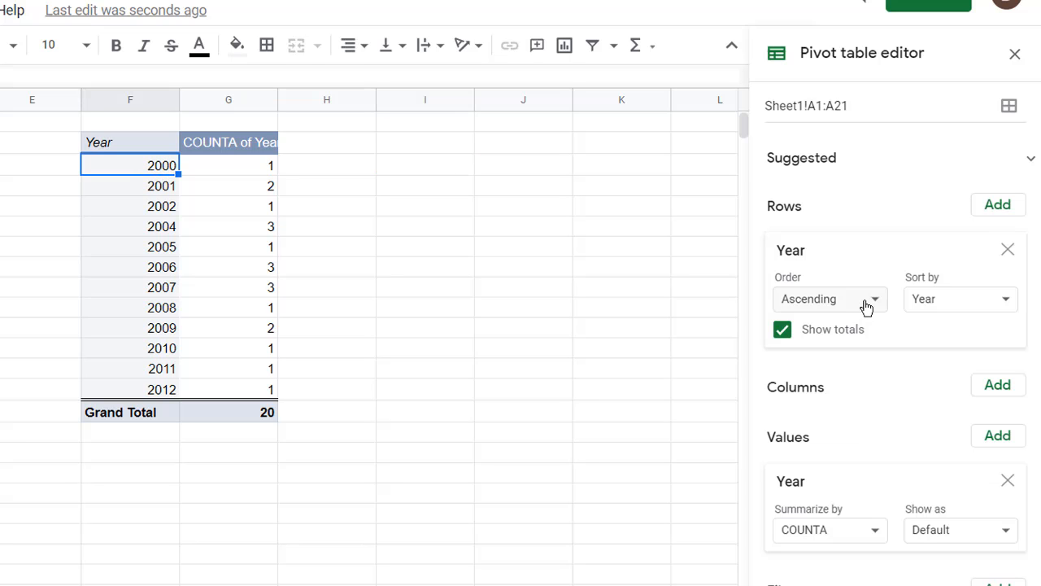
{"action": "left_click", "coordinate": [829, 298]}
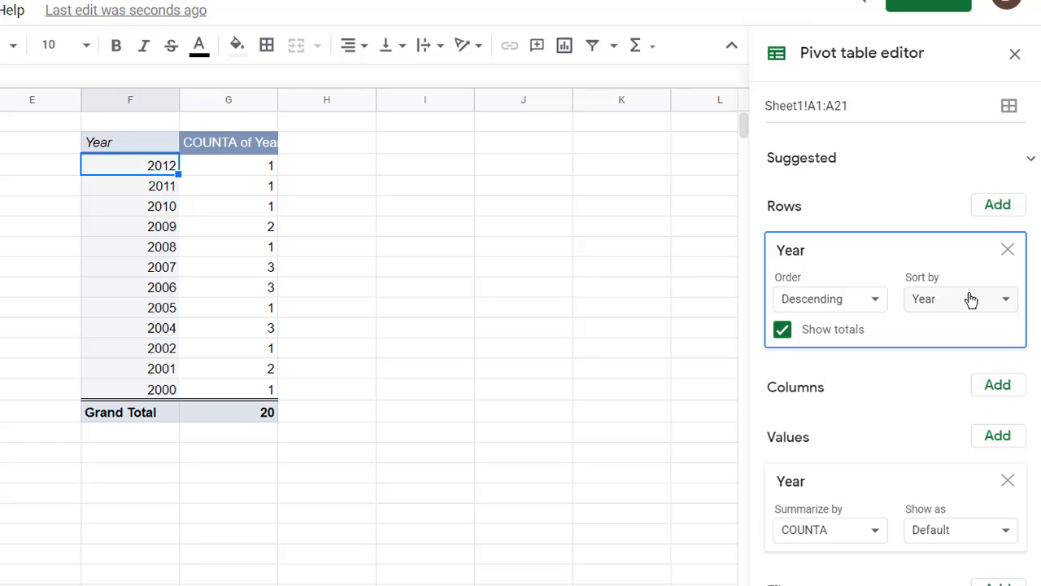
{"action": "left_click", "coordinate": [959, 298]}
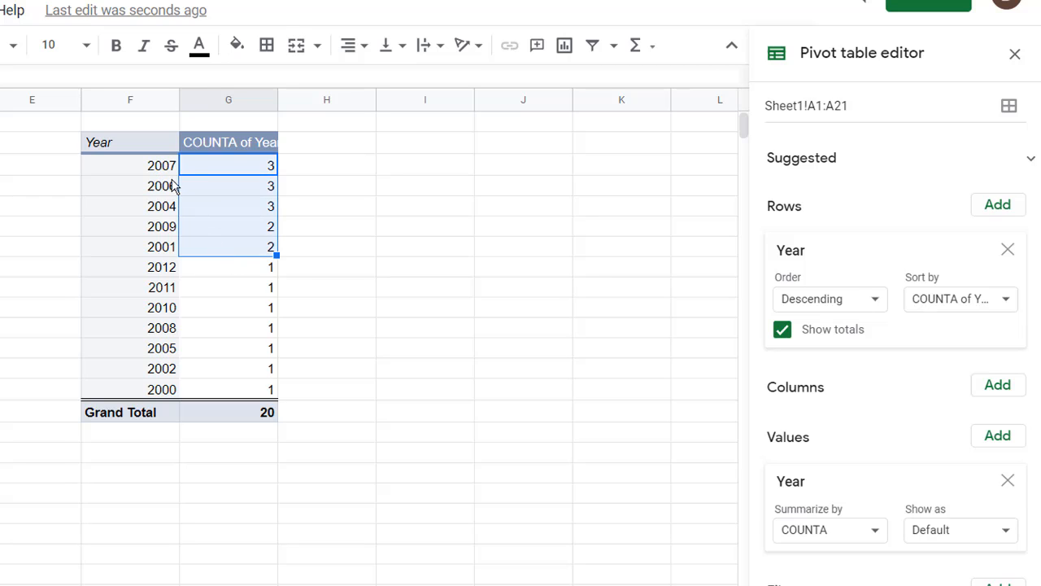
{"action": "mouse_move", "coordinate": [157, 234]}
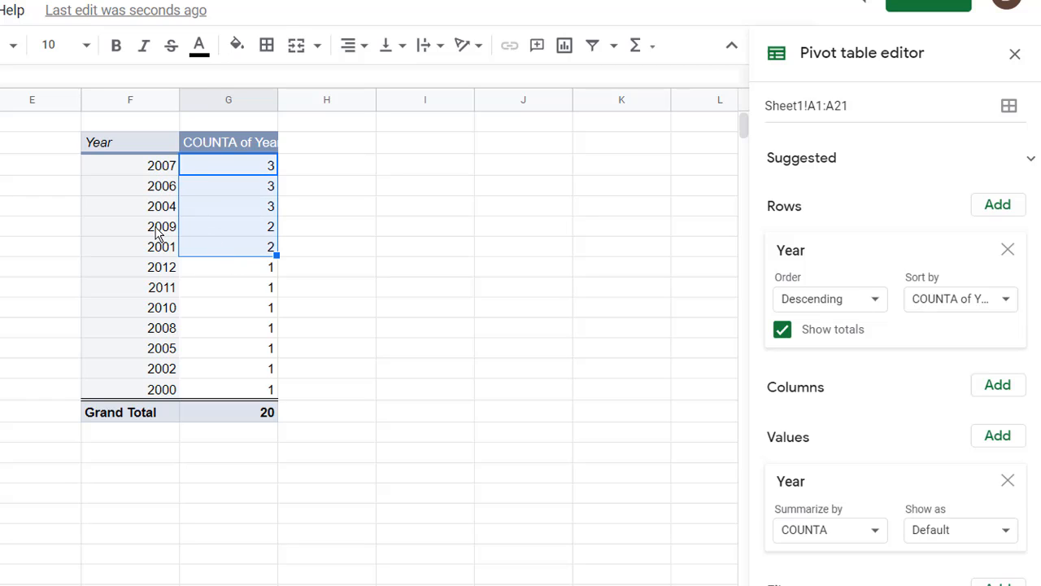
{"action": "mouse_move", "coordinate": [154, 257]}
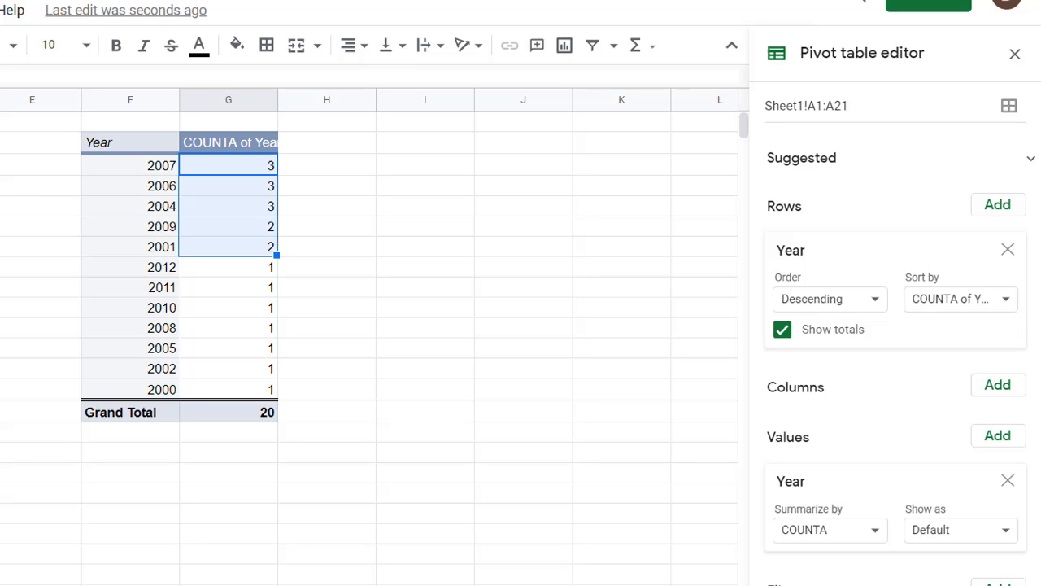
{"action": "left_click", "coordinate": [1014, 52]}
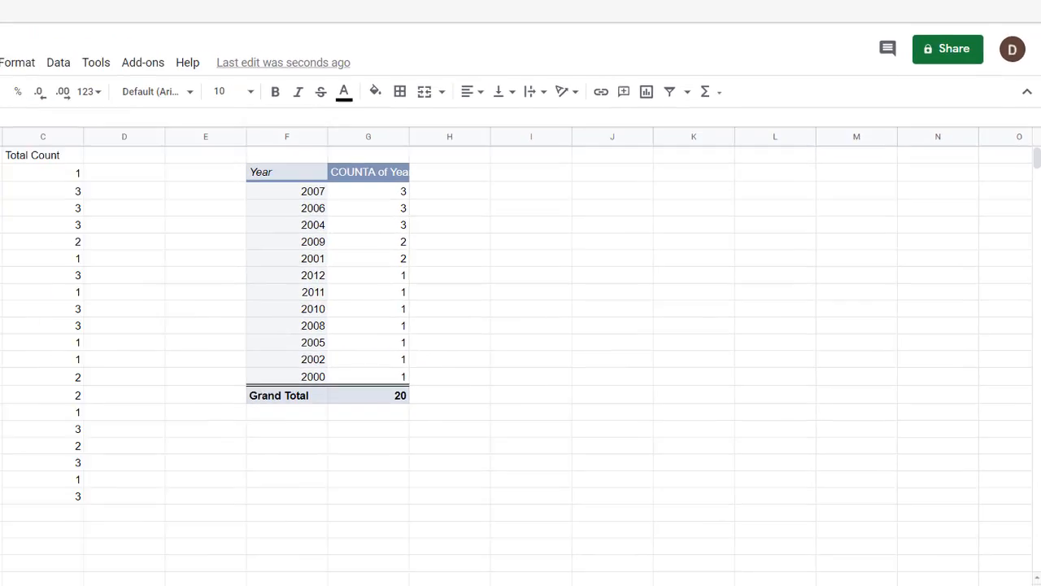
Step: On Sheet2, add 'Concat' with =CONCATENATE(A2,B2) autofilled down the column
{"action": "left_click", "coordinate": [171, 572]}
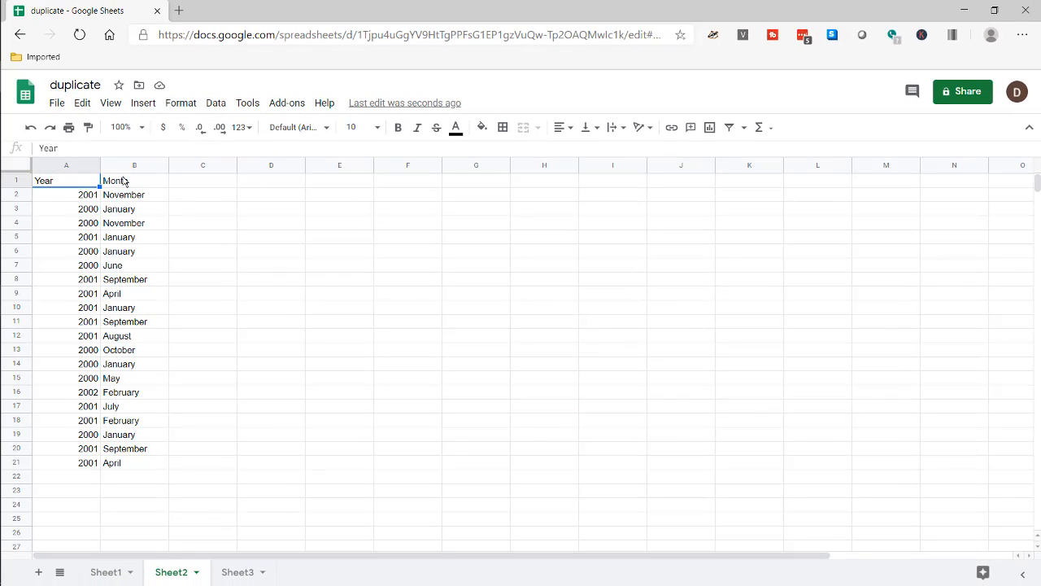
{"action": "left_click", "coordinate": [134, 179]}
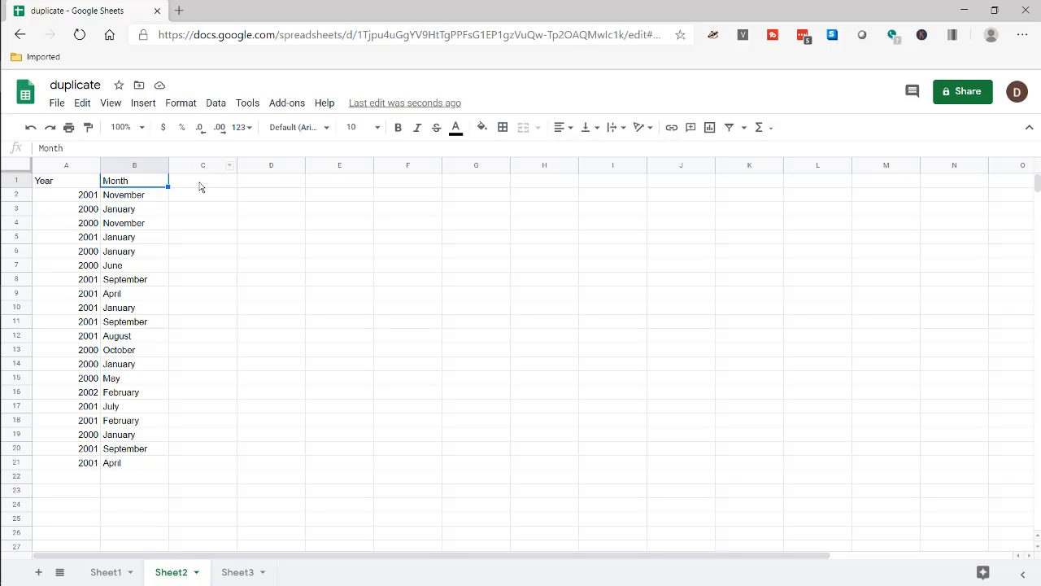
{"action": "type", "text": "Concat"}
{"action": "left_click", "coordinate": [203, 195]}
{"action": "type", "text": "="}
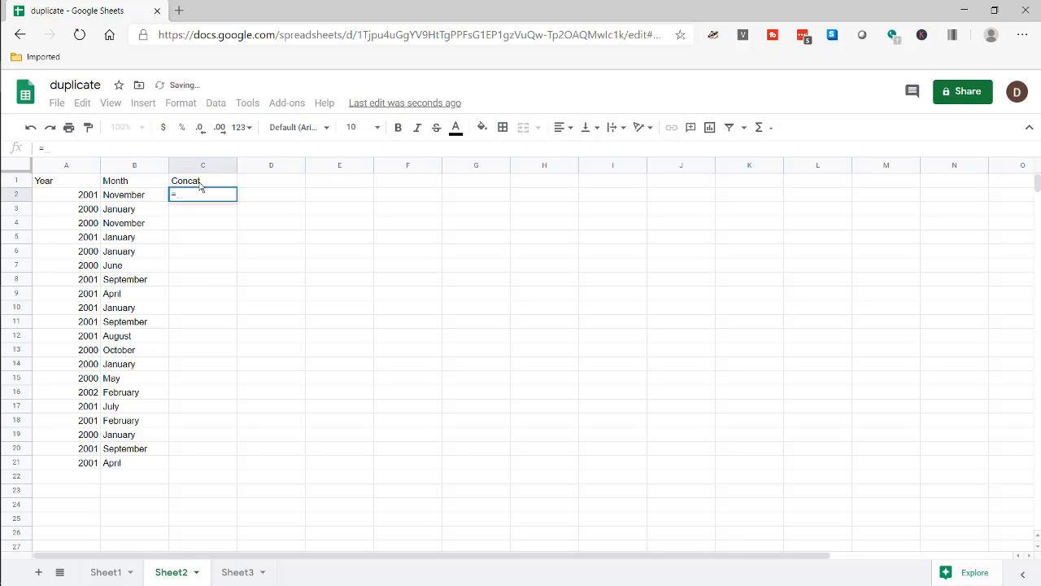
{"action": "type", "text": "concat"}
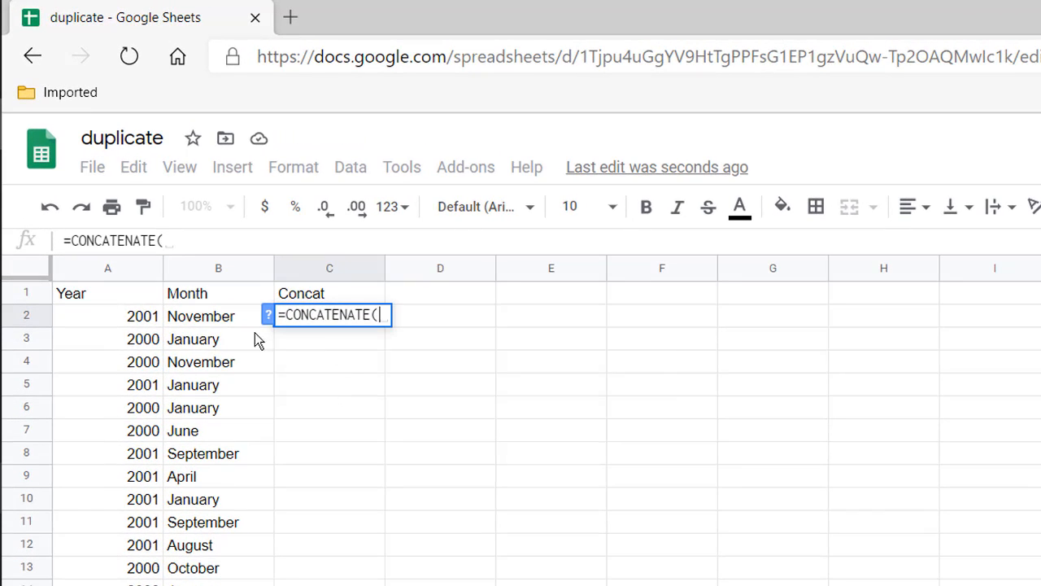
{"action": "key", "text": "ctrl"}
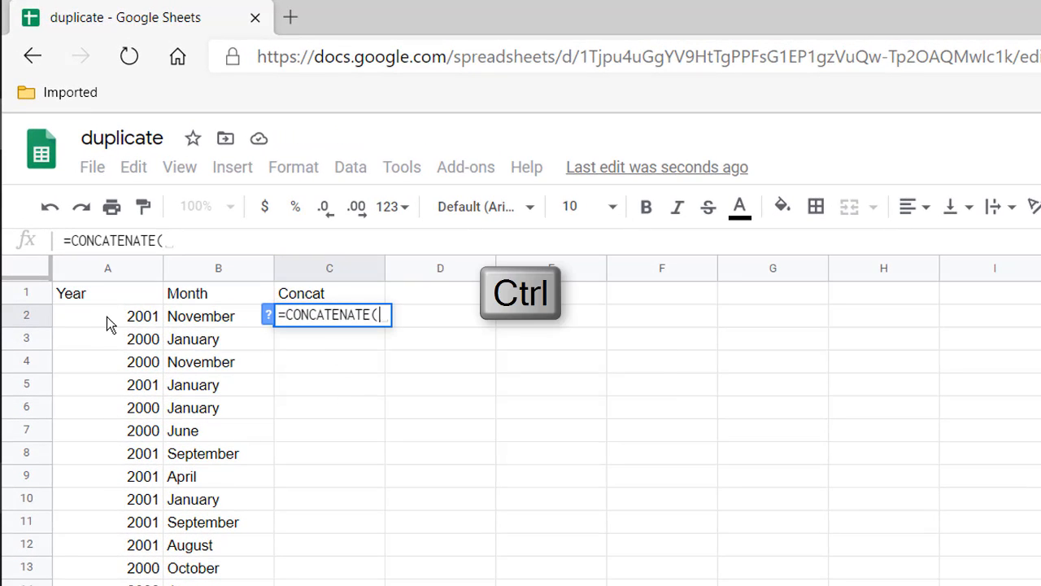
{"action": "left_click", "coordinate": [107, 315]}
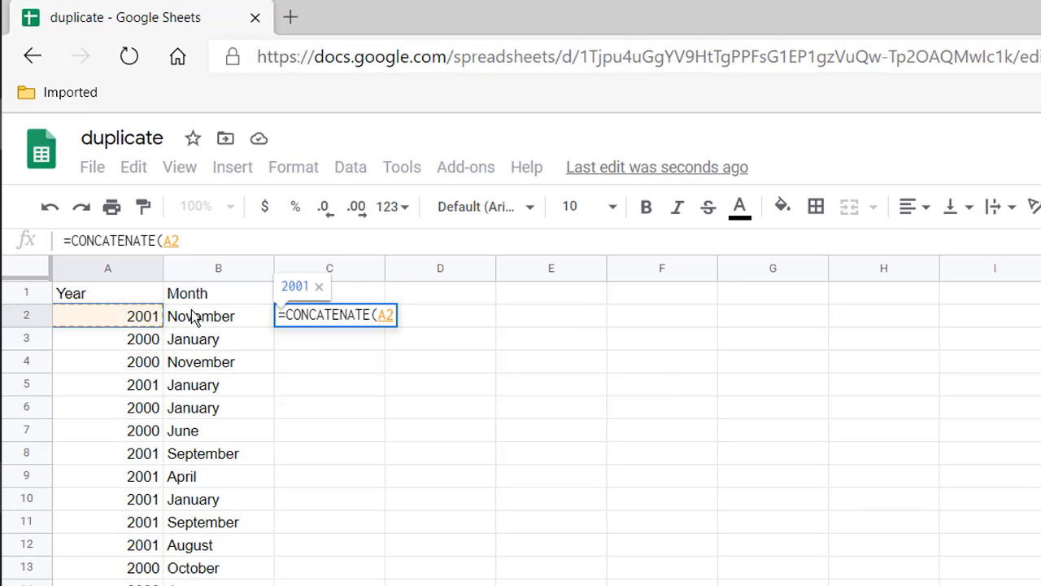
{"action": "key", "text": "Enter"}
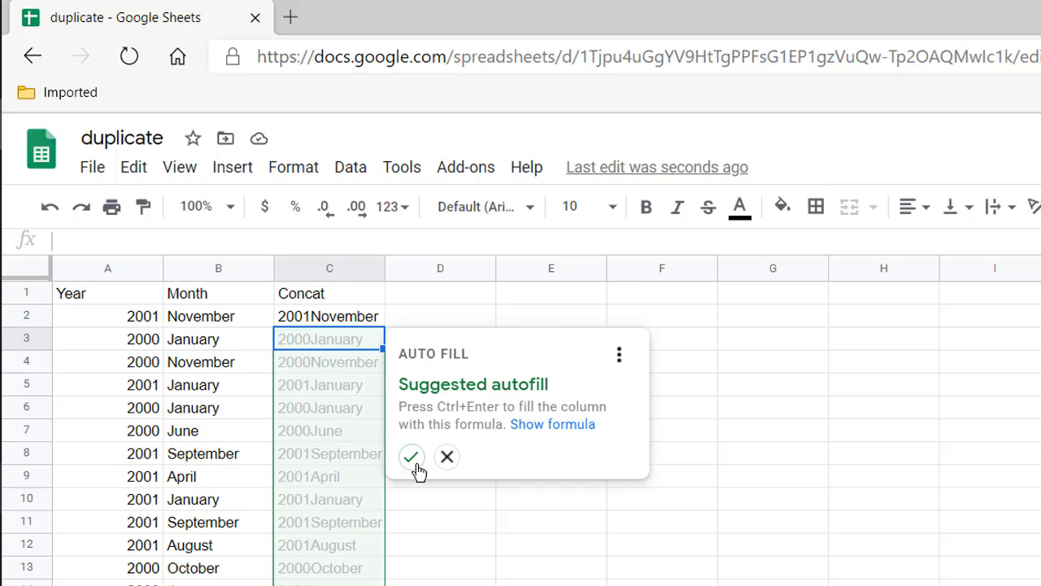
{"action": "left_click", "coordinate": [412, 457]}
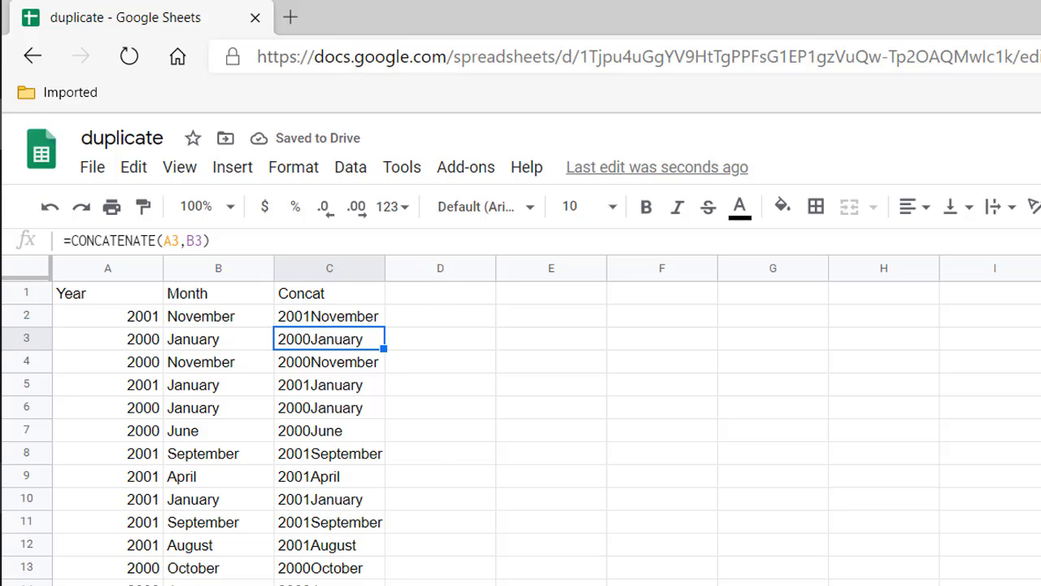
Step: Add a 'Running Count' header in D1 with =COUNTIF($C$2:$C2,C2) in D2
{"action": "left_click", "coordinate": [440, 293]}
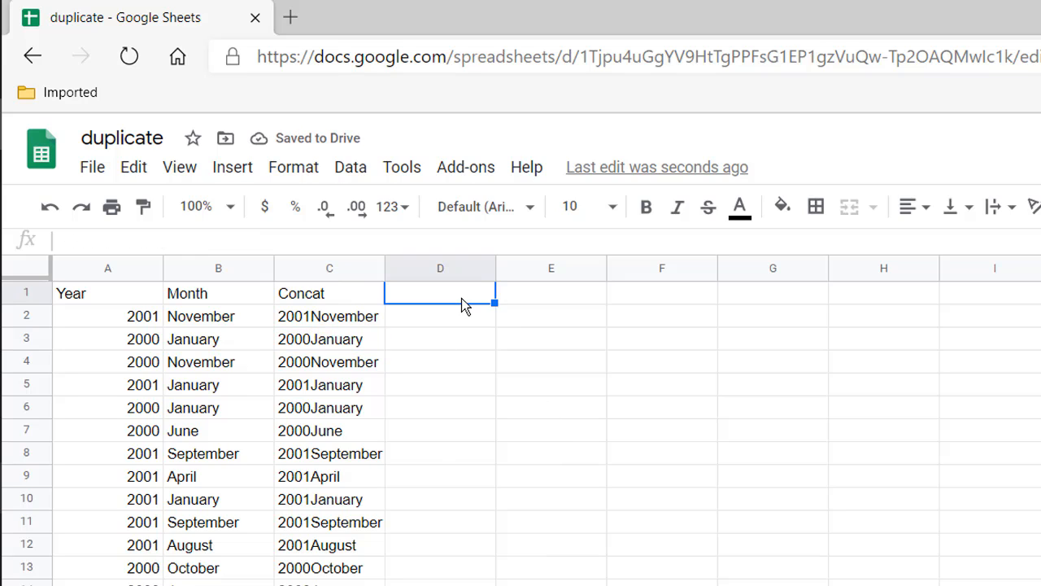
{"action": "type", "text": "Running"}
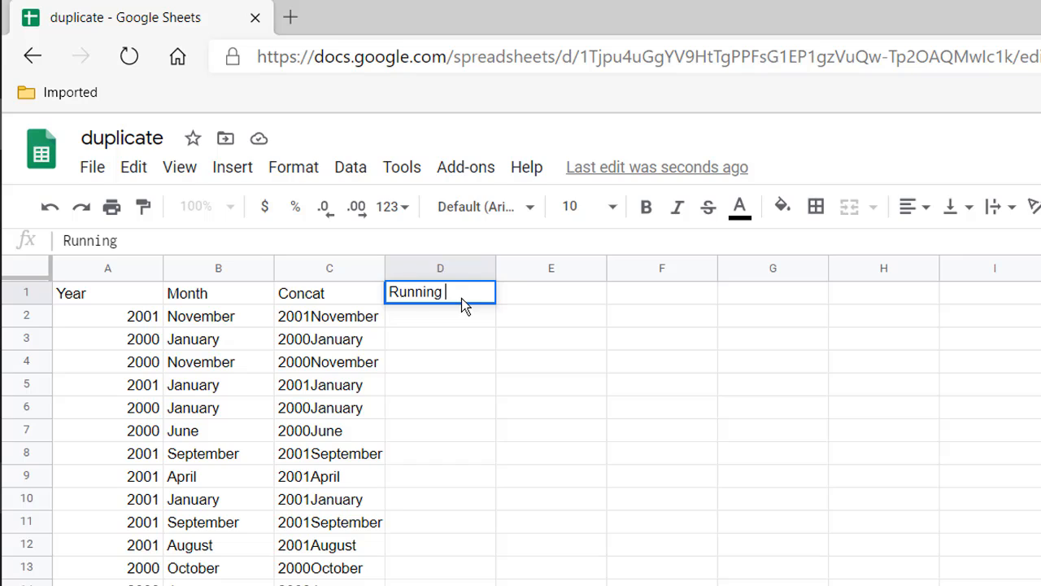
{"action": "type", "text": "count"}
{"action": "left_click", "coordinate": [440, 315]}
{"action": "type", "text": "="}
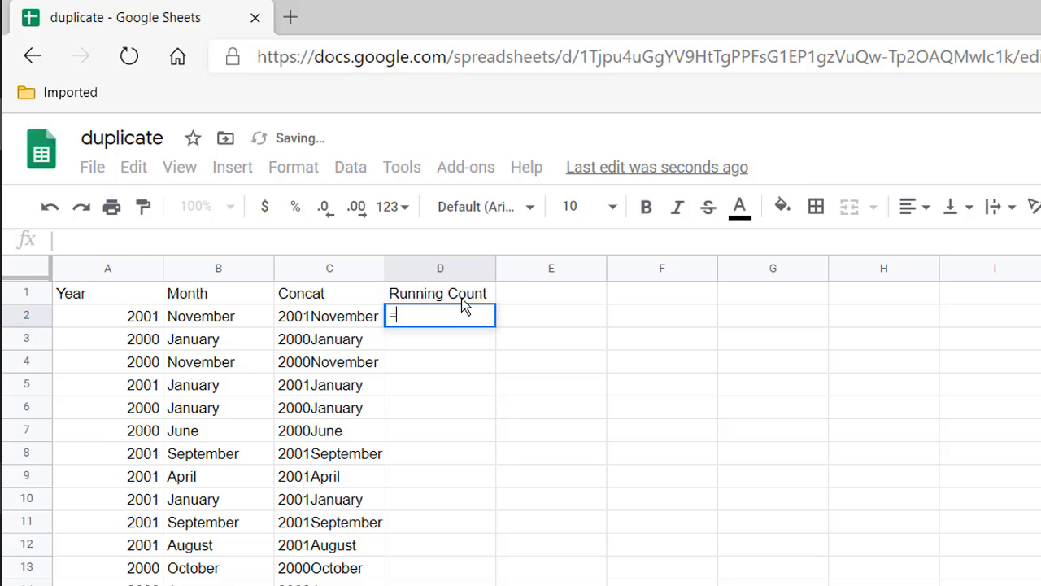
{"action": "type", "text": "counti"}
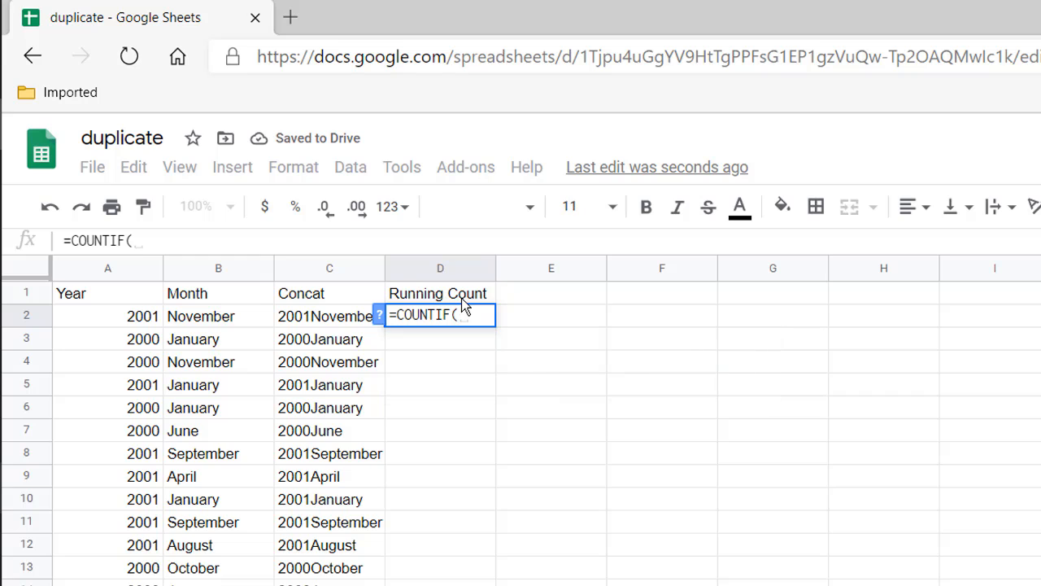
{"action": "type", "text": "a"}
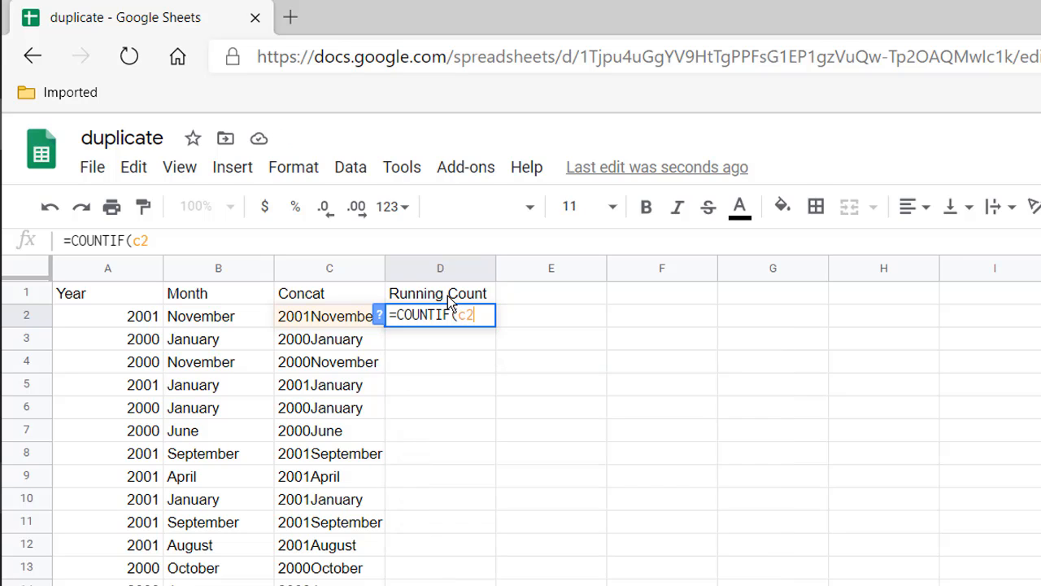
{"action": "key", "text": "F4"}
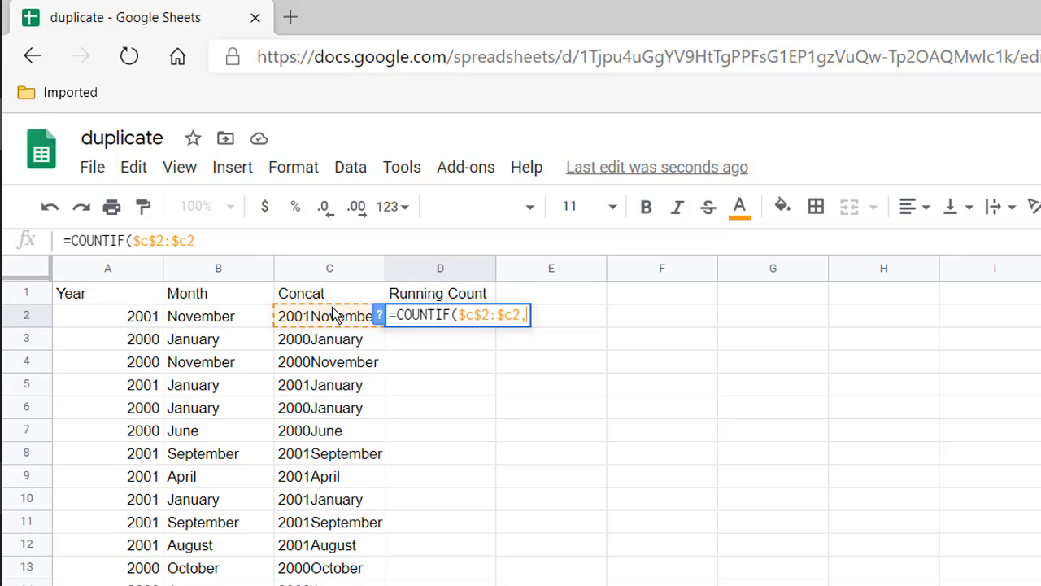
{"action": "type", "text": "c2"}
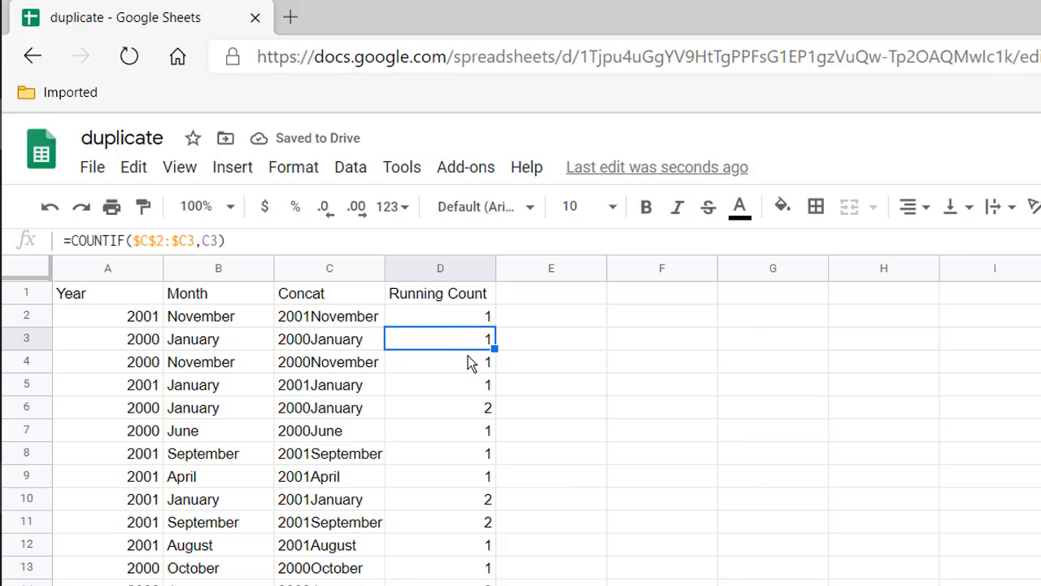
{"action": "mouse_move", "coordinate": [342, 325]}
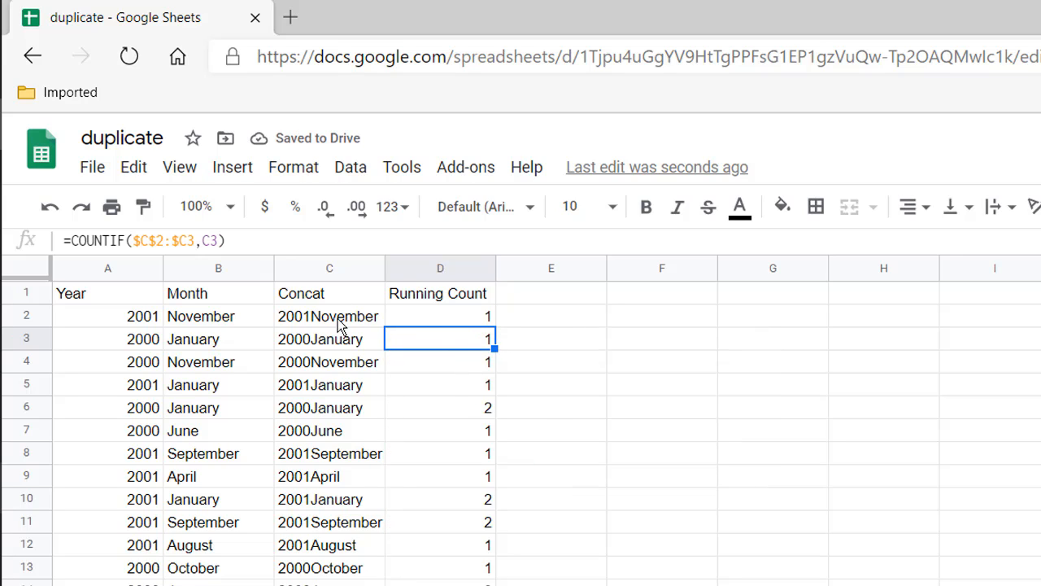
{"action": "mouse_move", "coordinate": [320, 441]}
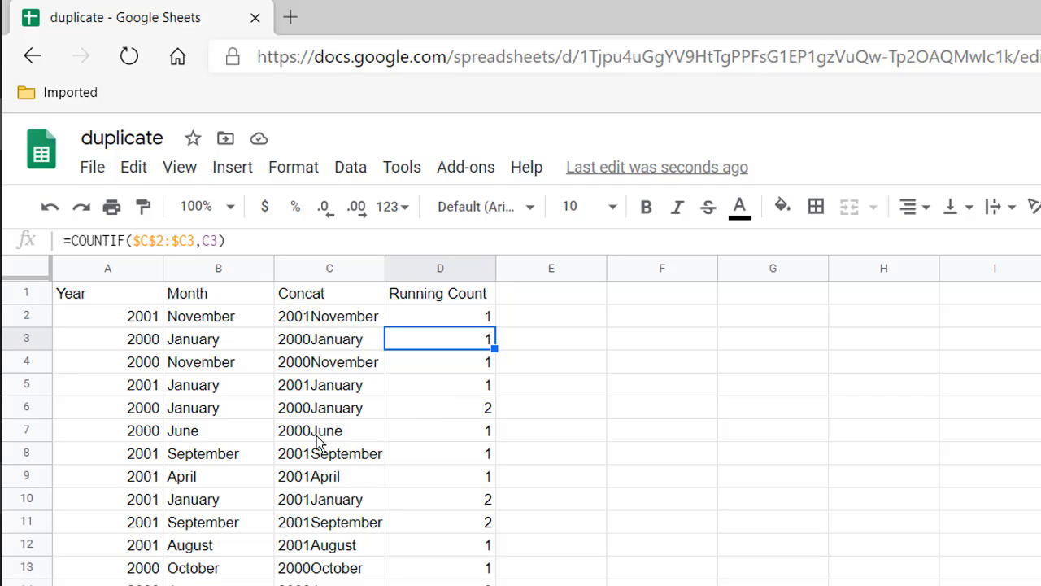
{"action": "mouse_move", "coordinate": [313, 417]}
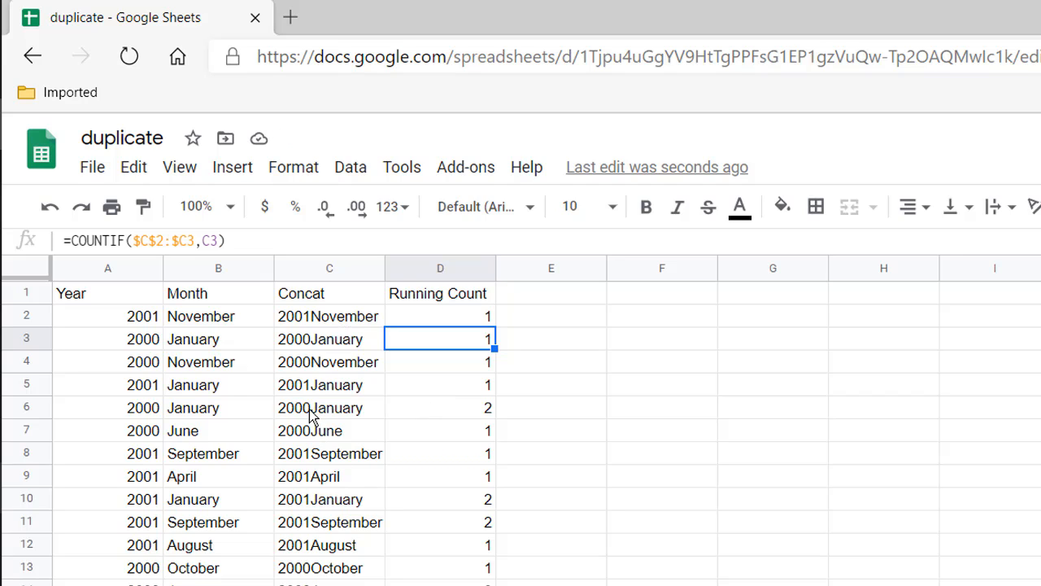
Step: Check the running counts of the duplicate 2000January rows 6 and 14
{"action": "left_click", "coordinate": [330, 407]}
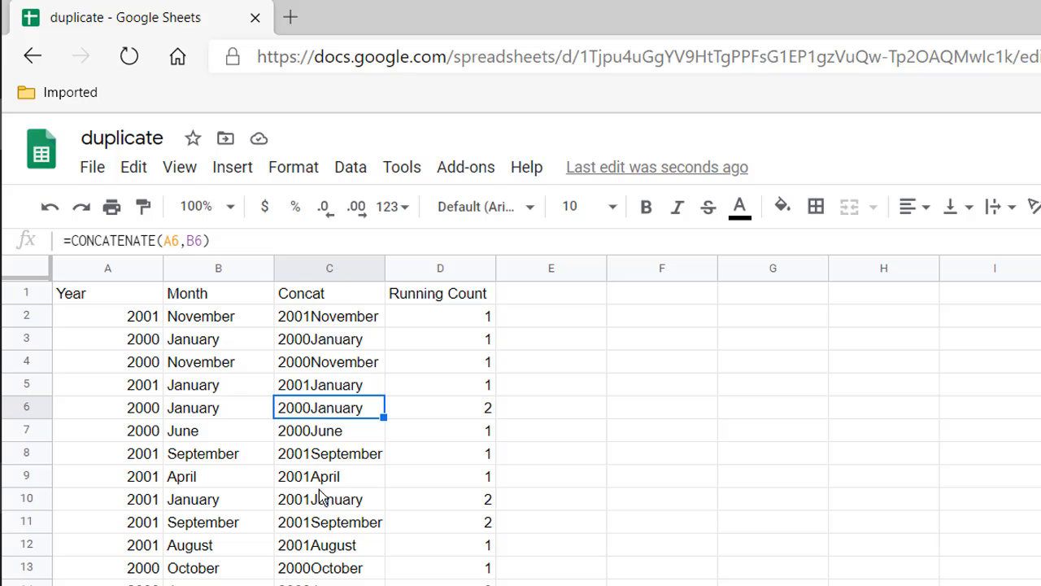
{"action": "left_click", "coordinate": [330, 582]}
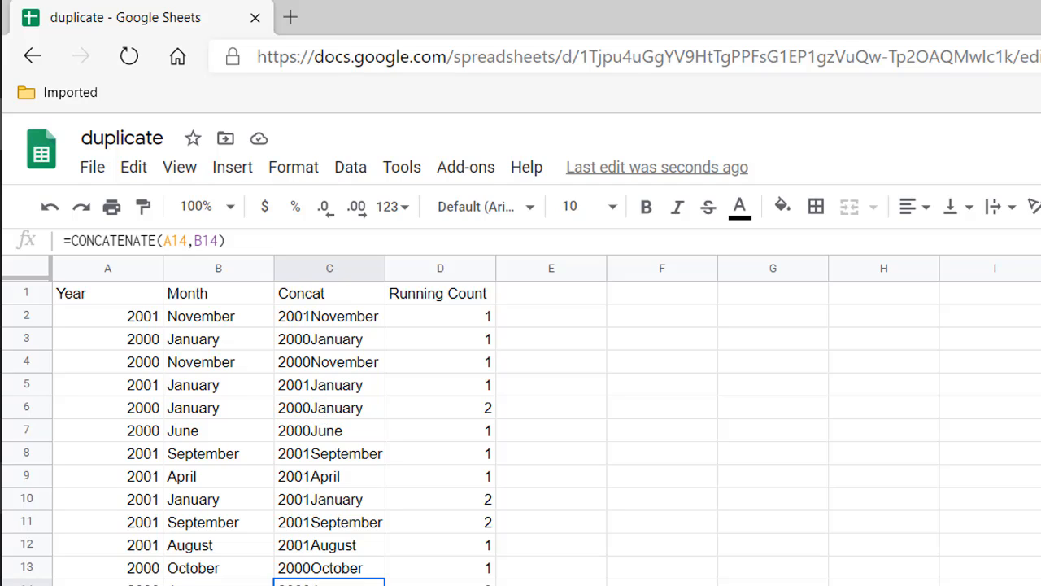
{"action": "left_click", "coordinate": [329, 384]}
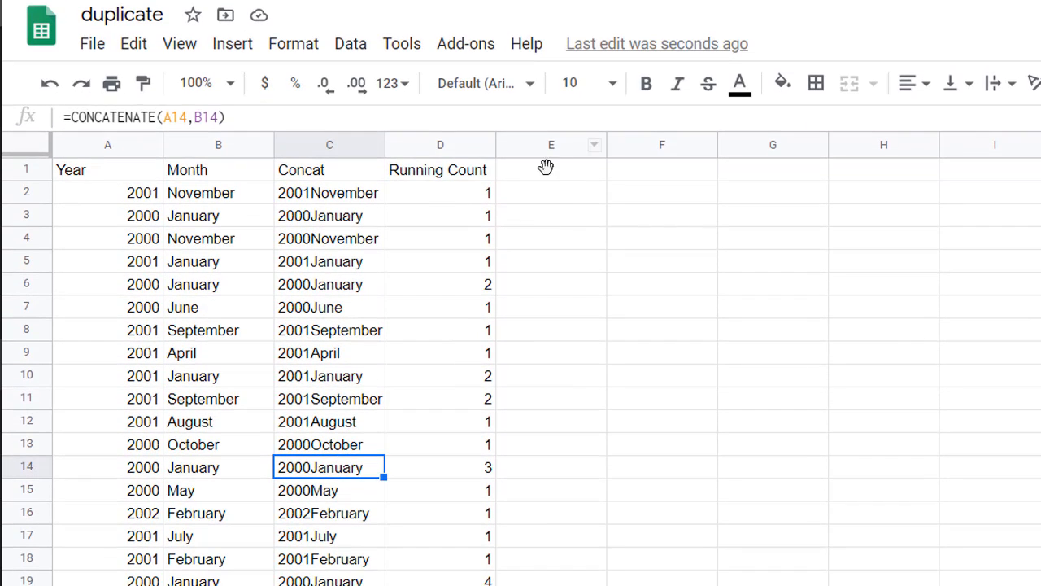
Step: Head column E 'Total' and fill it down with =COUNTIF($C$2:$C,C2)
{"action": "type", "text": "tota"}
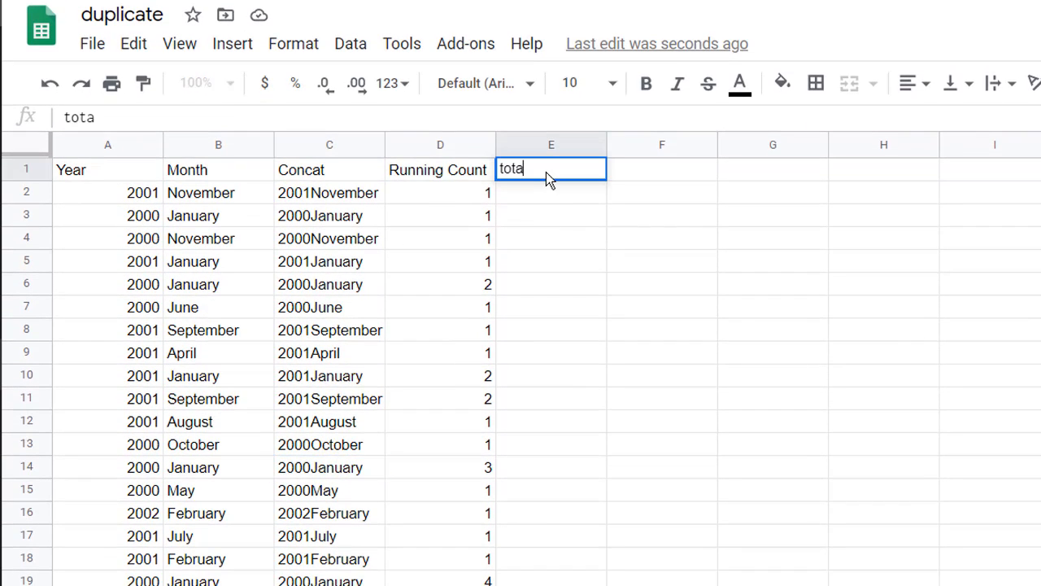
{"action": "type", "text": "Total"}
{"action": "left_click", "coordinate": [551, 193]}
{"action": "type", "text": "="}
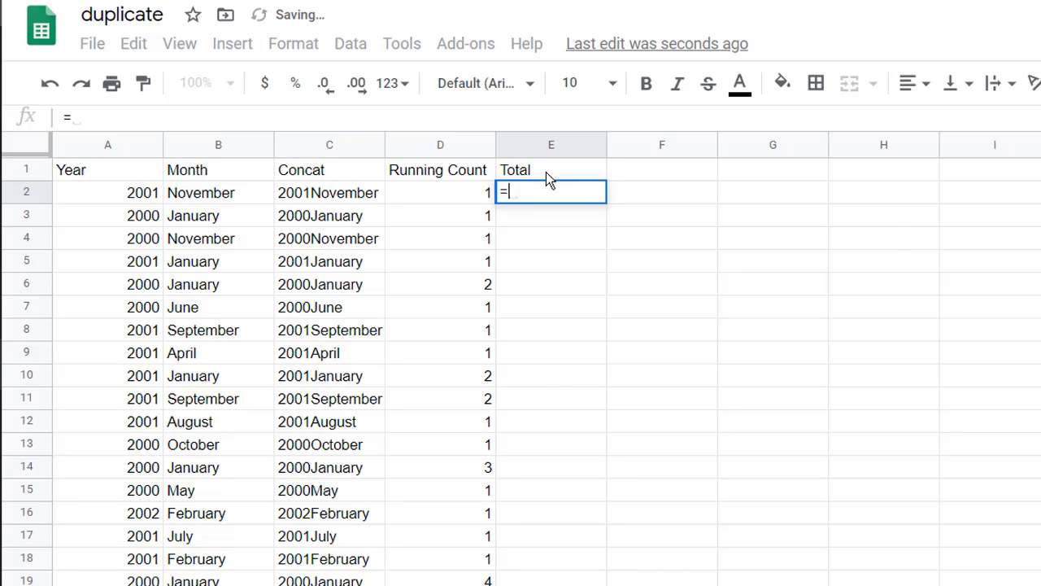
{"action": "type", "text": "countfi"}
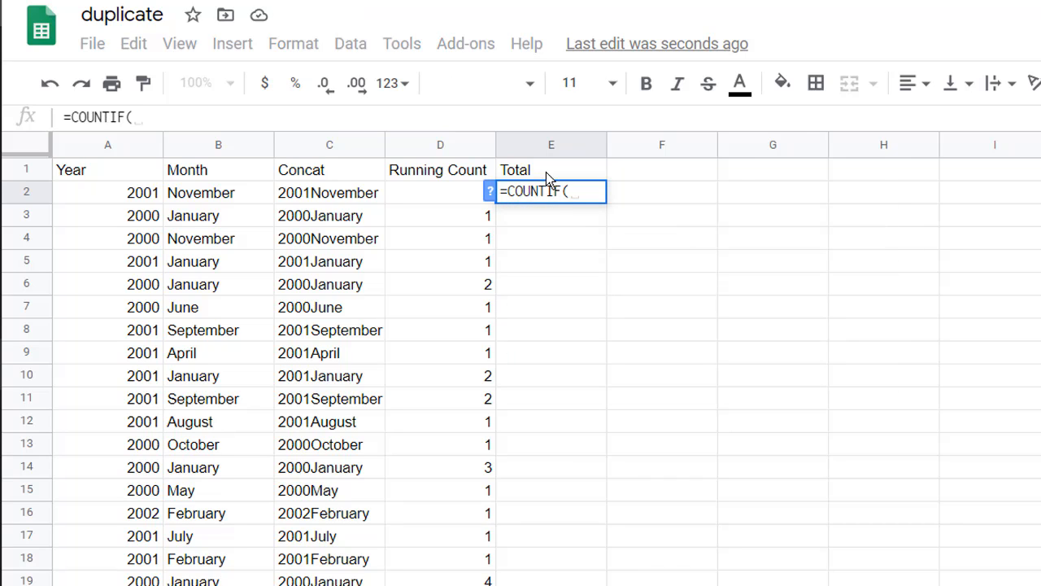
{"action": "mouse_move", "coordinate": [351, 195]}
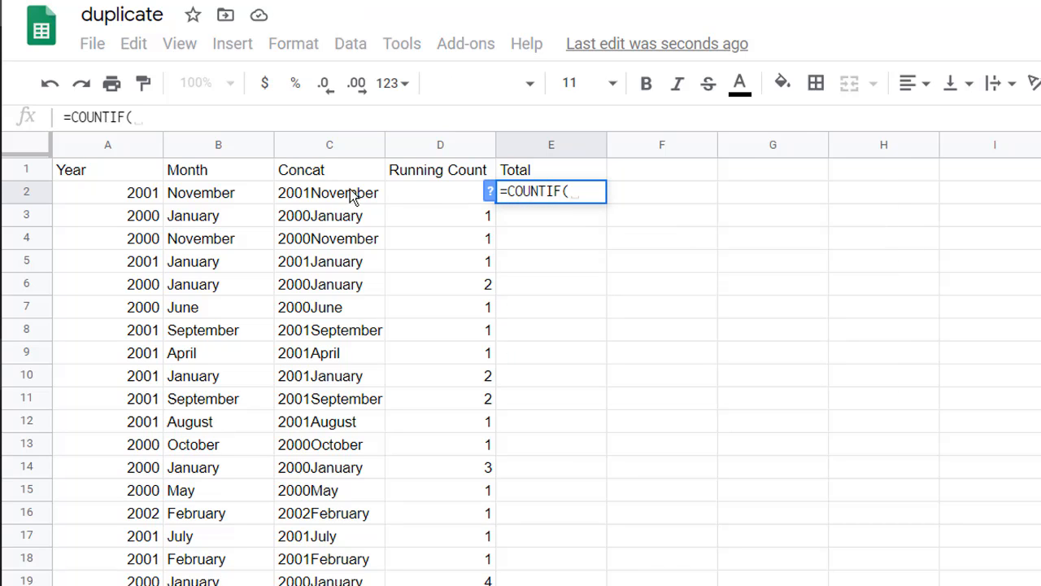
{"action": "left_click", "coordinate": [329, 192]}
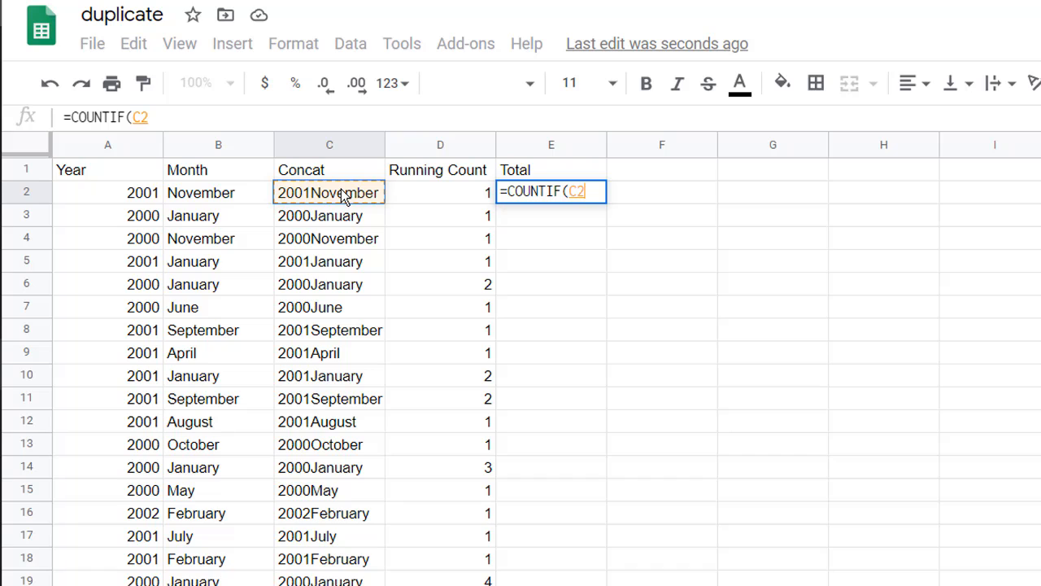
{"action": "key", "text": "f4"}
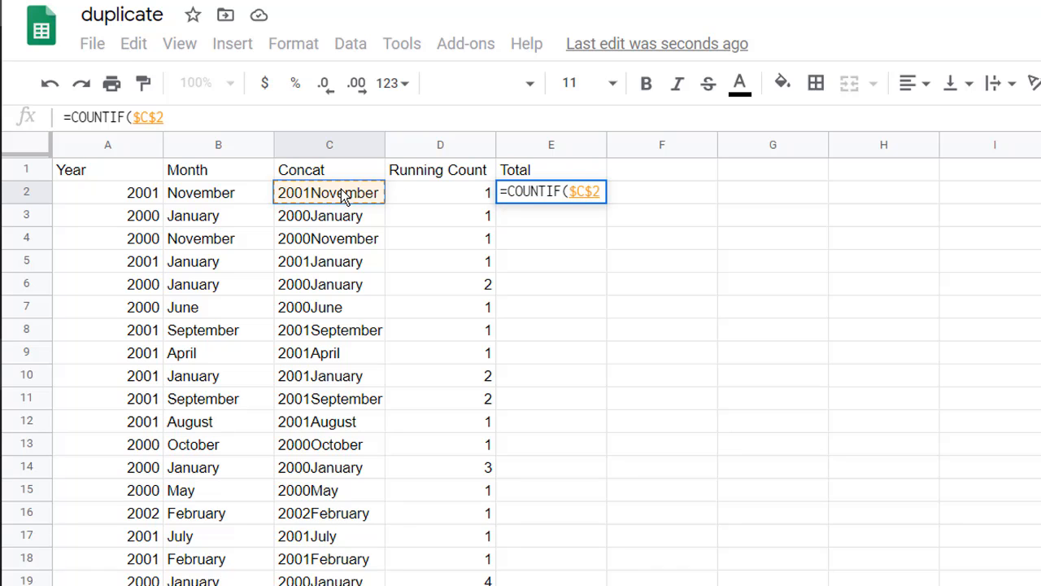
{"action": "type", "text": ":"}
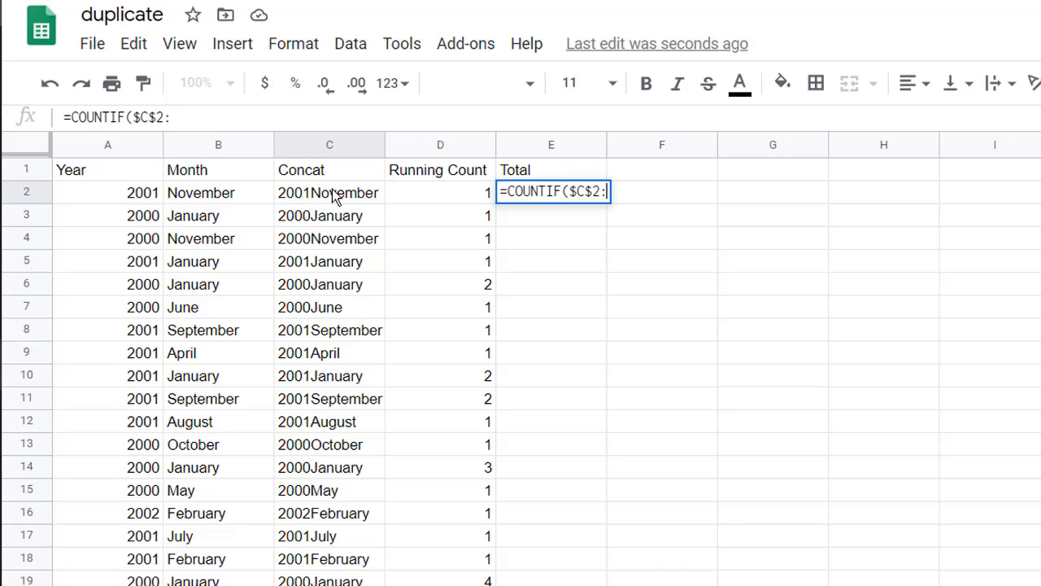
{"action": "type", "text": "$"}
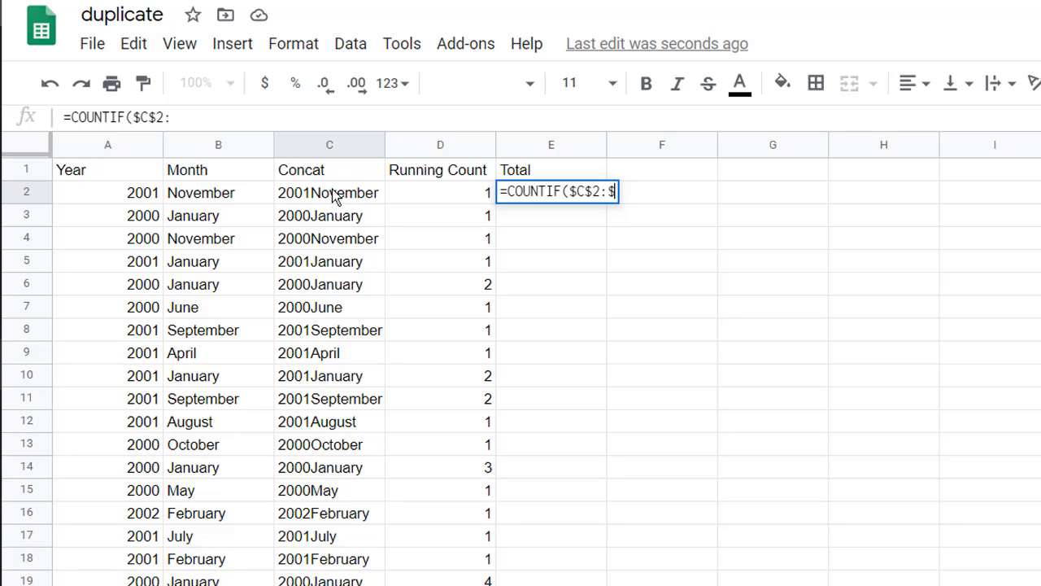
{"action": "type", "text": "c,"}
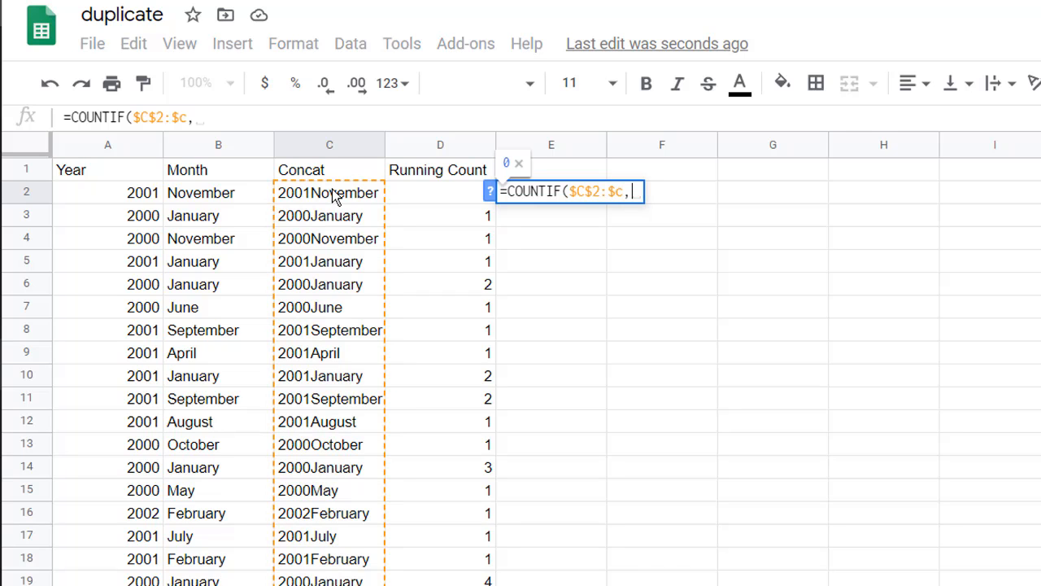
{"action": "left_click", "coordinate": [328, 193]}
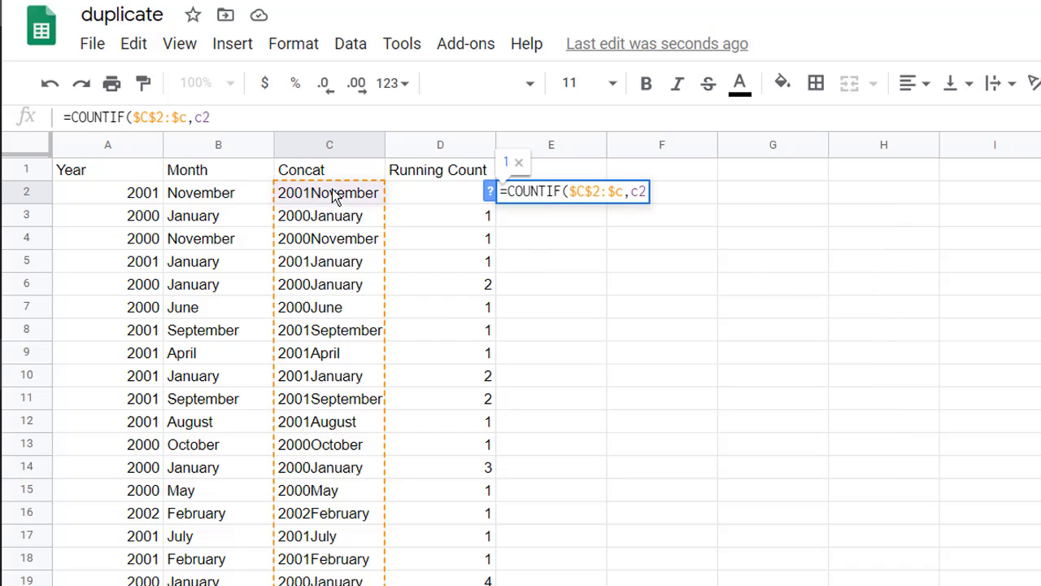
{"action": "key", "text": "enter"}
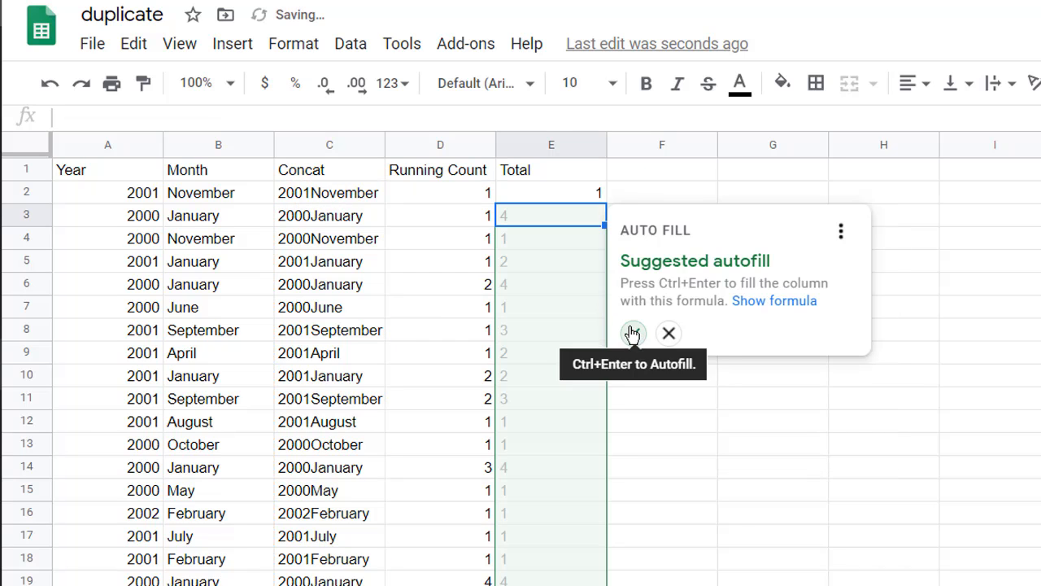
{"action": "left_click", "coordinate": [633, 333]}
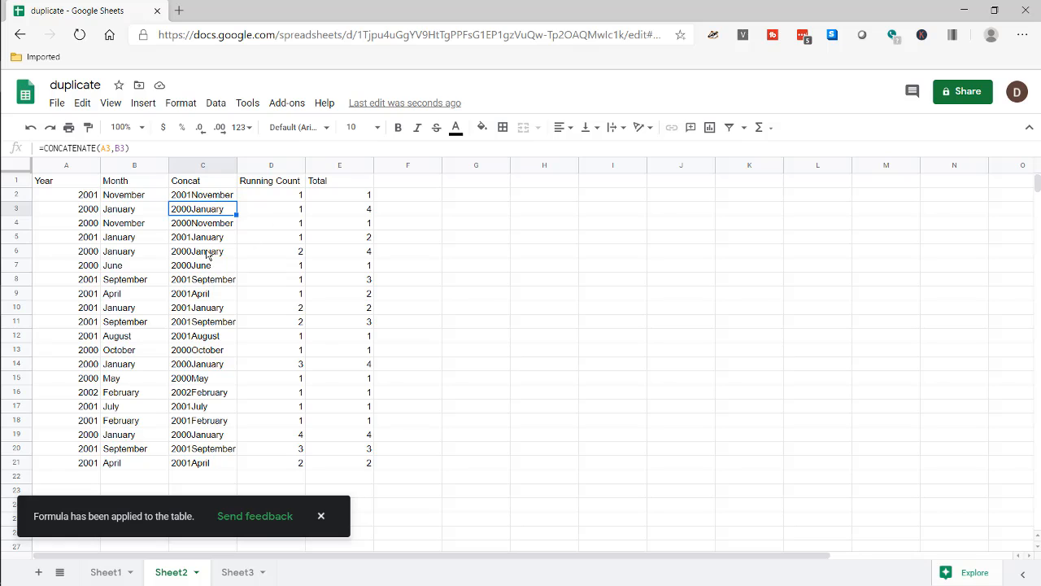
{"action": "left_click", "coordinate": [203, 364]}
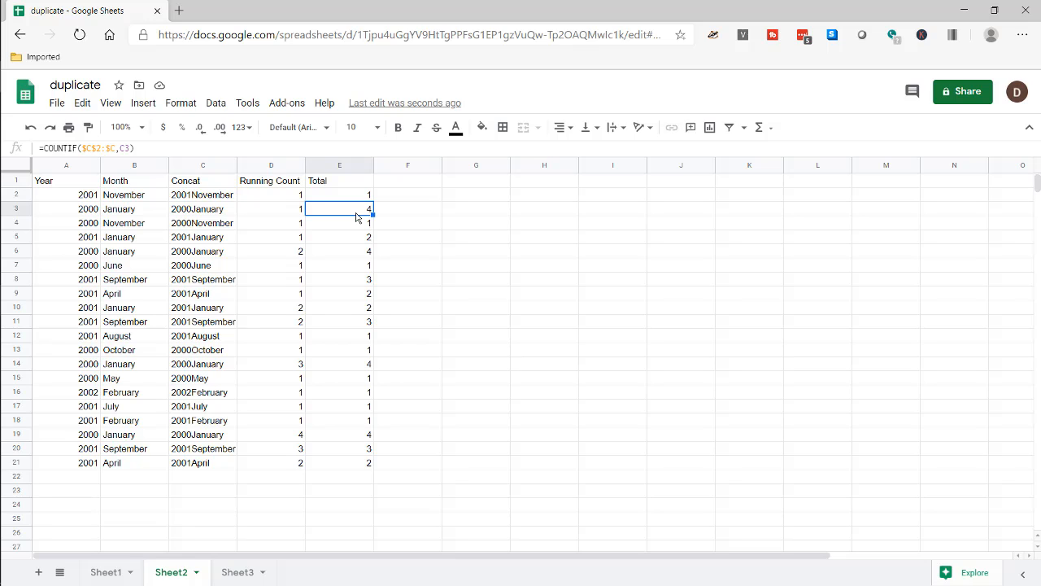
{"action": "mouse_move", "coordinate": [64, 184]}
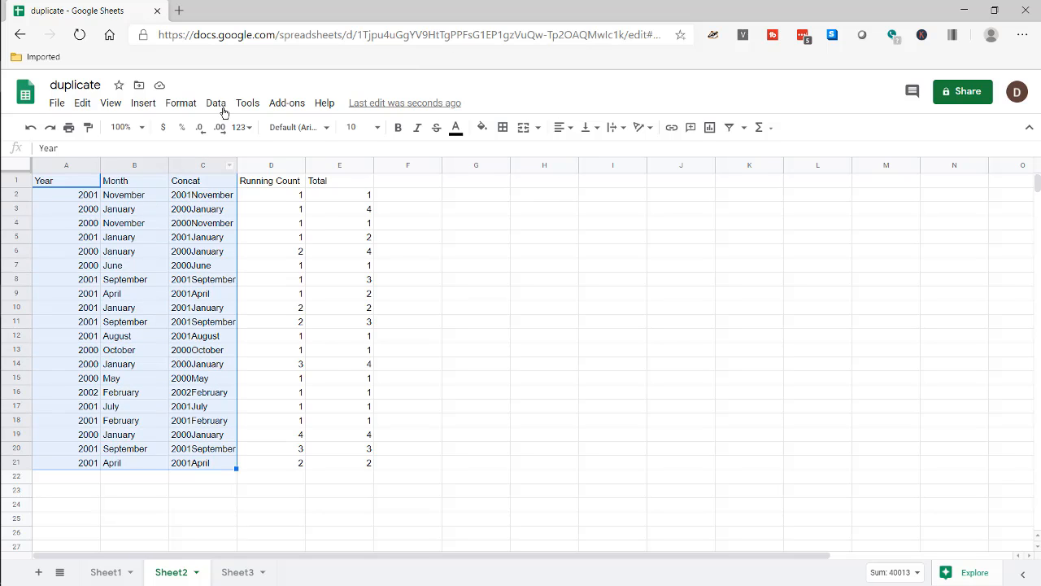
Step: Create a pivot table from the selected data on the existing sheet at H2
{"action": "left_click", "coordinate": [215, 102]}
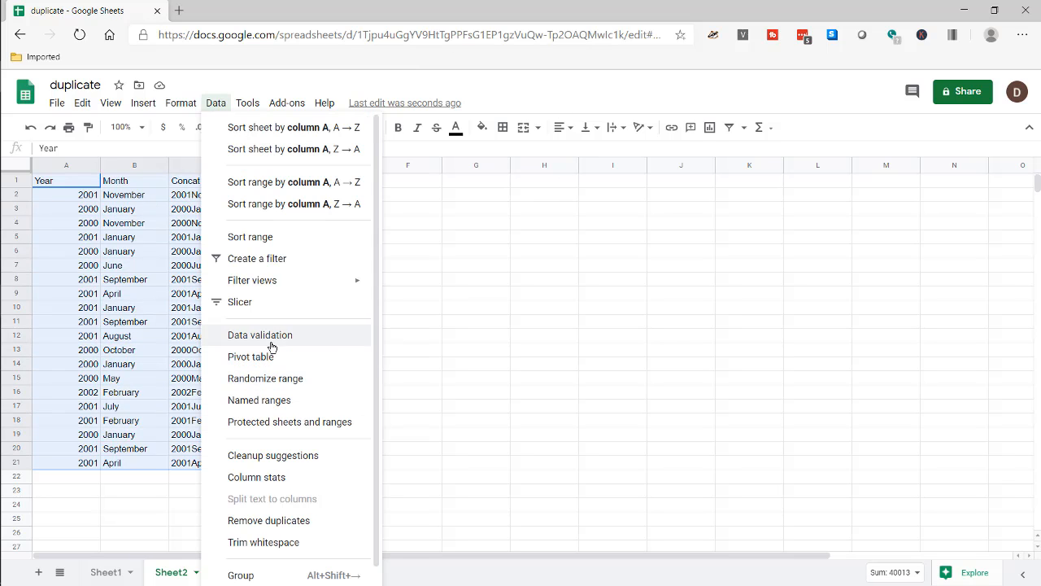
{"action": "left_click", "coordinate": [250, 356]}
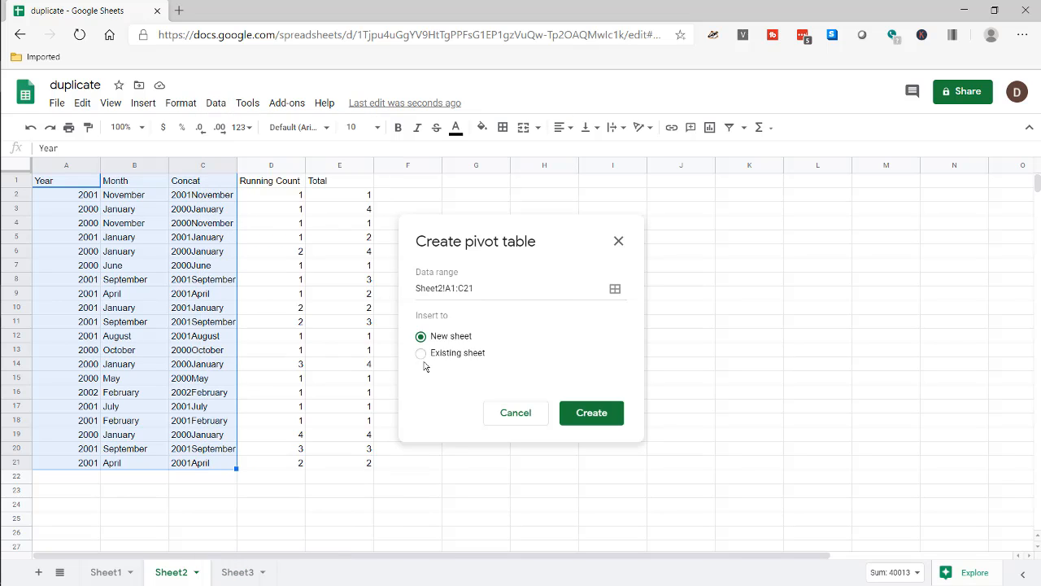
{"action": "left_click", "coordinate": [420, 352]}
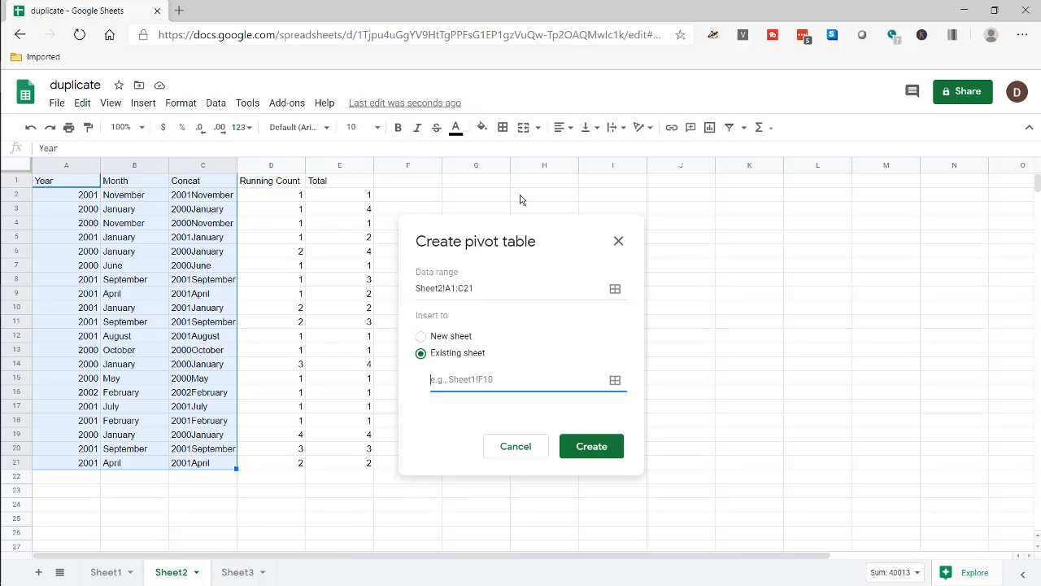
{"action": "left_click", "coordinate": [544, 193]}
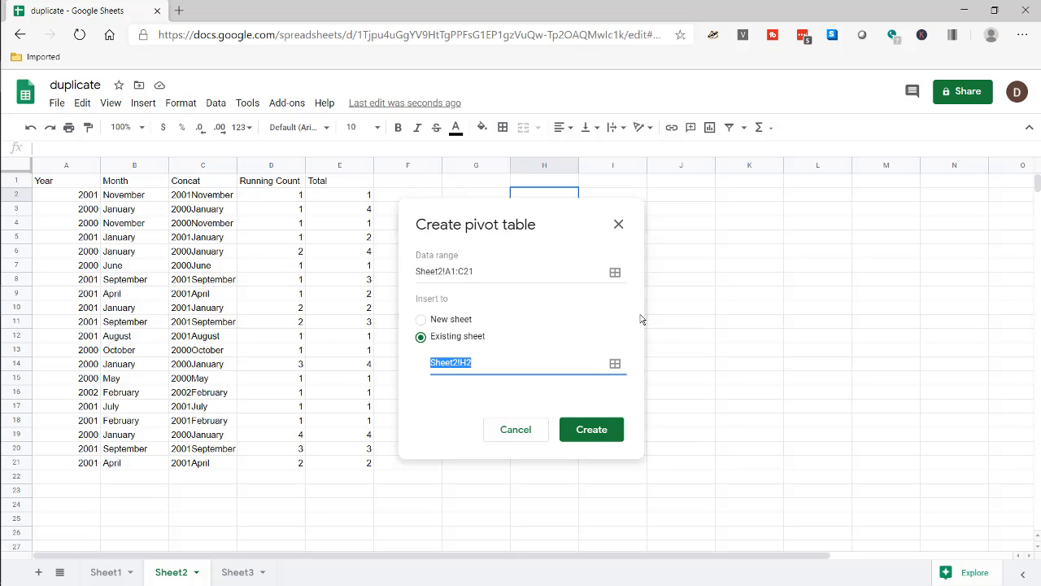
{"action": "left_click", "coordinate": [592, 428]}
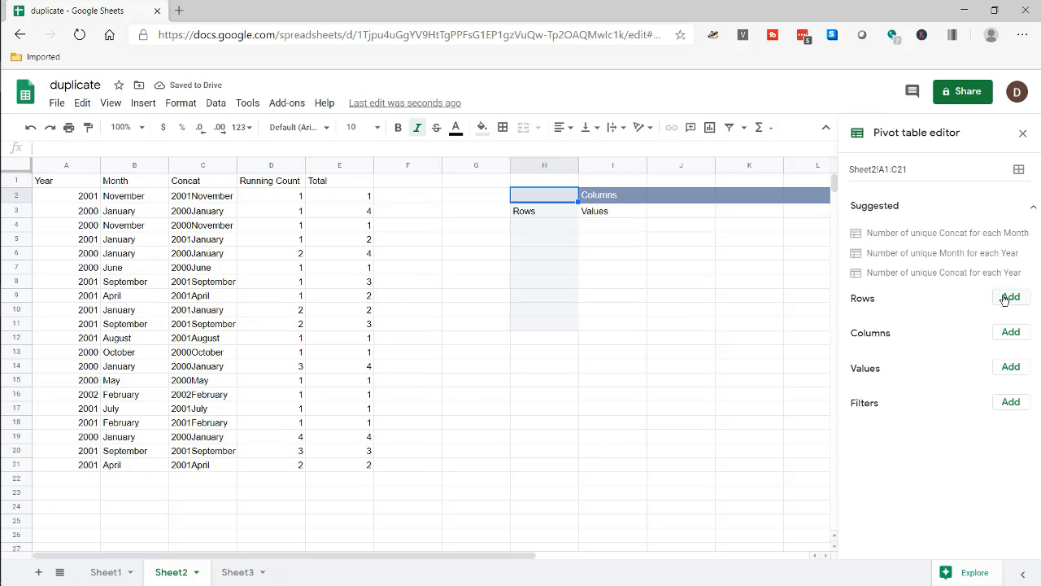
Step: Add Year and Month as pivot rows and COUNTA of Concat as values
{"action": "left_click", "coordinate": [1010, 296]}
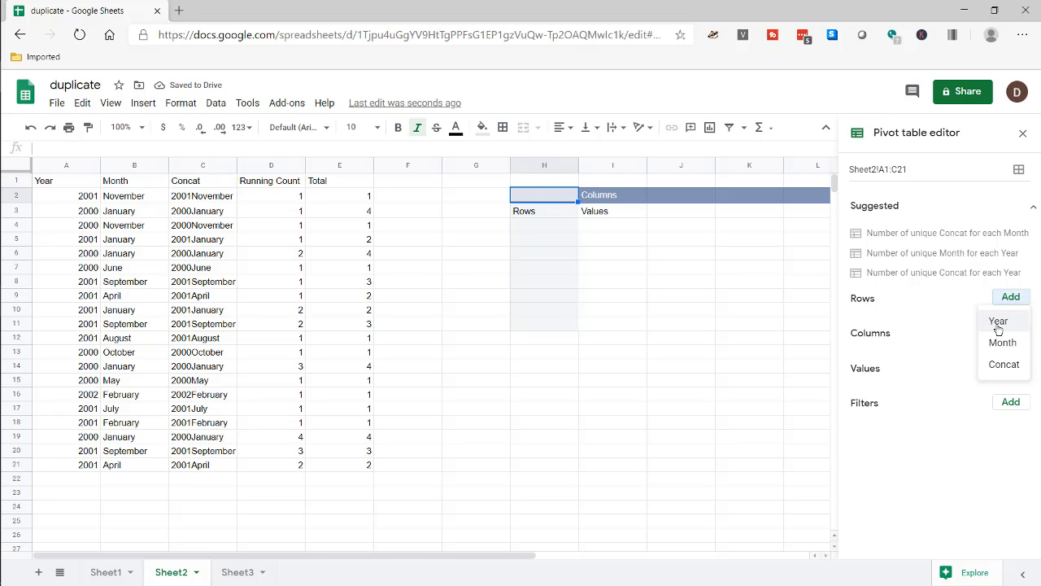
{"action": "left_click", "coordinate": [997, 320]}
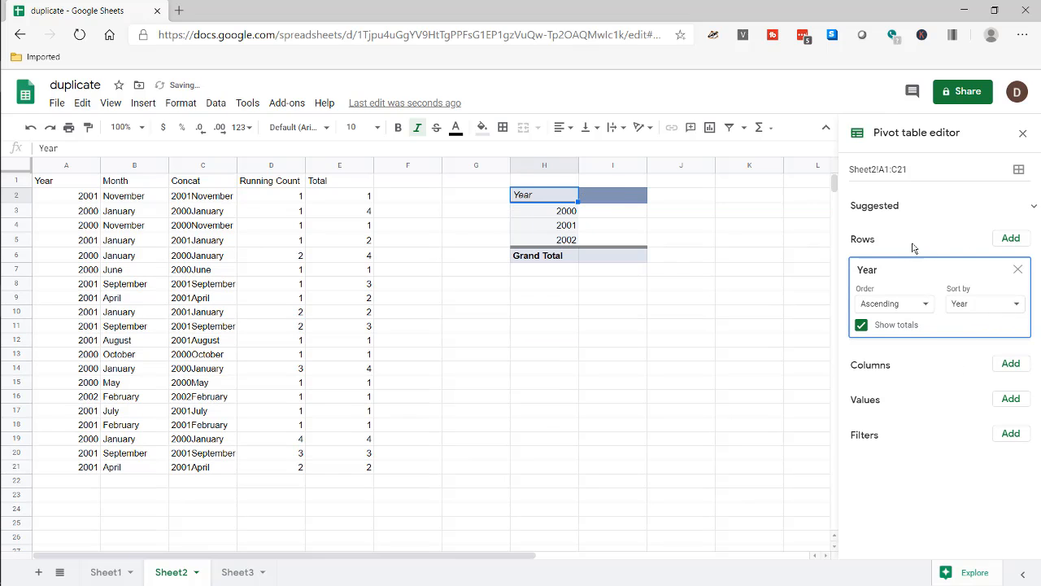
{"action": "left_click", "coordinate": [1010, 237]}
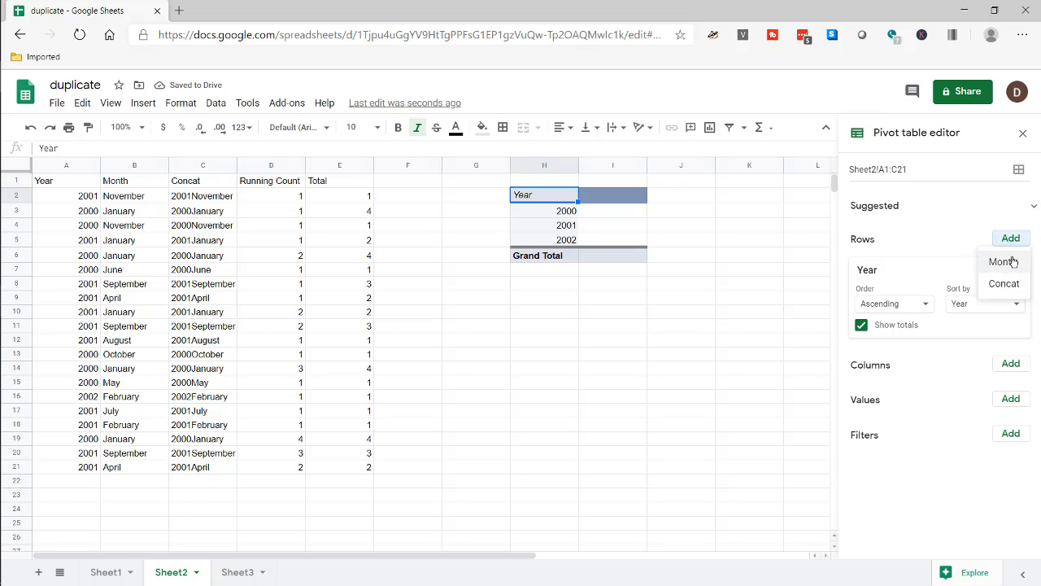
{"action": "left_click", "coordinate": [1002, 261]}
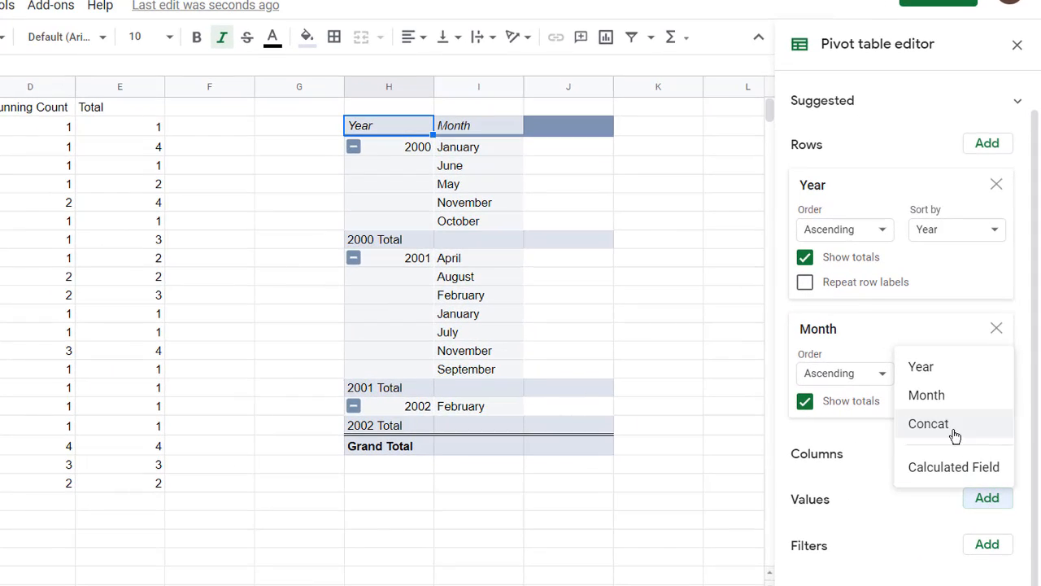
{"action": "left_click", "coordinate": [928, 423]}
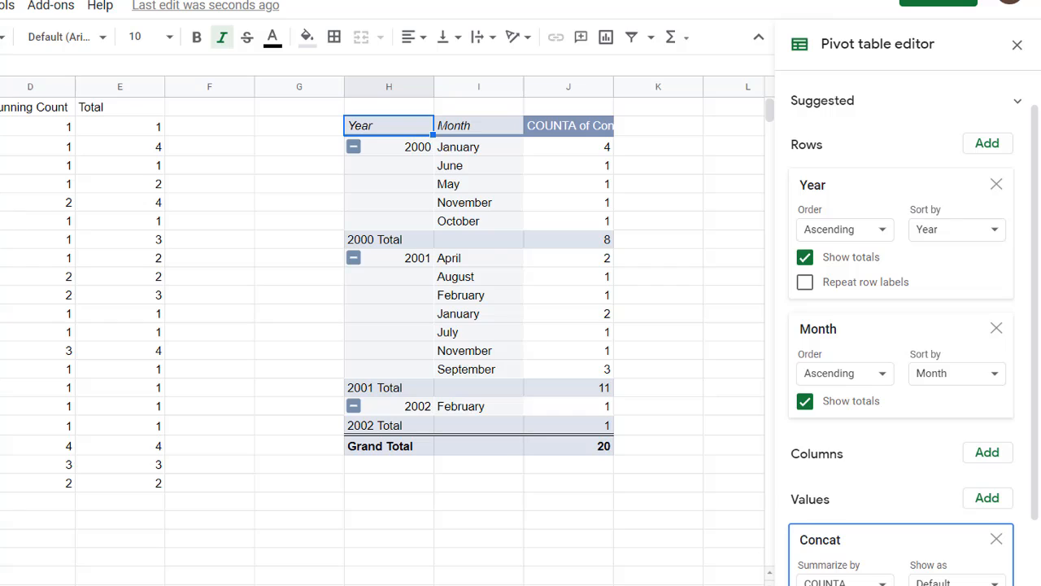
{"action": "mouse_move", "coordinate": [411, 156]}
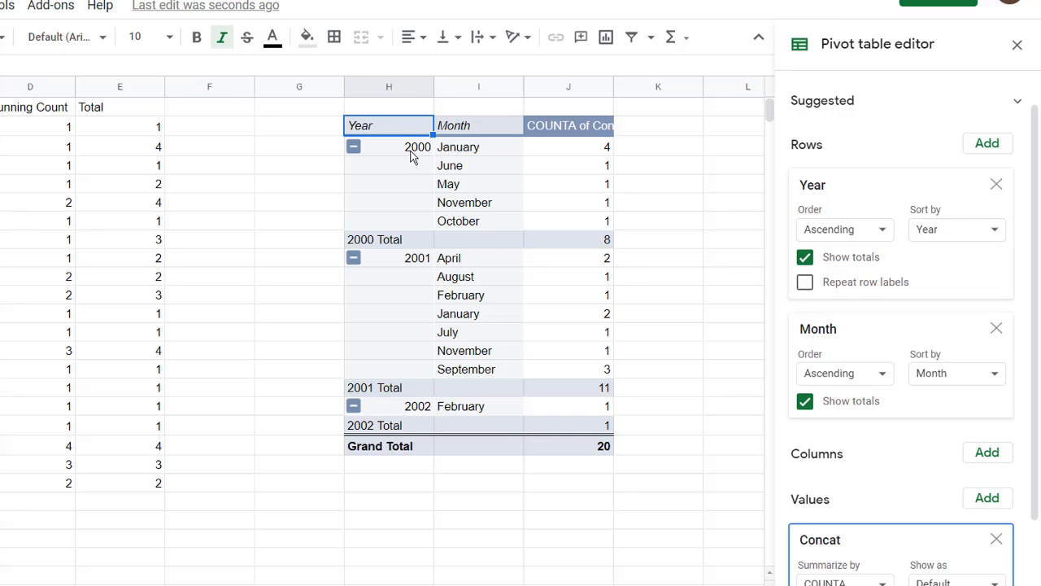
{"action": "mouse_move", "coordinate": [595, 148]}
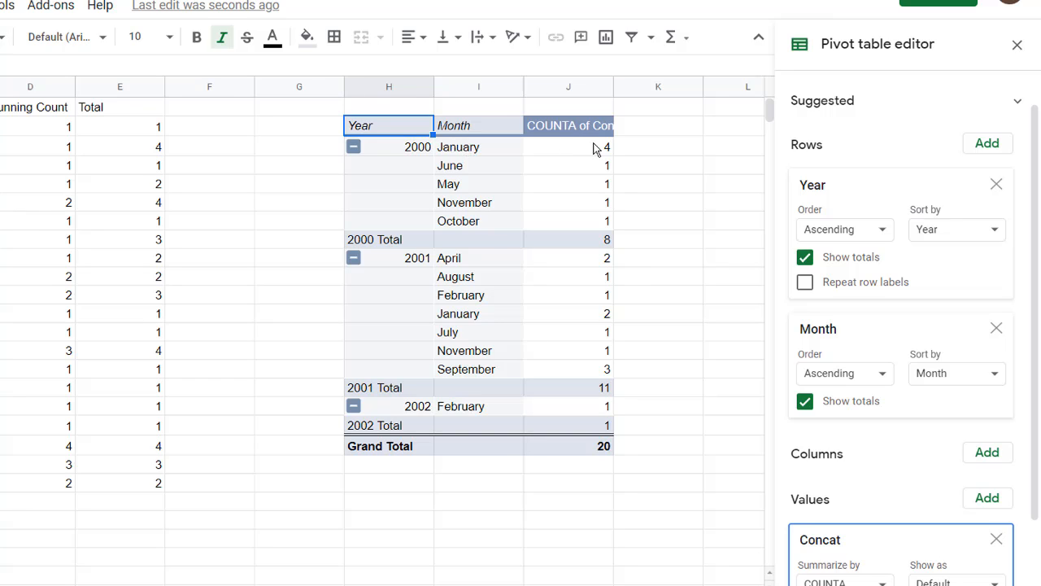
{"action": "mouse_move", "coordinate": [149, 155]}
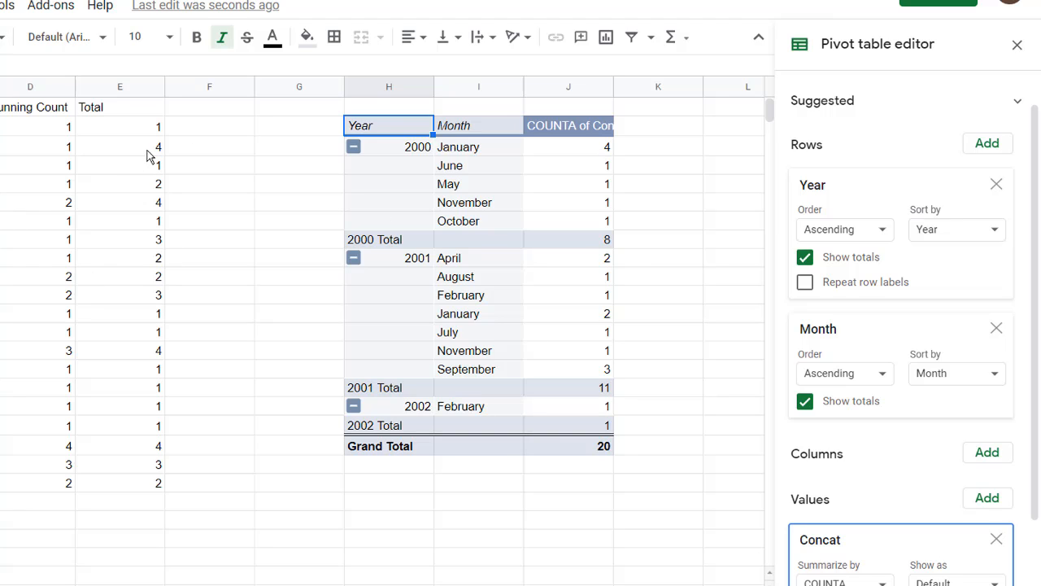
{"action": "mouse_move", "coordinate": [732, 392]}
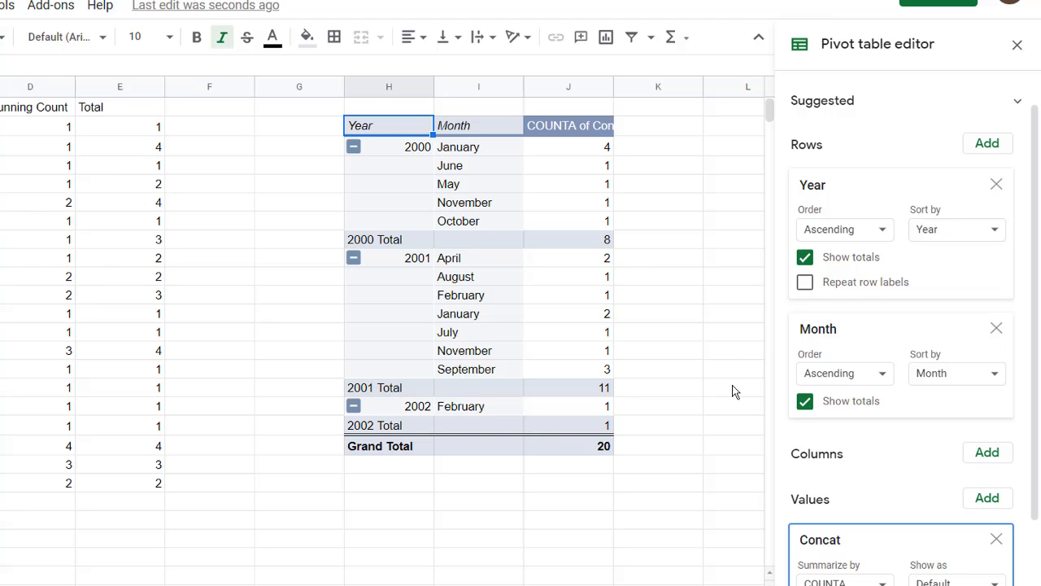
{"action": "mouse_move", "coordinate": [544, 267]}
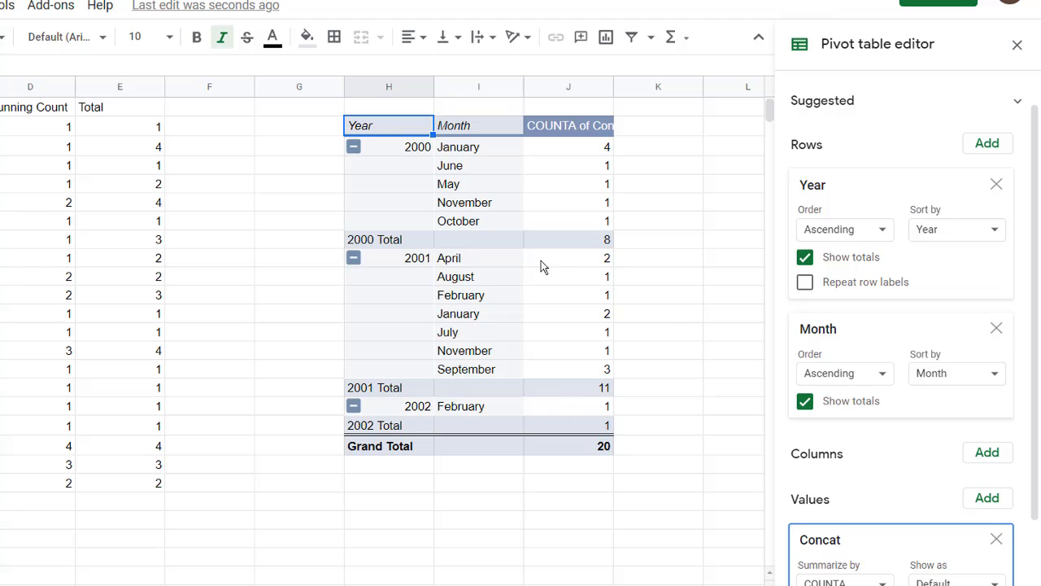
{"action": "mouse_move", "coordinate": [407, 225]}
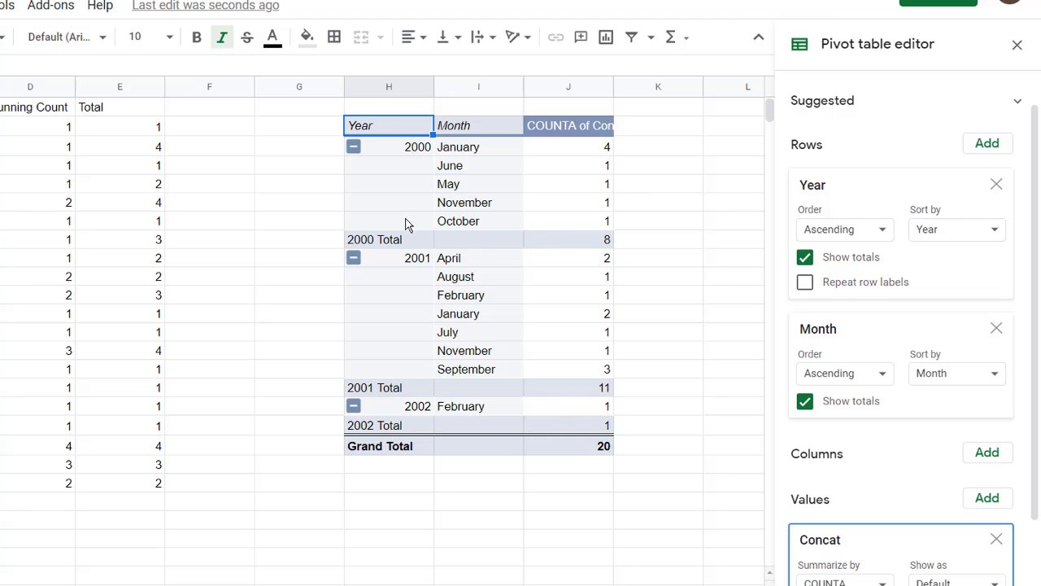
{"action": "mouse_move", "coordinate": [773, 220]}
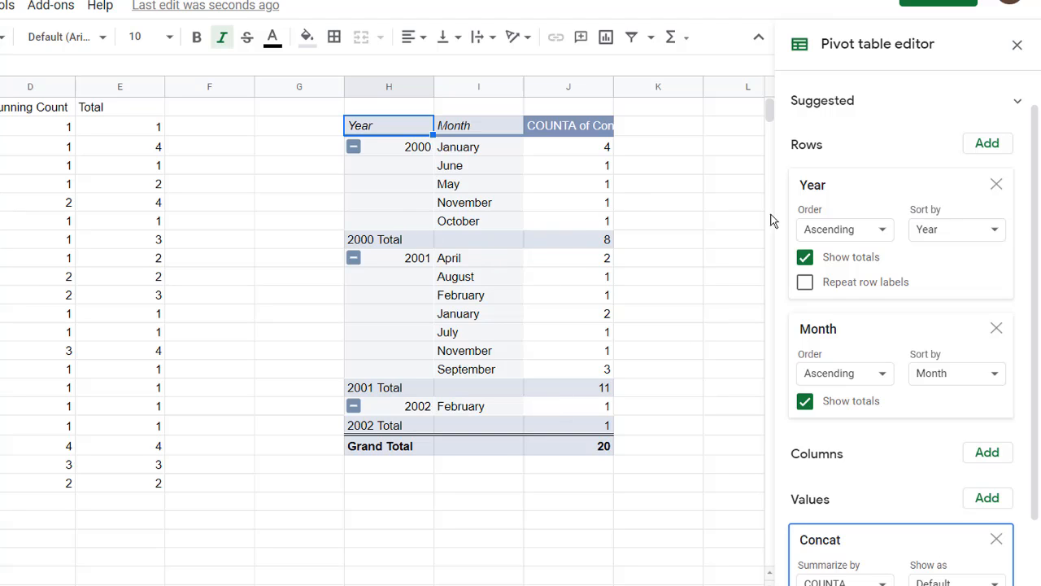
Step: Repeat year labels and sort months descending by COUNTA of Concat
{"action": "left_click", "coordinate": [805, 281]}
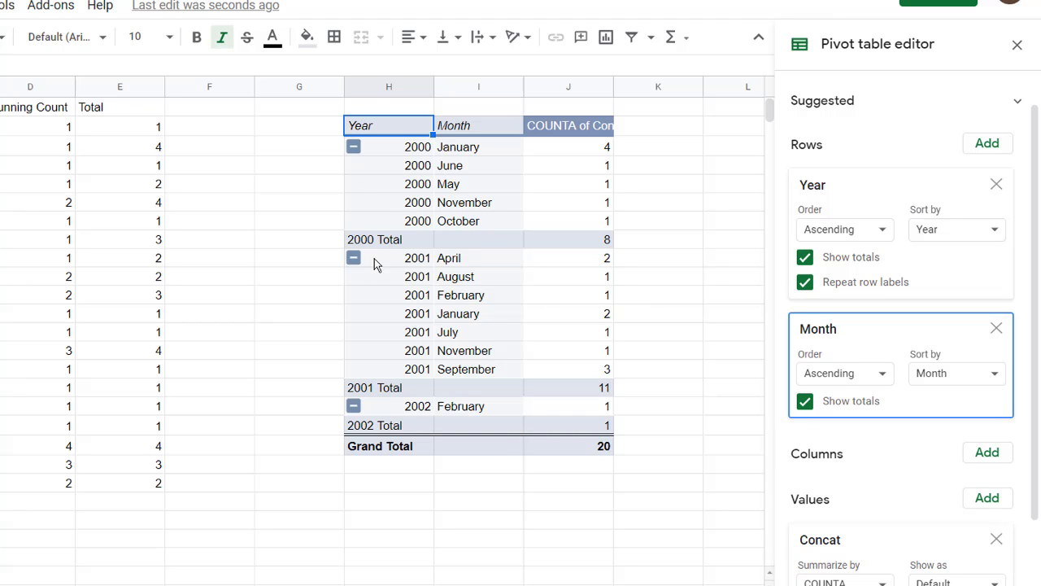
{"action": "mouse_move", "coordinate": [561, 154]}
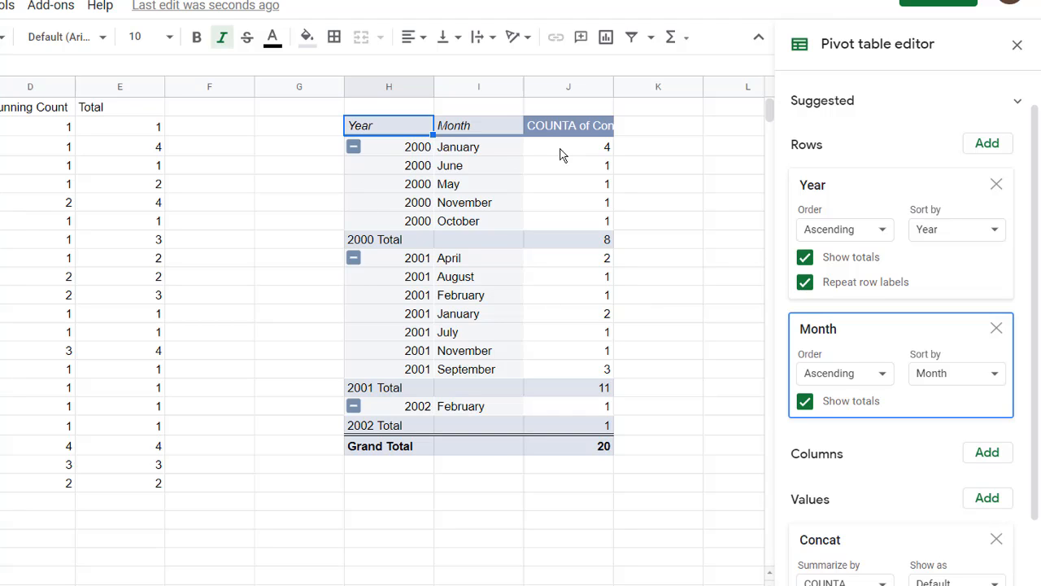
{"action": "mouse_move", "coordinate": [474, 183]}
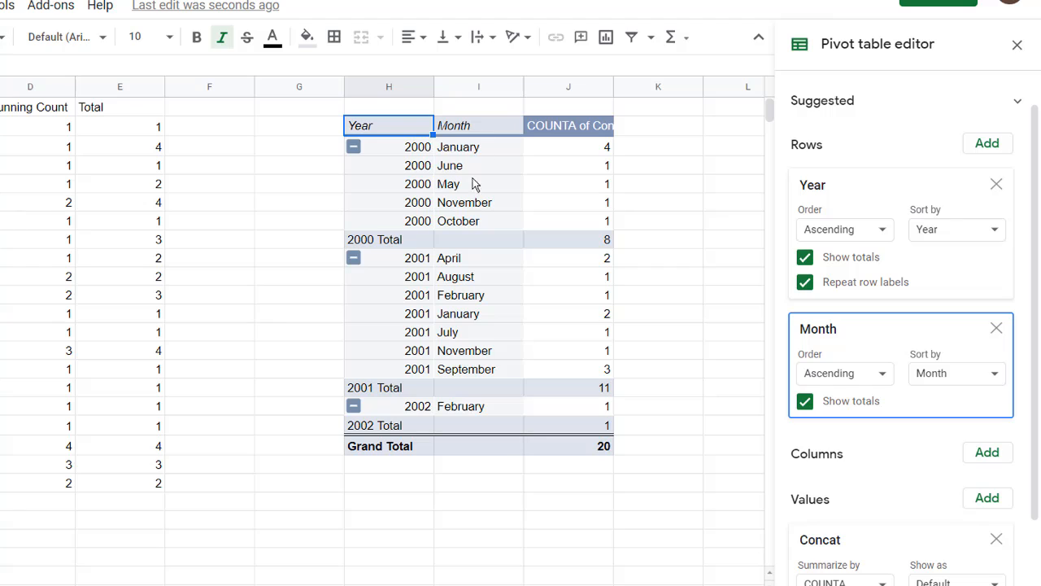
{"action": "mouse_move", "coordinate": [497, 165]}
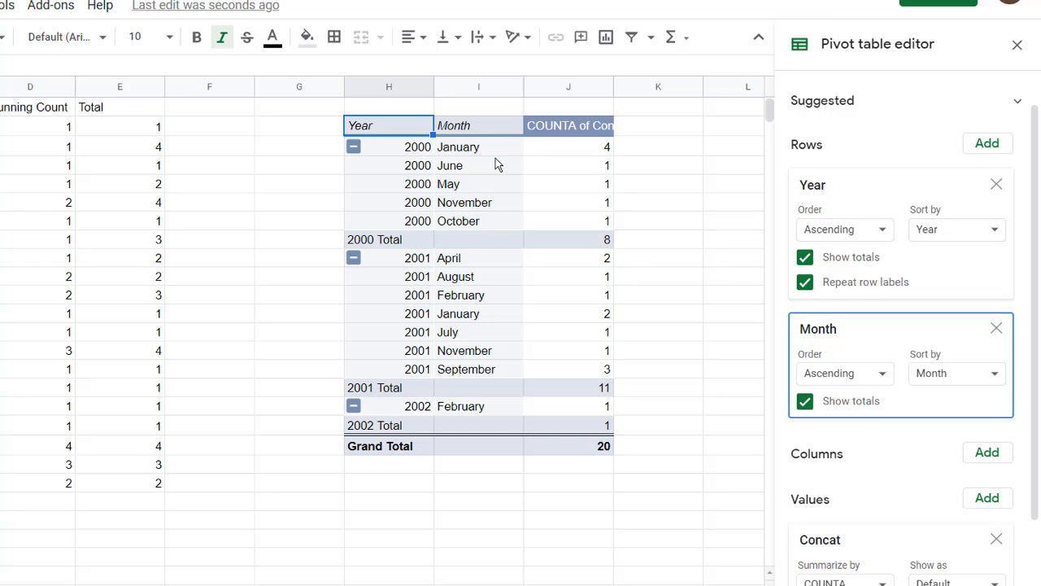
{"action": "mouse_move", "coordinate": [859, 242]}
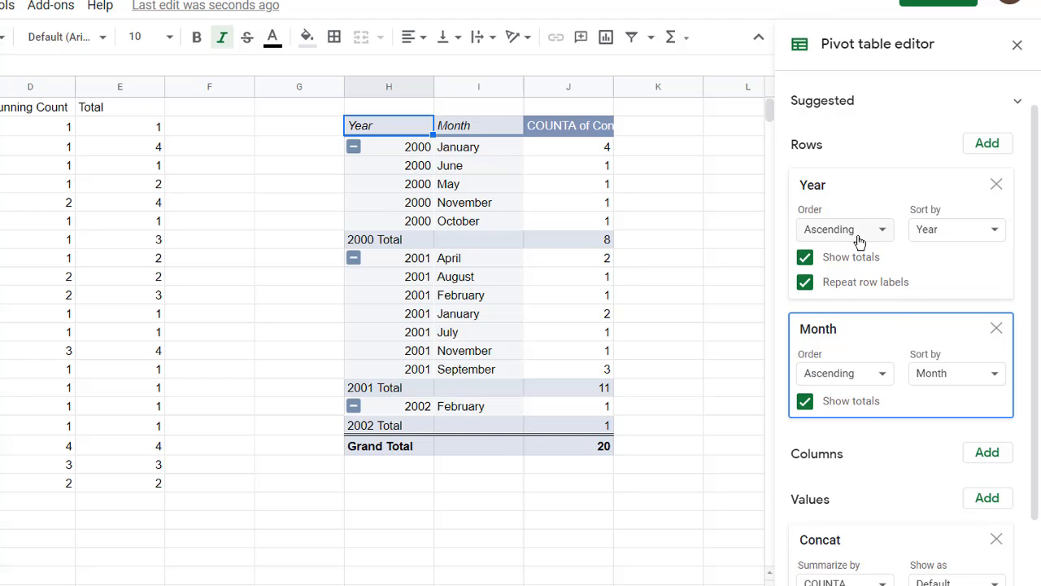
{"action": "mouse_move", "coordinate": [921, 228]}
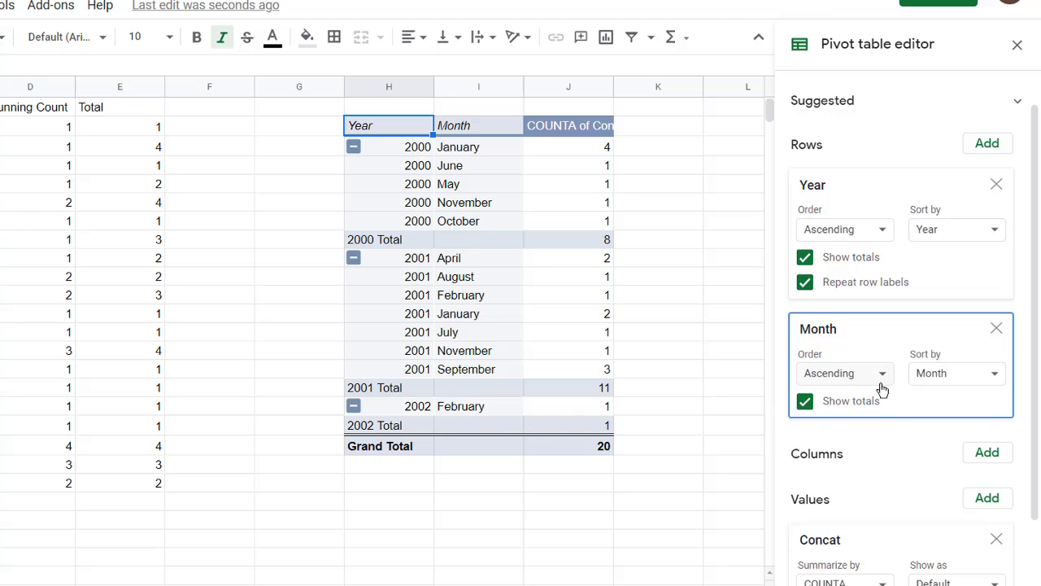
{"action": "left_click", "coordinate": [843, 373]}
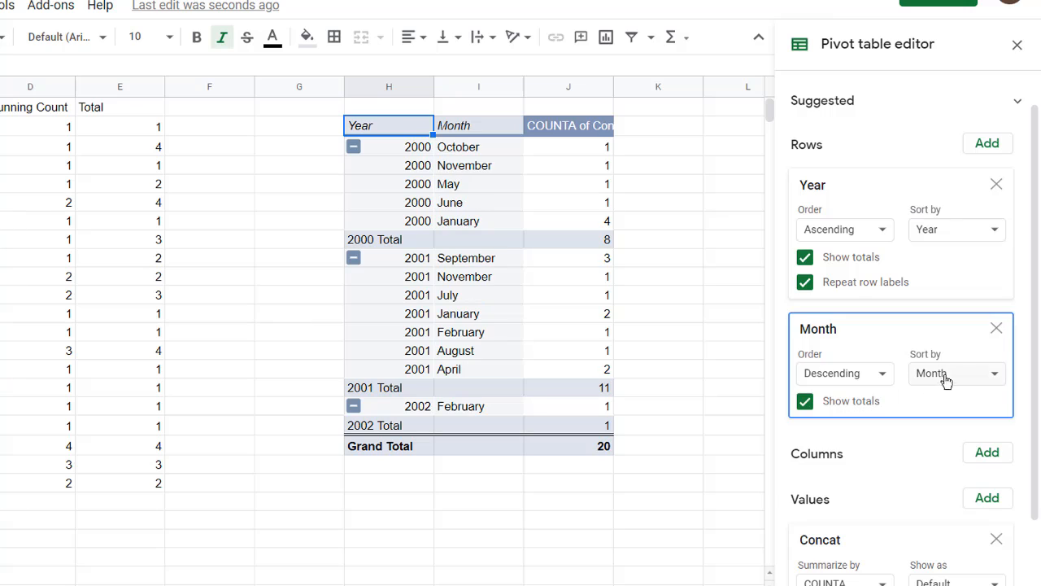
{"action": "left_click", "coordinate": [955, 373]}
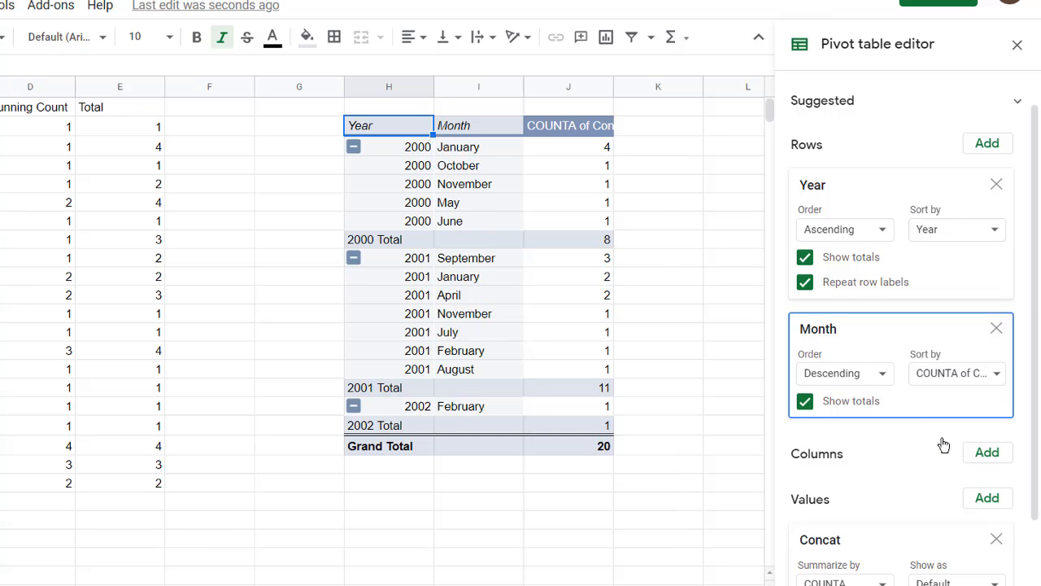
{"action": "left_click", "coordinate": [1017, 44]}
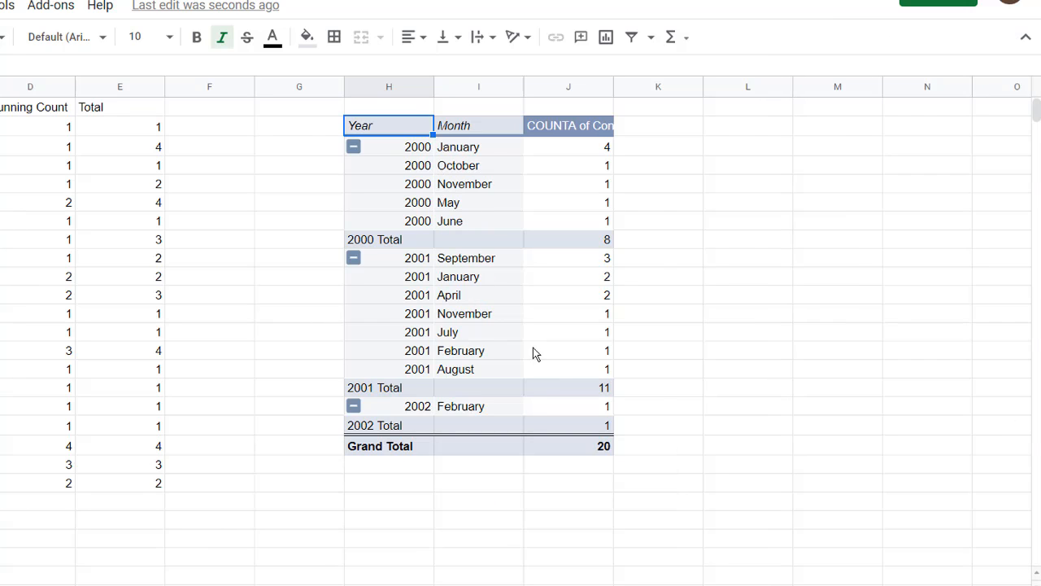
{"action": "mouse_move", "coordinate": [463, 142]}
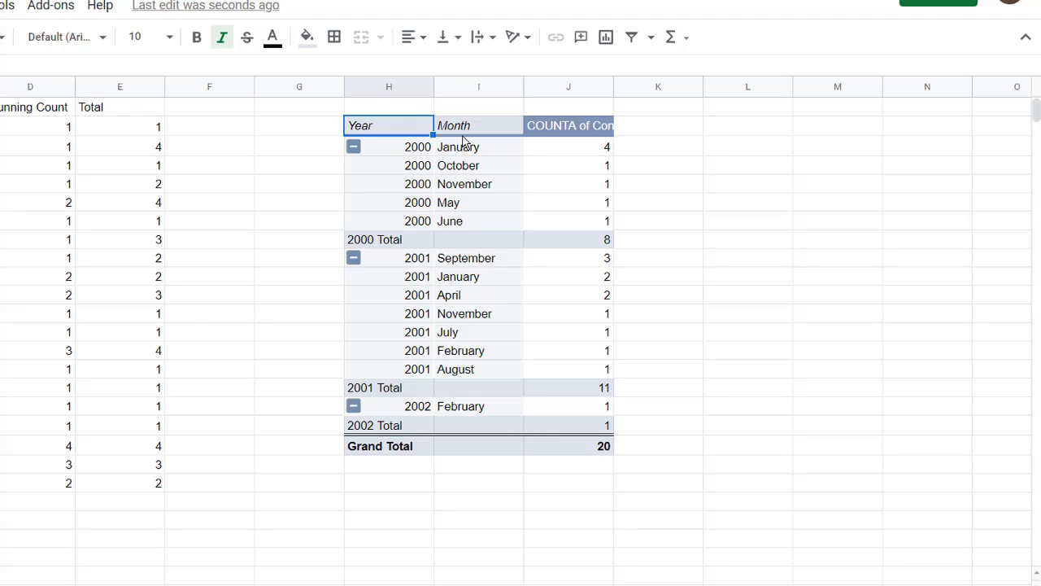
{"action": "mouse_move", "coordinate": [431, 304]}
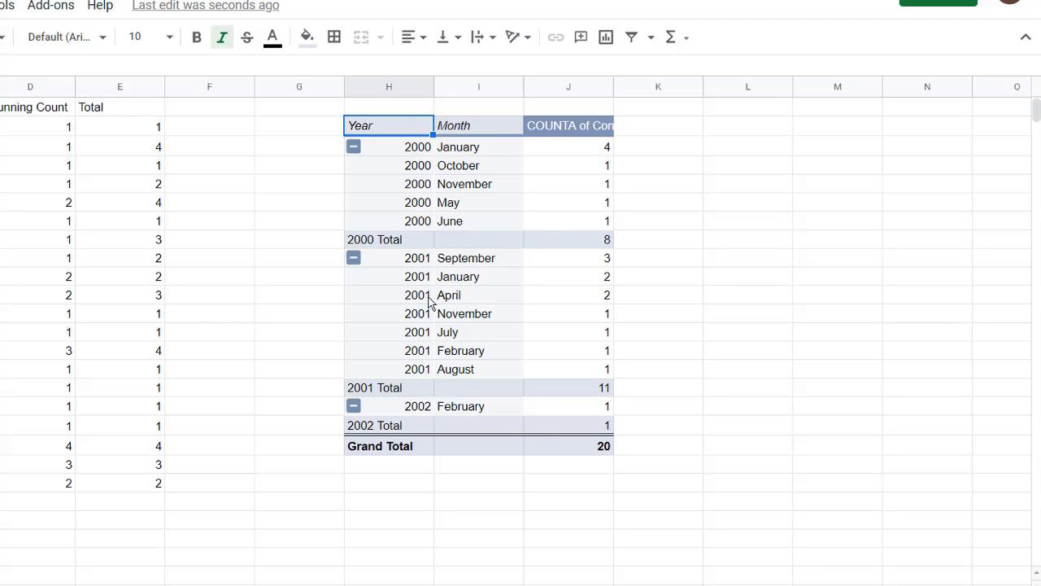
{"action": "mouse_move", "coordinate": [478, 259]}
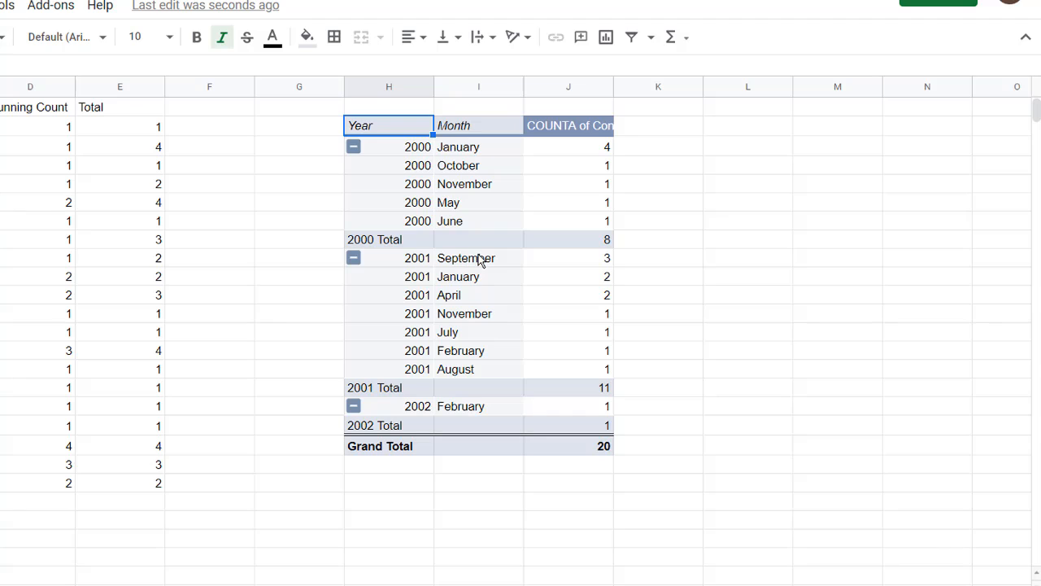
{"action": "mouse_move", "coordinate": [466, 401]}
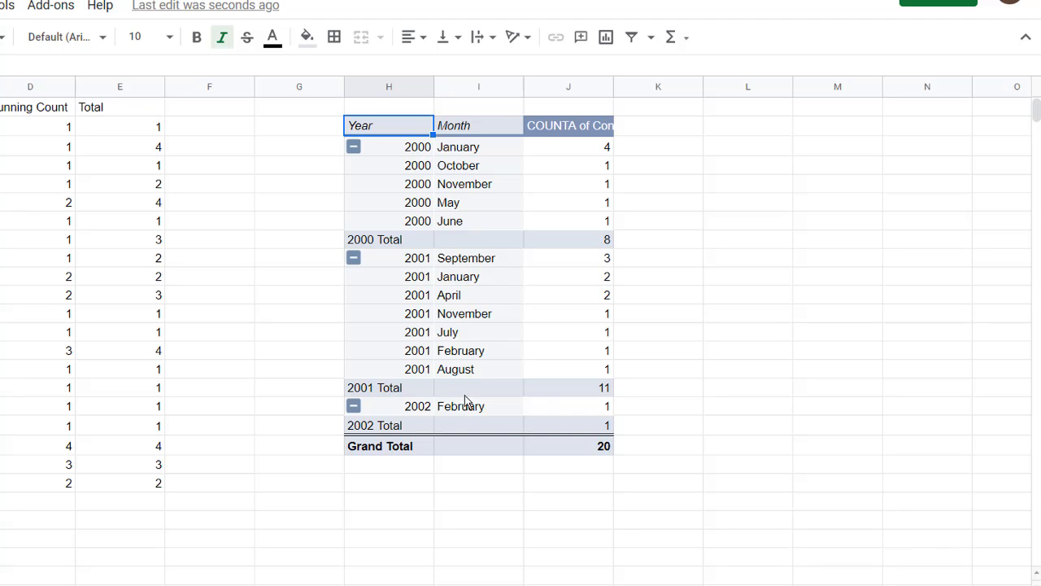
{"action": "mouse_move", "coordinate": [587, 405]}
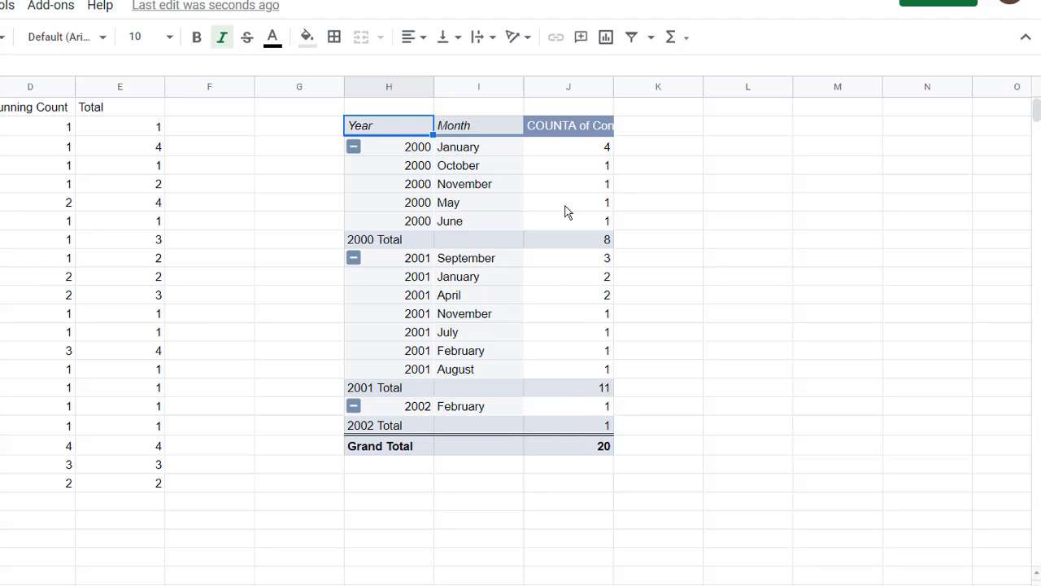
{"action": "mouse_move", "coordinate": [582, 187]}
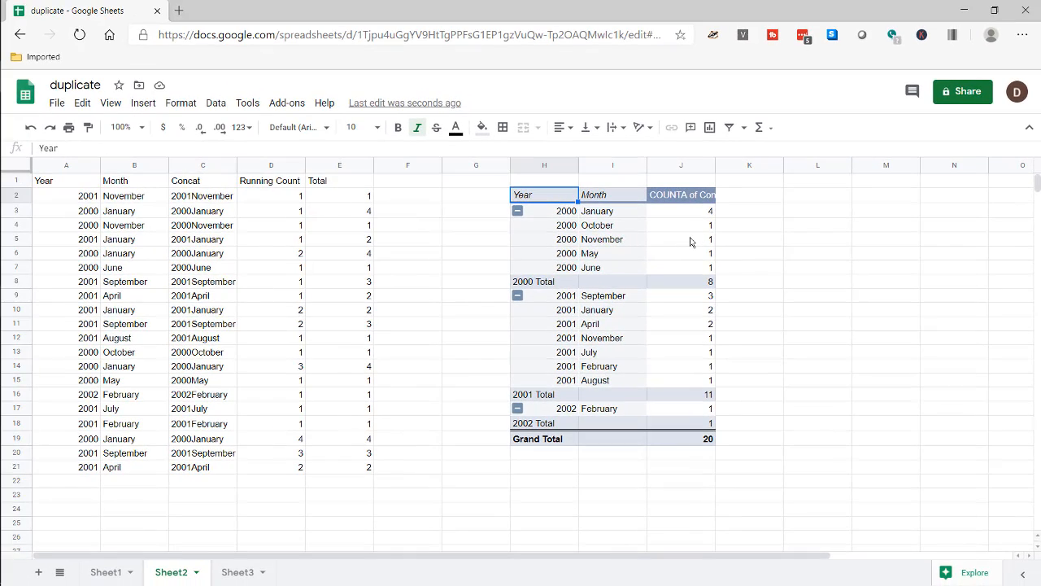
{"action": "mouse_move", "coordinate": [173, 297]}
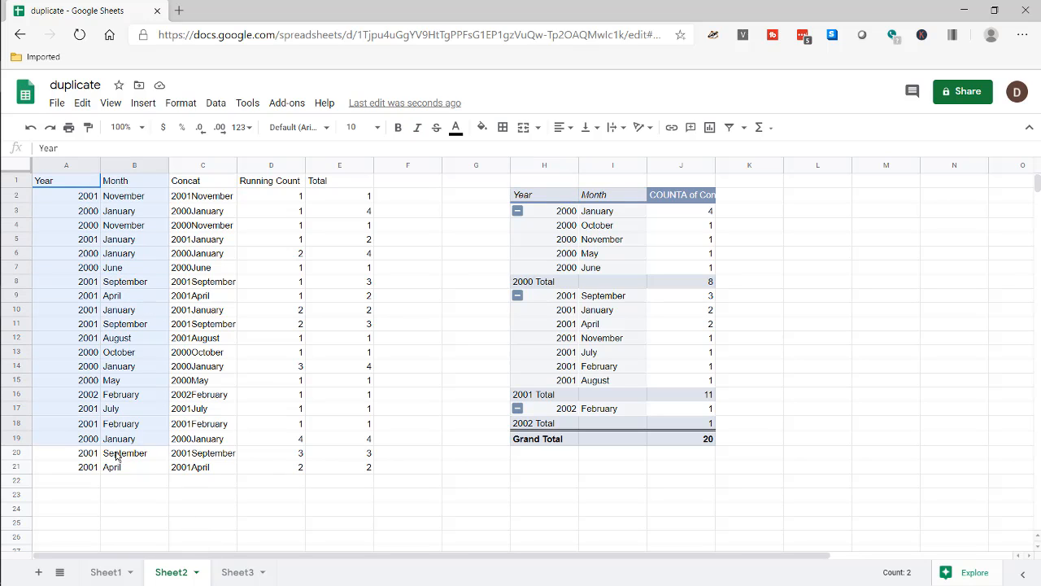
Step: Paste the copied Sheet2 Year and Month columns into Sheet3
{"action": "key", "text": "ctrl+c"}
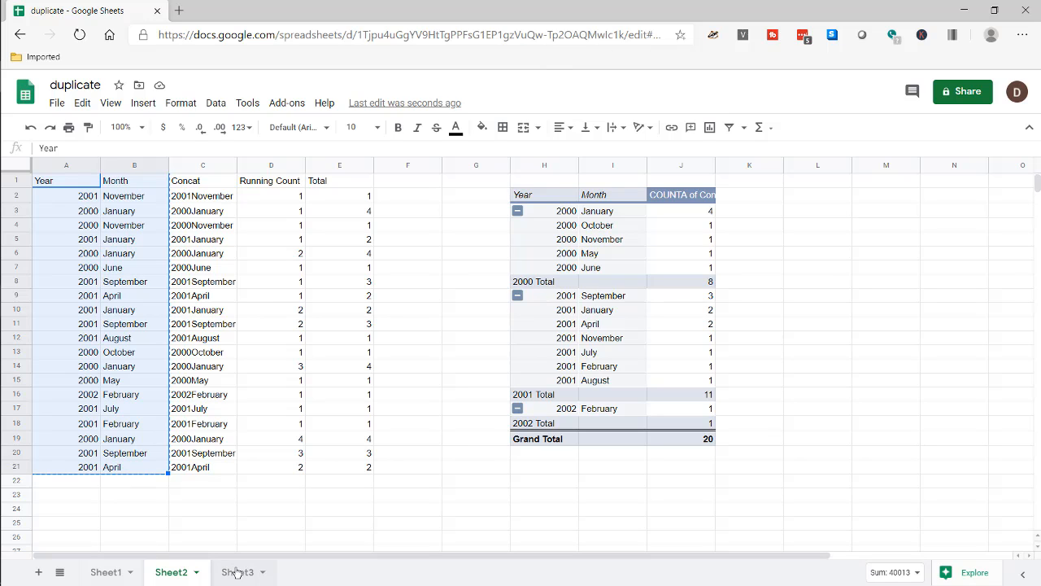
{"action": "left_click", "coordinate": [238, 572]}
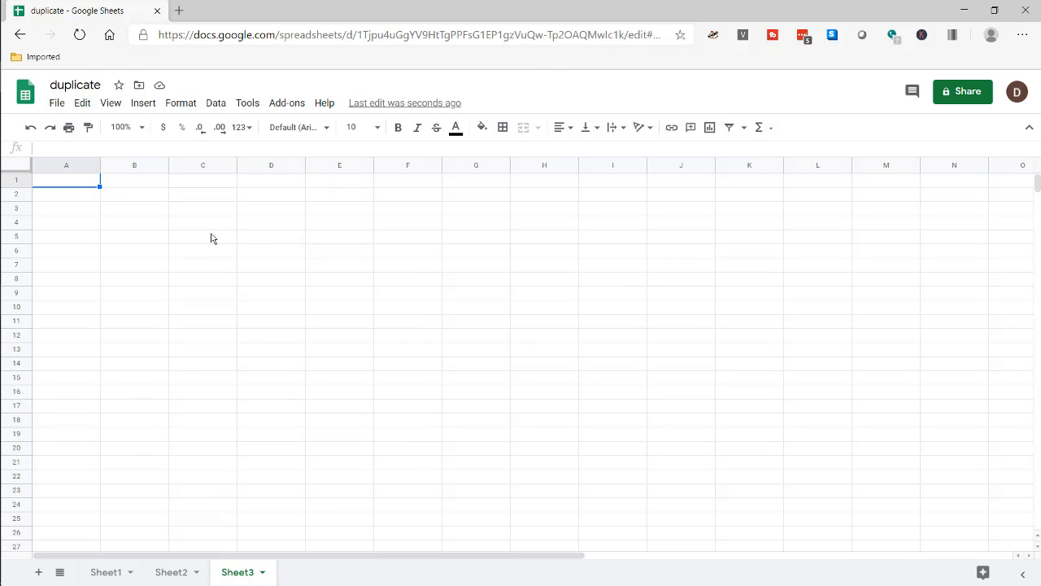
{"action": "key", "text": "ctrl+v"}
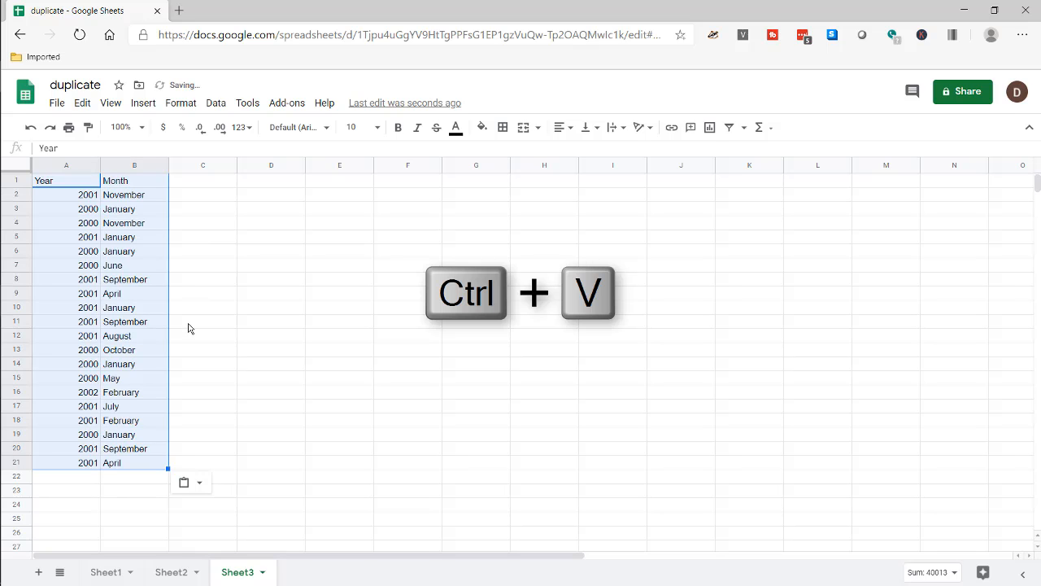
{"action": "key", "text": "ctrl+v"}
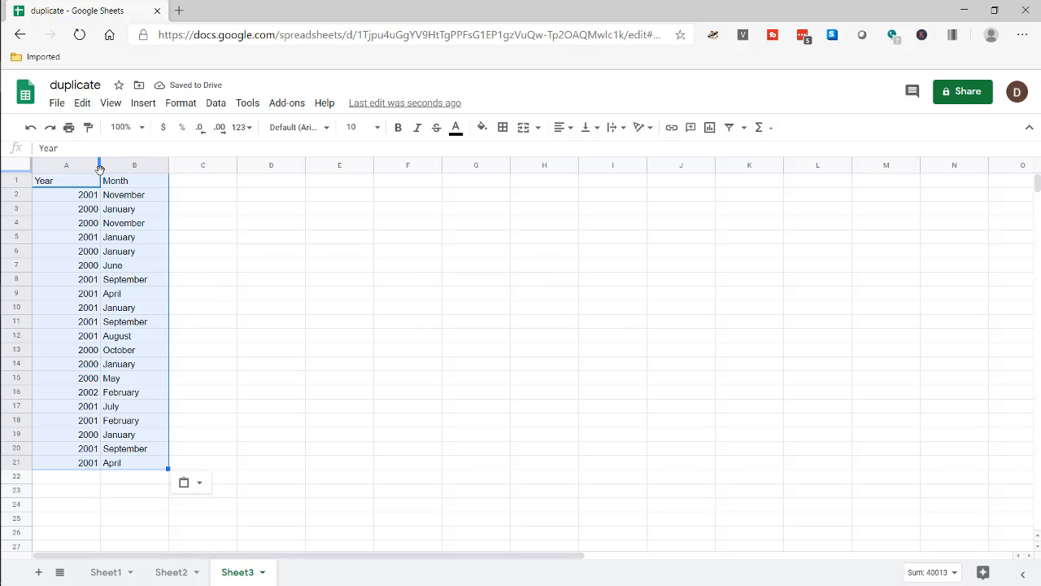
{"action": "left_click", "coordinate": [215, 102]}
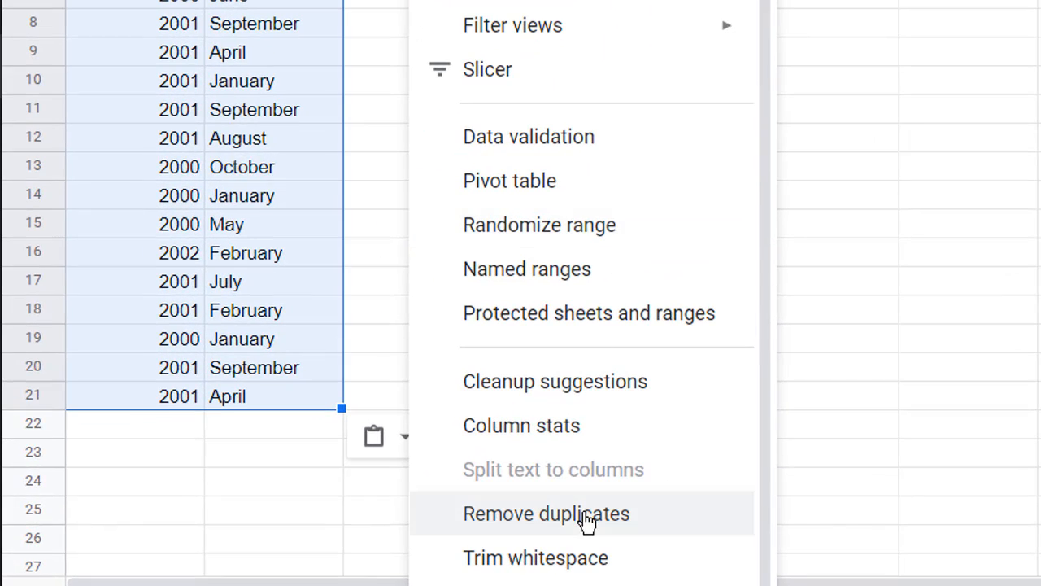
Step: Remove duplicates with a header row, deleting 7 rows and keeping 13 unique
{"action": "left_click", "coordinate": [546, 513]}
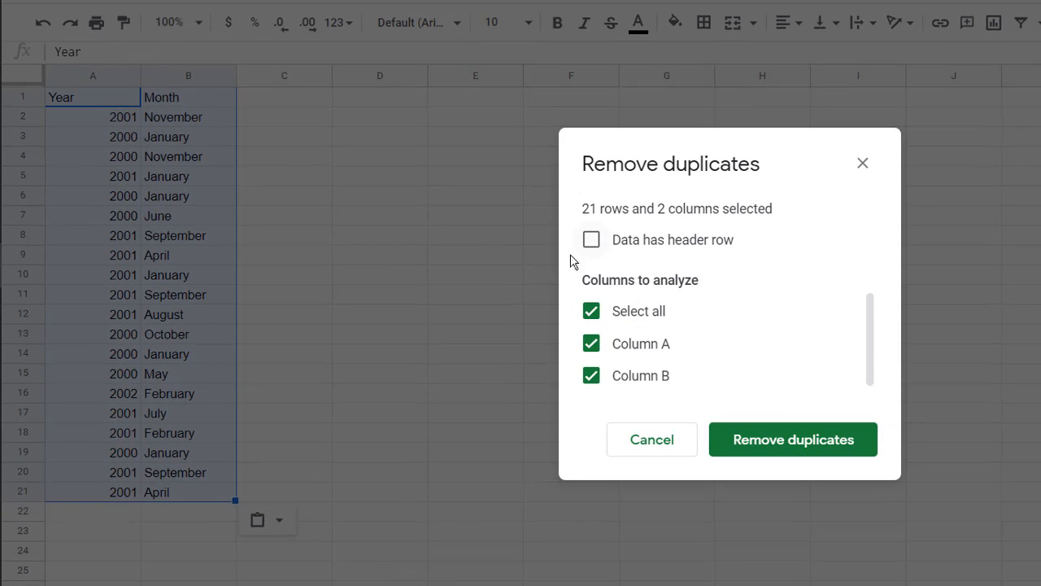
{"action": "mouse_move", "coordinate": [695, 258]}
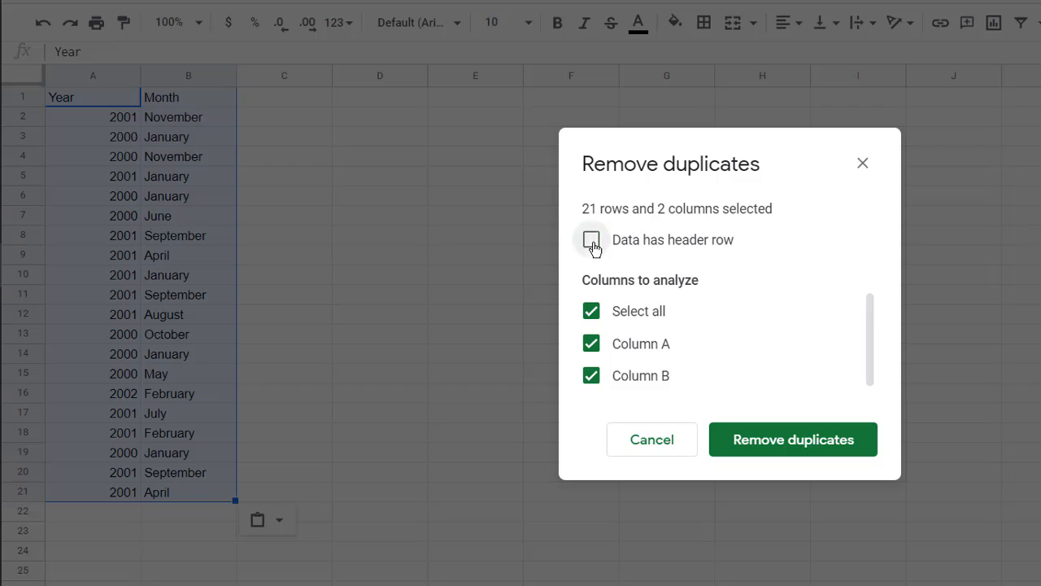
{"action": "left_click", "coordinate": [591, 239]}
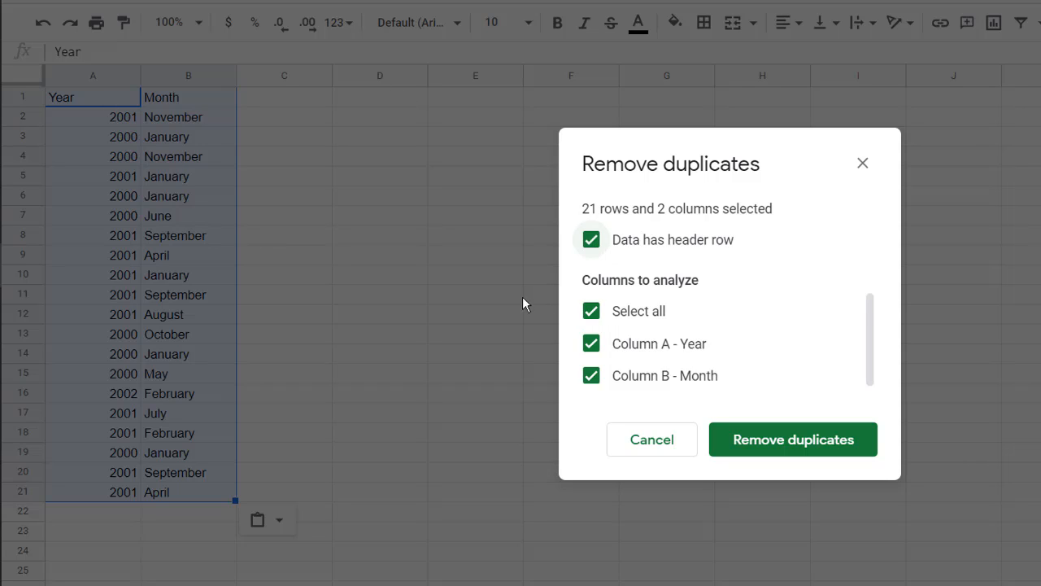
{"action": "mouse_move", "coordinate": [656, 285]}
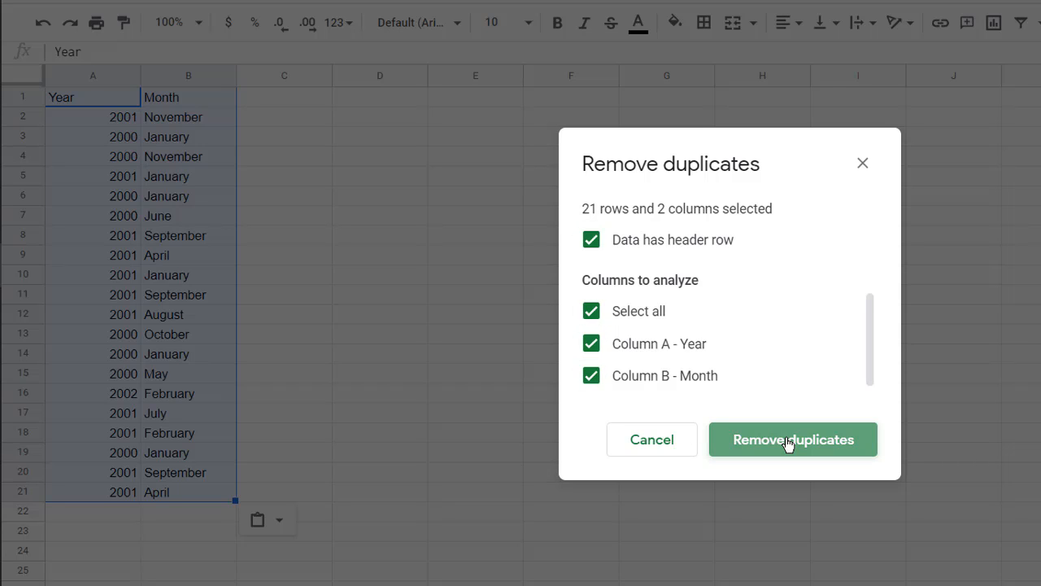
{"action": "left_click", "coordinate": [792, 440]}
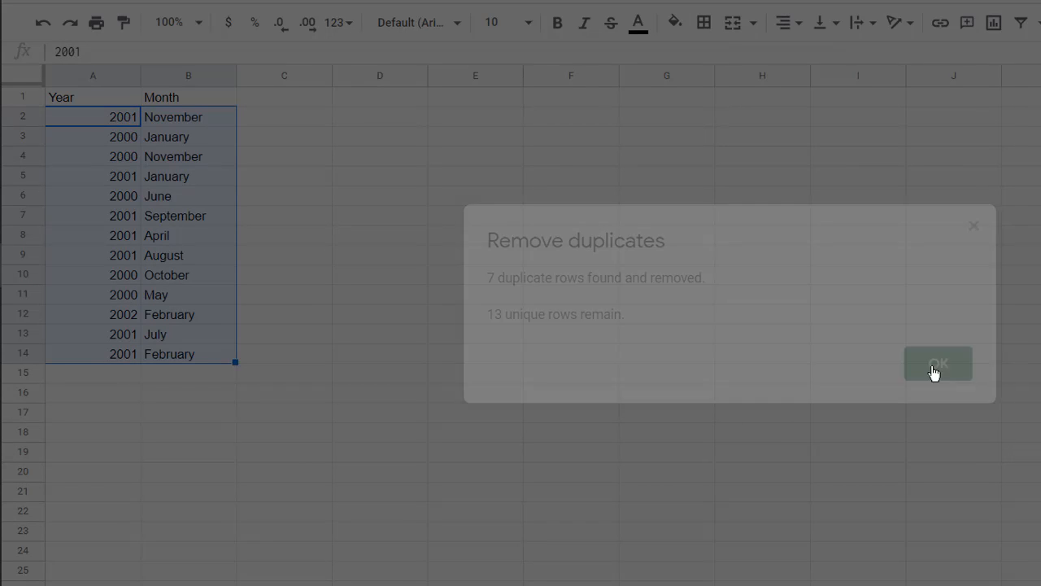
{"action": "left_click", "coordinate": [937, 364]}
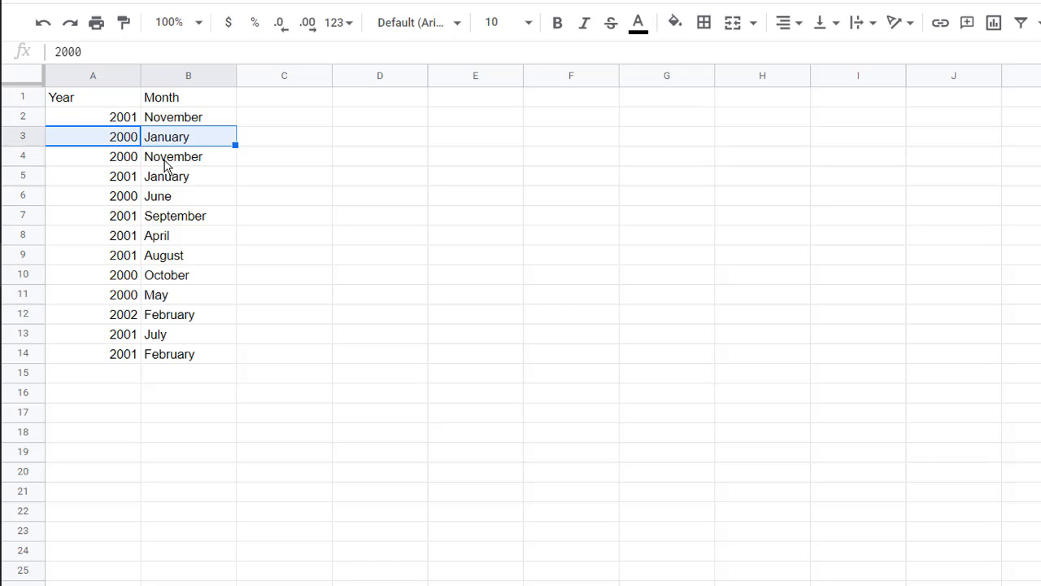
{"action": "mouse_move", "coordinate": [377, 397]}
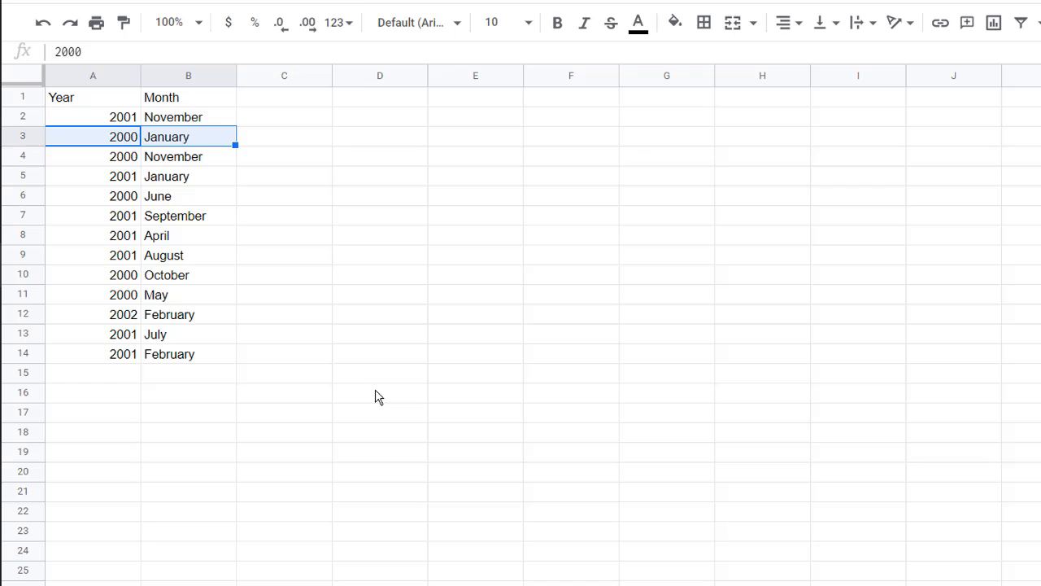
{"action": "mouse_move", "coordinate": [343, 179]}
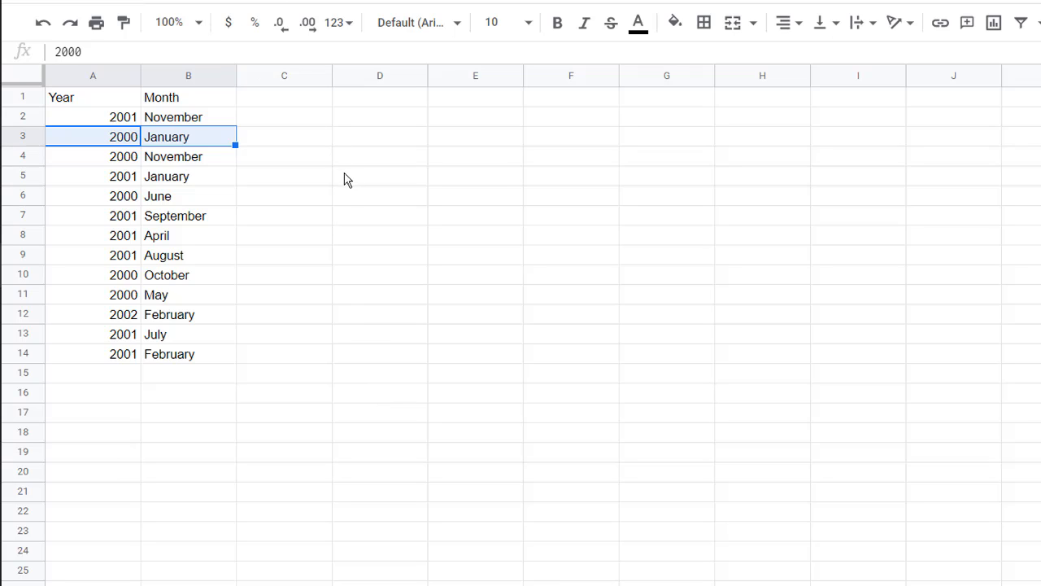
{"action": "mouse_move", "coordinate": [393, 284]}
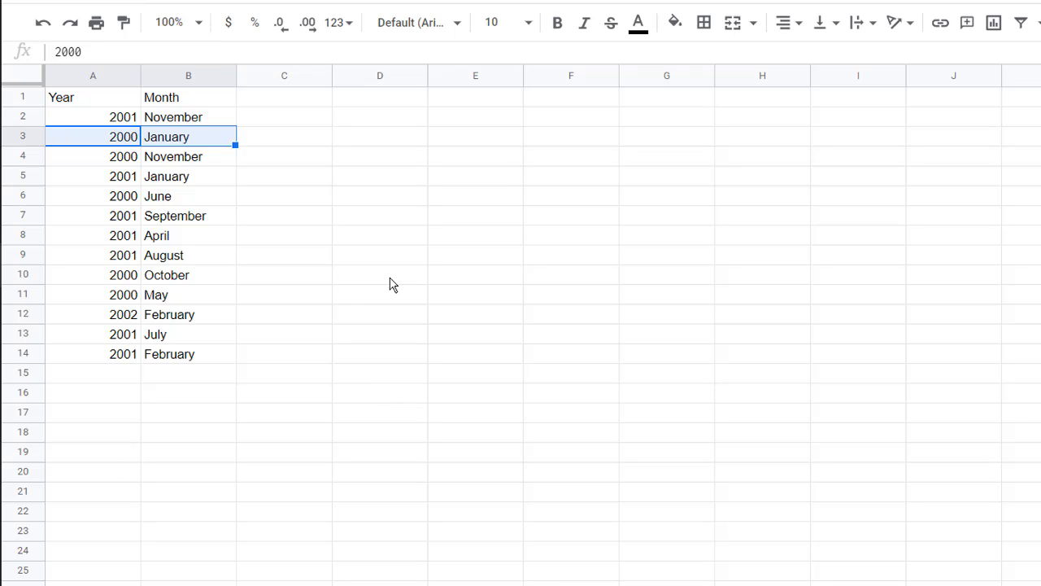